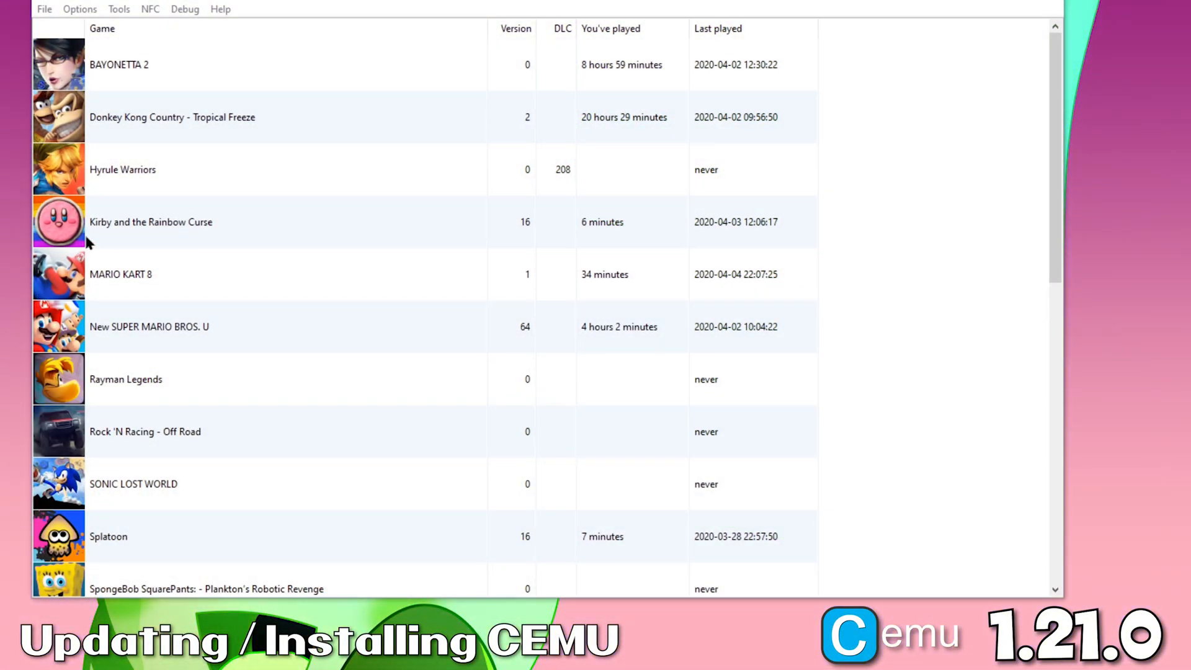
Step: Run Cemu's Check for updates from the Help menu; it reports no update available
{"action": "left_click", "coordinate": [220, 8]}
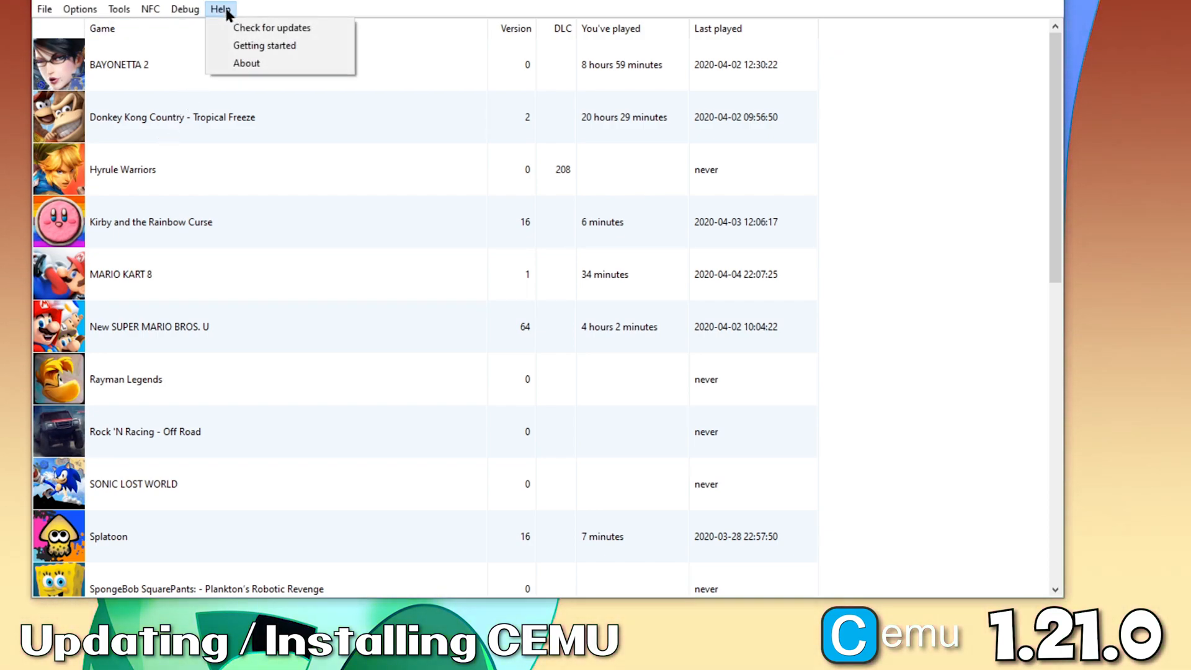
{"action": "mouse_move", "coordinate": [272, 28]}
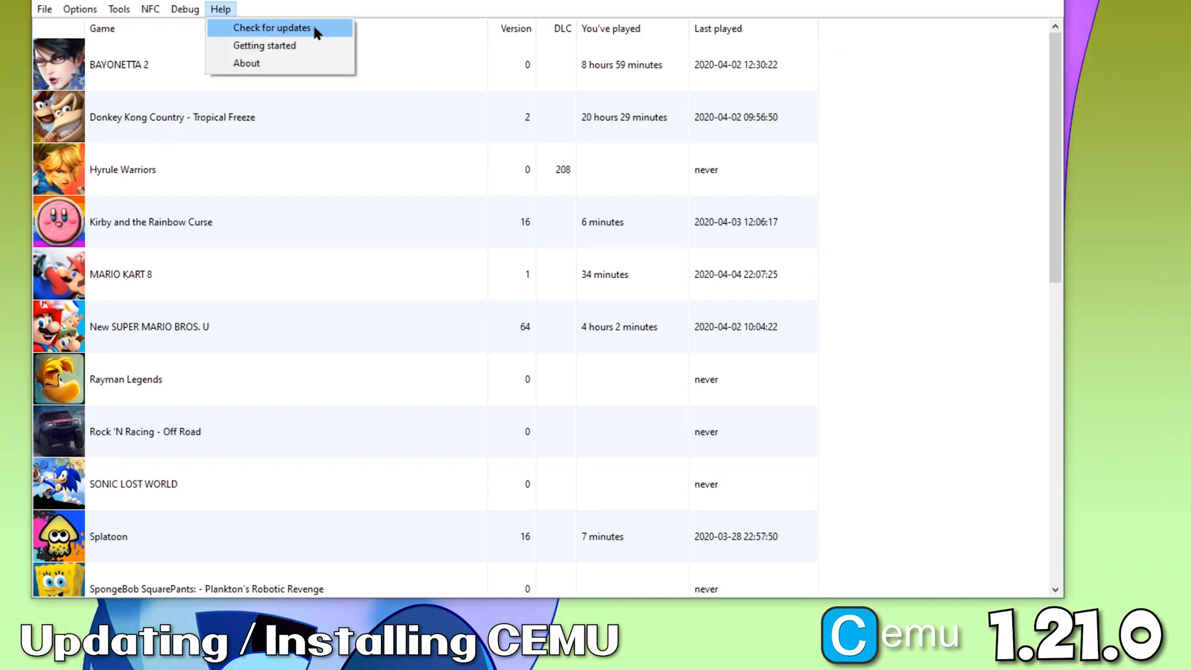
{"action": "left_click", "coordinate": [271, 28]}
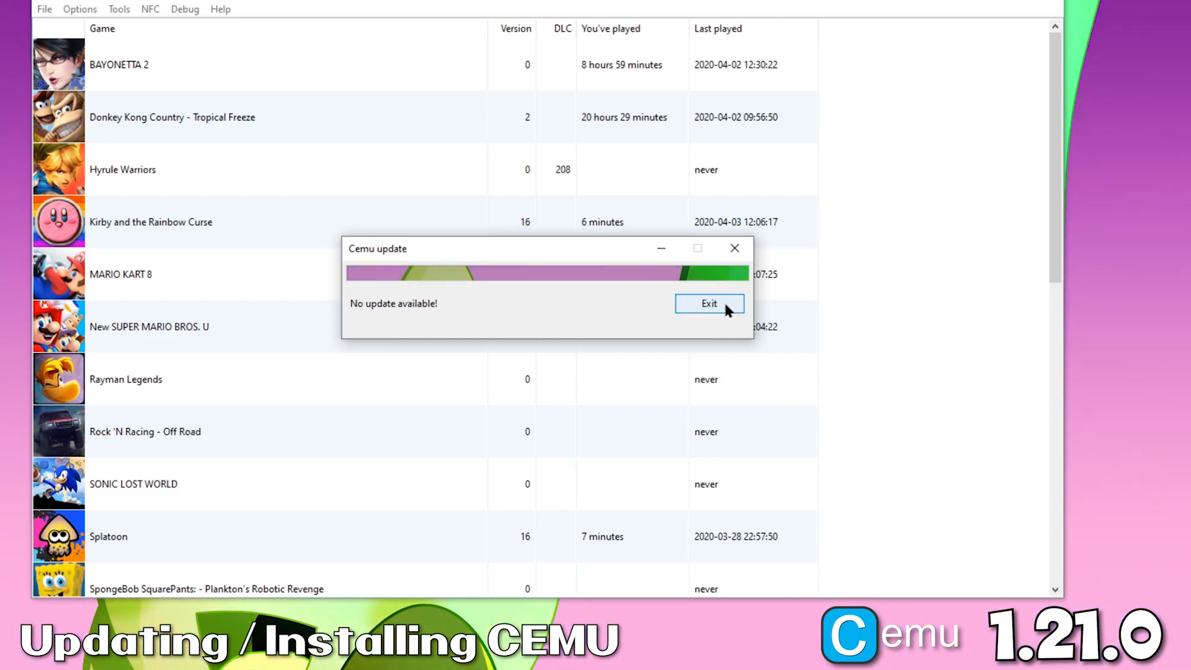
Step: Dismiss the no-update notice and download Cemu v1.20.2b (Win x64) from cemu.info
{"action": "left_click", "coordinate": [707, 303]}
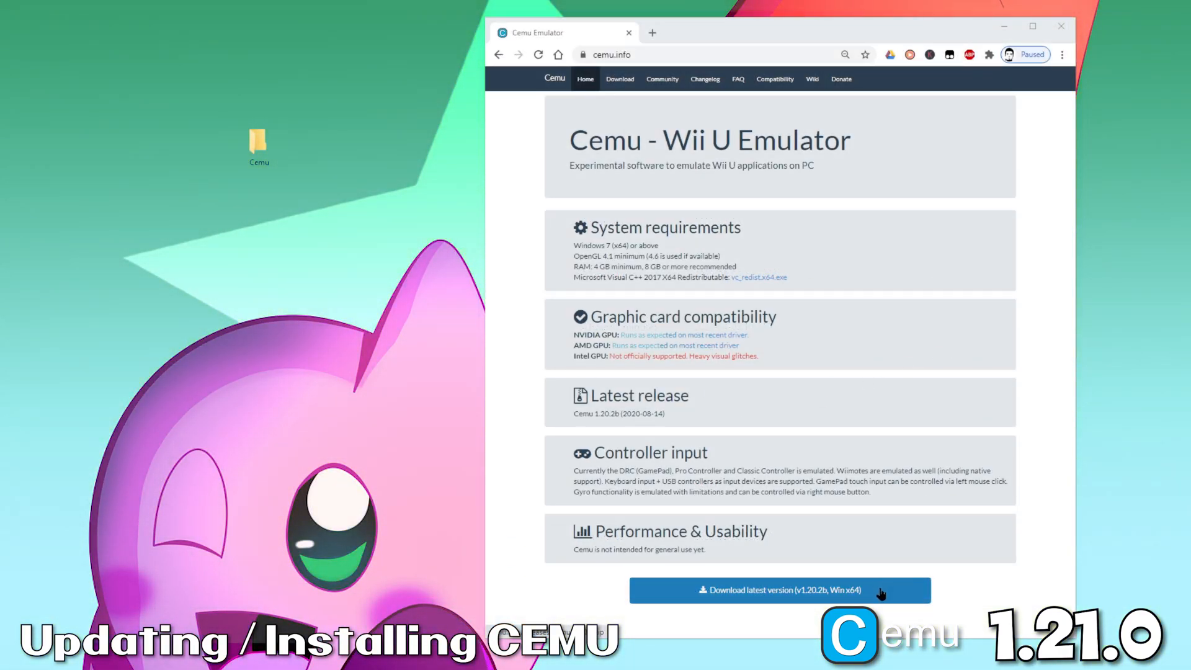
{"action": "left_click", "coordinate": [775, 590]}
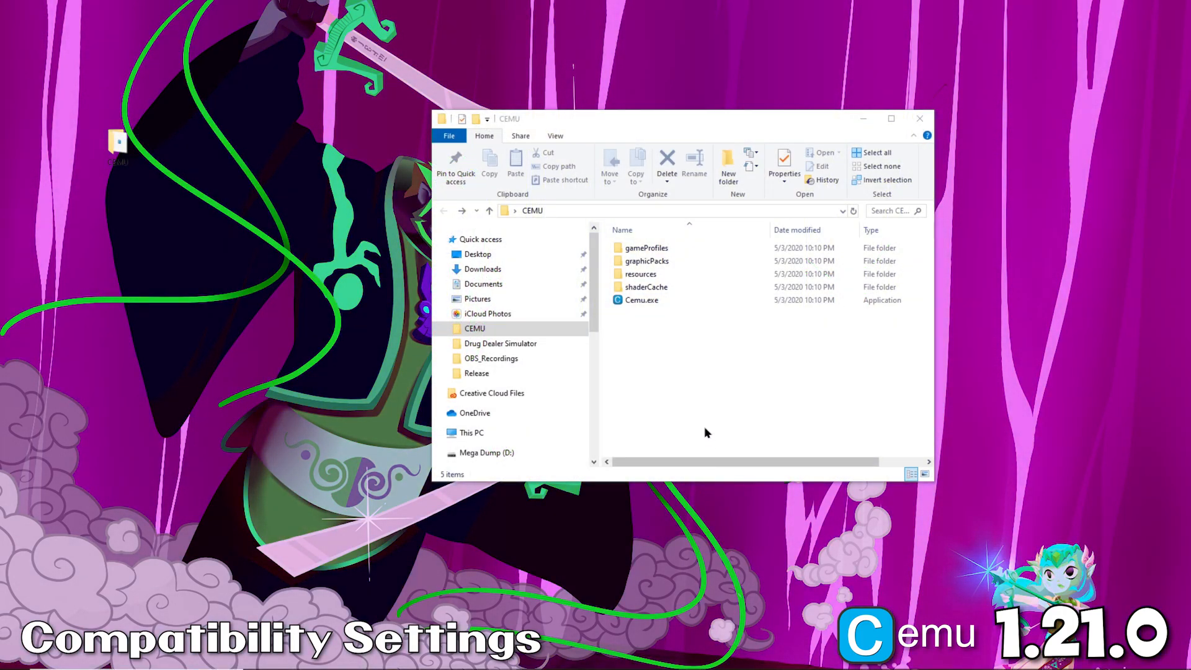
Step: Bring up Cemu.exe's Compatibility properties in File Explorer
{"action": "left_click", "coordinate": [640, 300]}
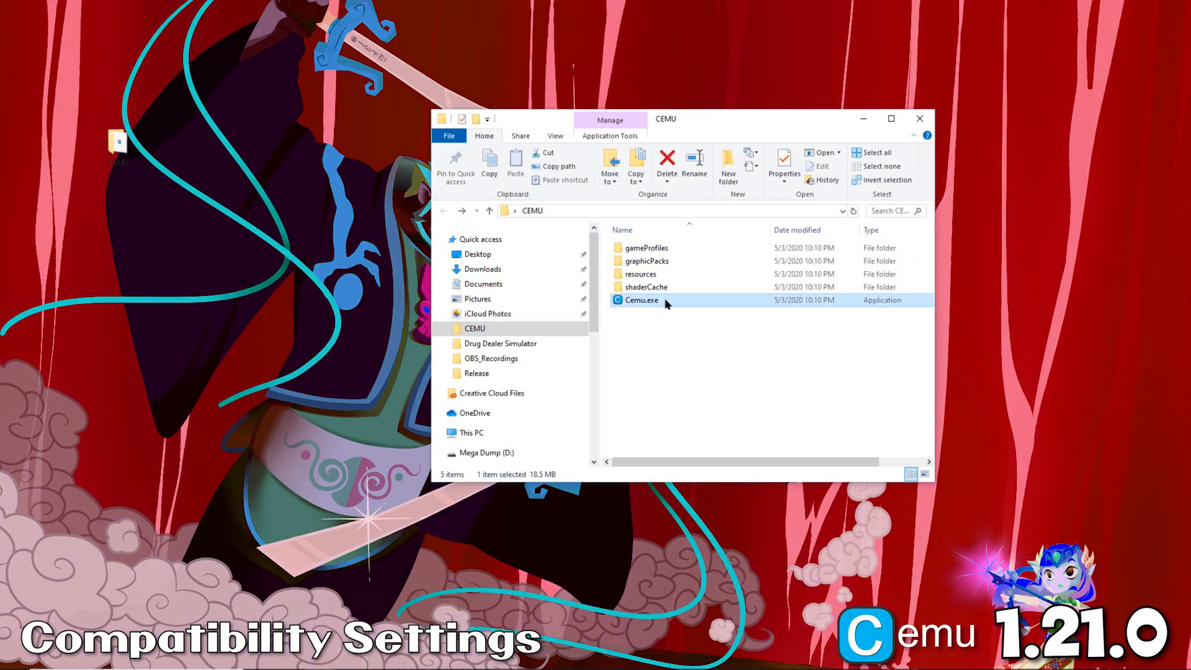
{"action": "right_click", "coordinate": [640, 300]}
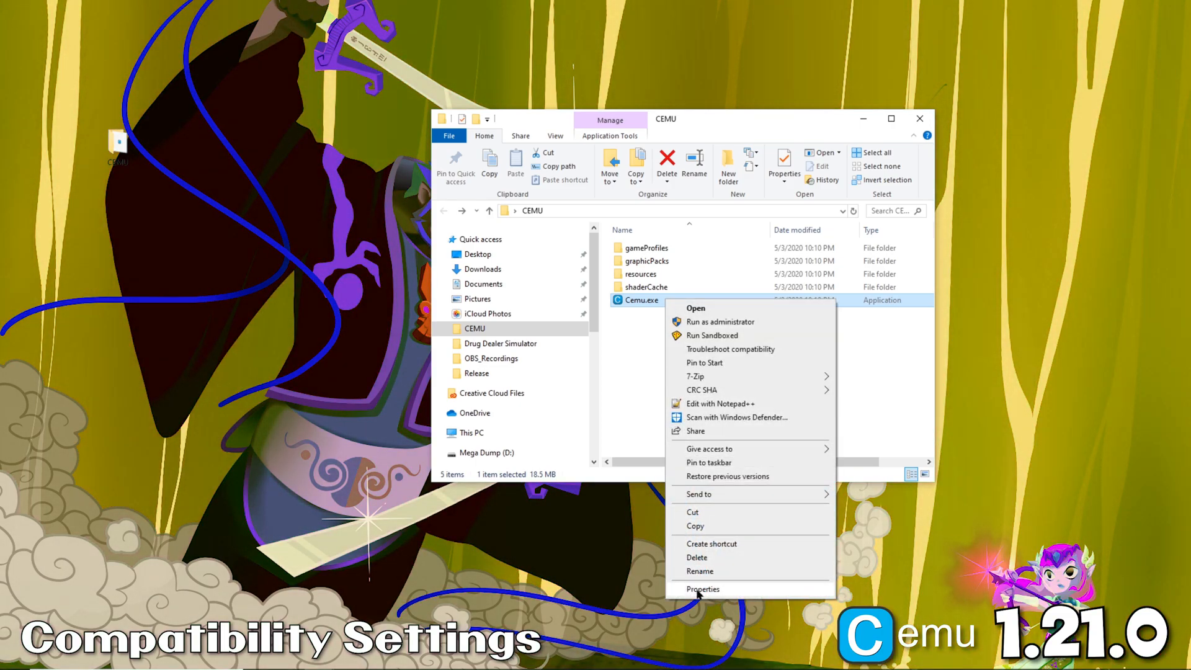
{"action": "left_click", "coordinate": [703, 589]}
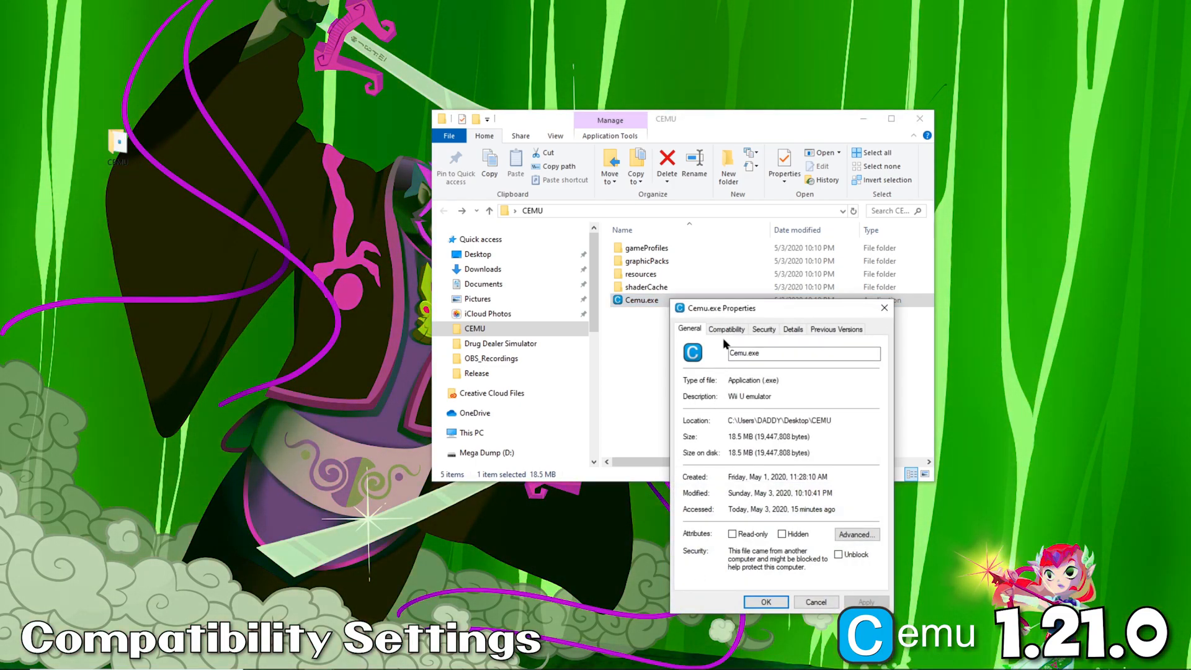
{"action": "left_click", "coordinate": [725, 329]}
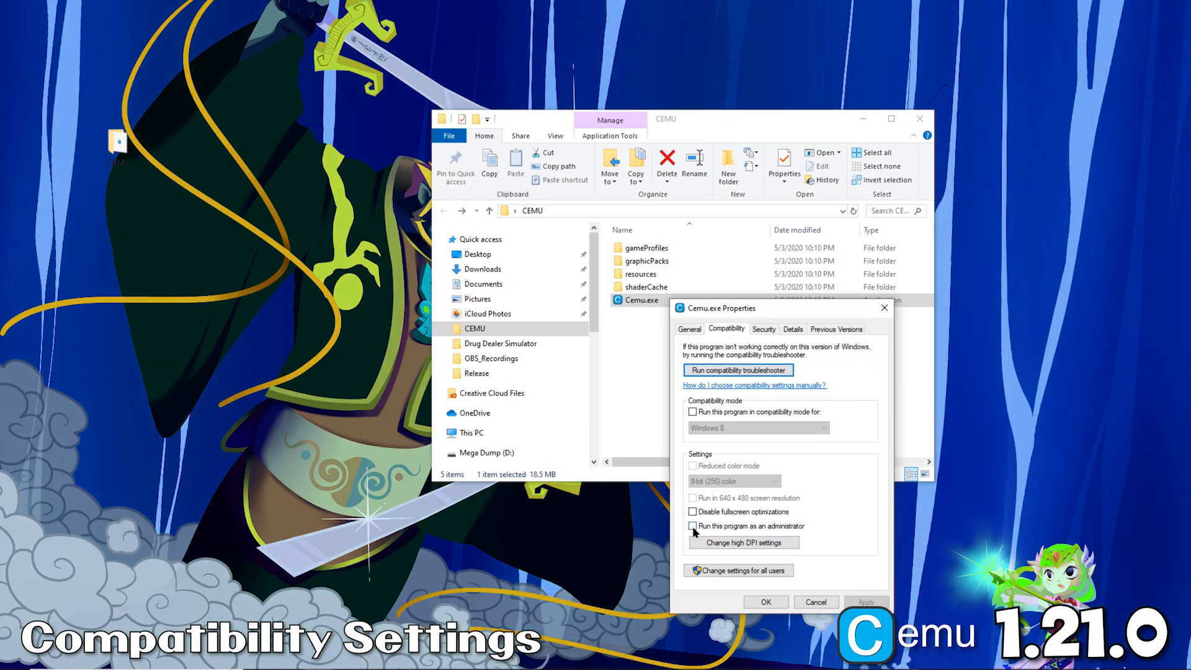
Step: Enable Run as administrator, Disable fullscreen optimizations and high DPI scaling override, then save
{"action": "left_click", "coordinate": [692, 525]}
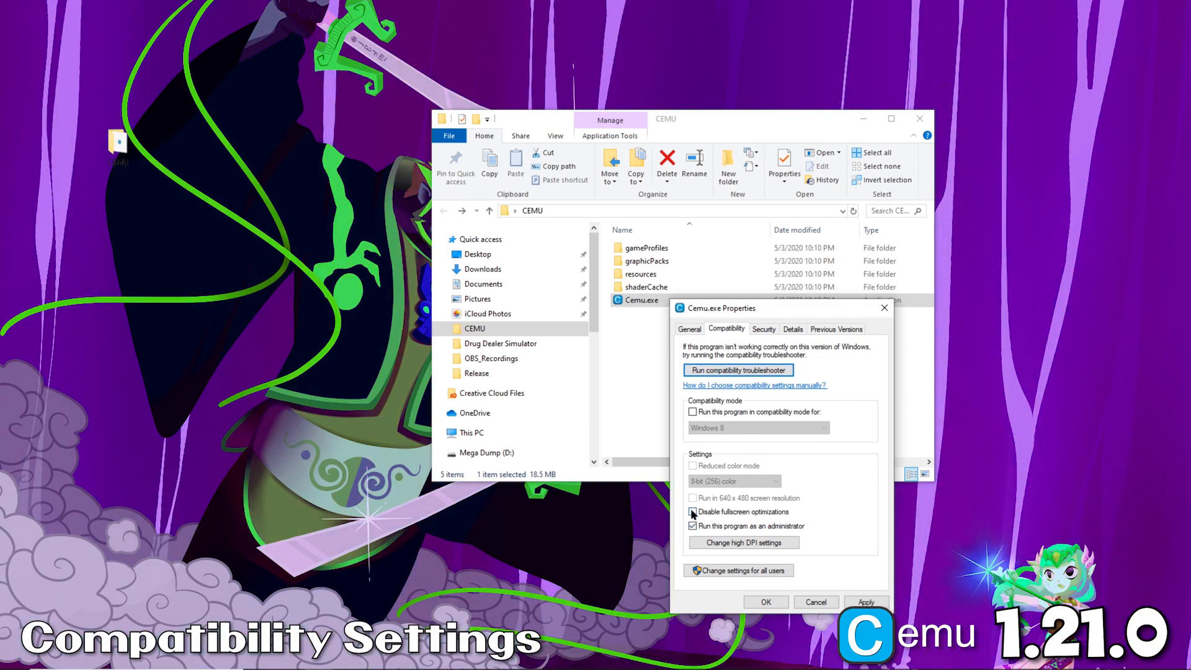
{"action": "left_click", "coordinate": [692, 512]}
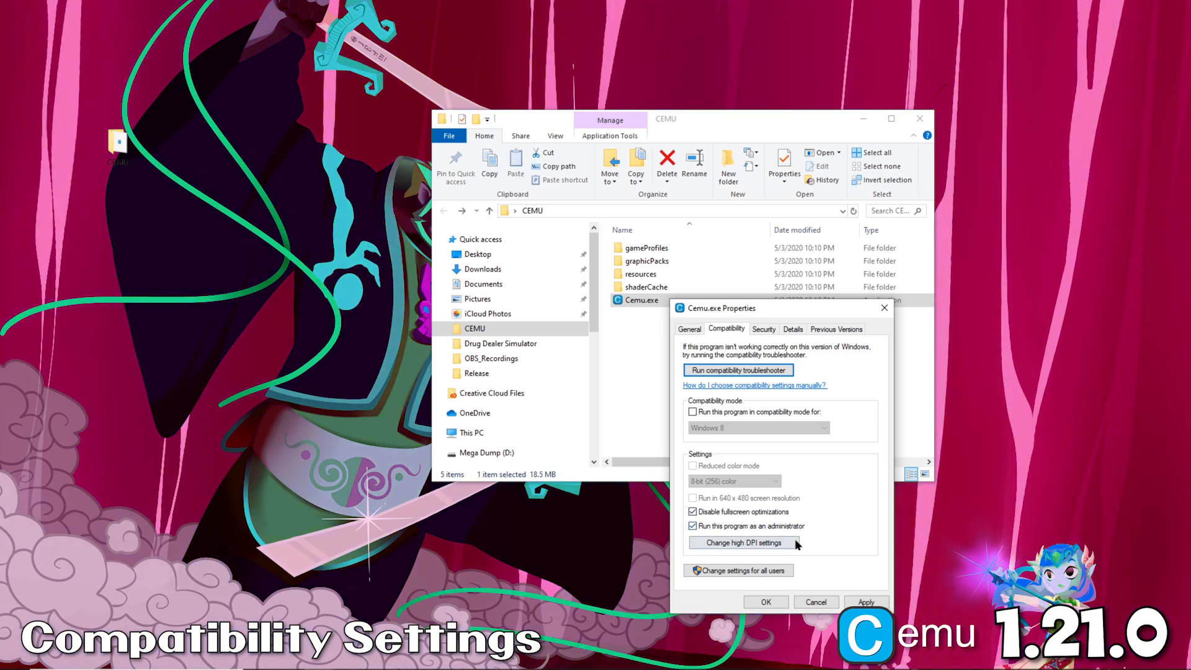
{"action": "left_click", "coordinate": [744, 542]}
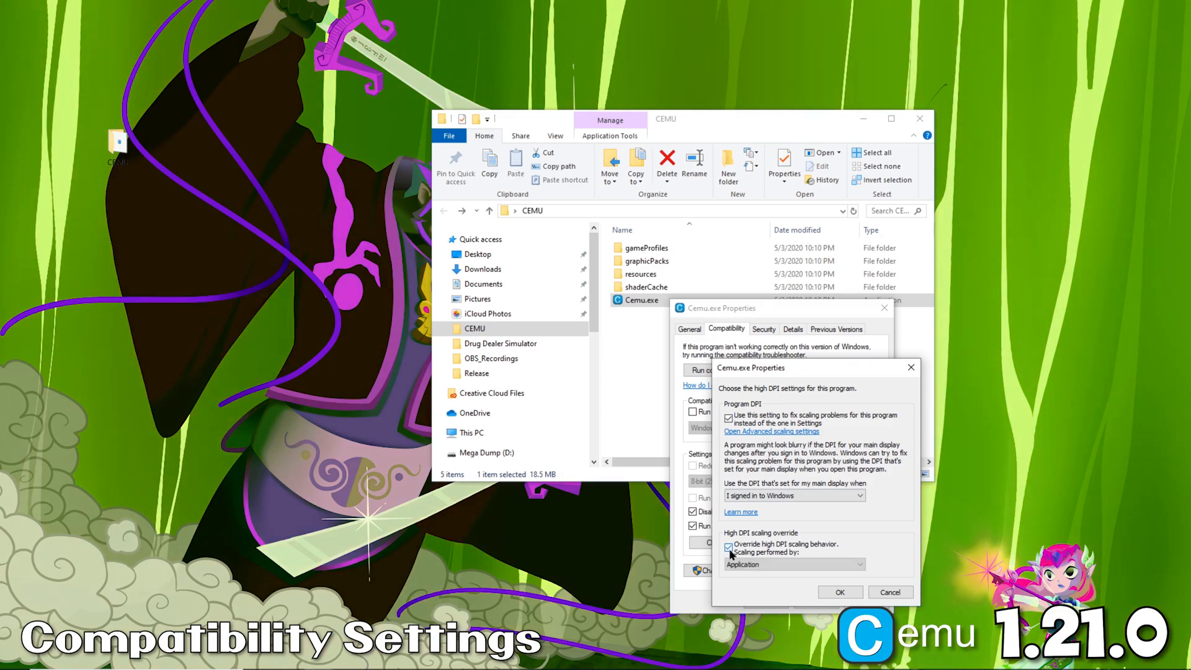
{"action": "left_click", "coordinate": [840, 591]}
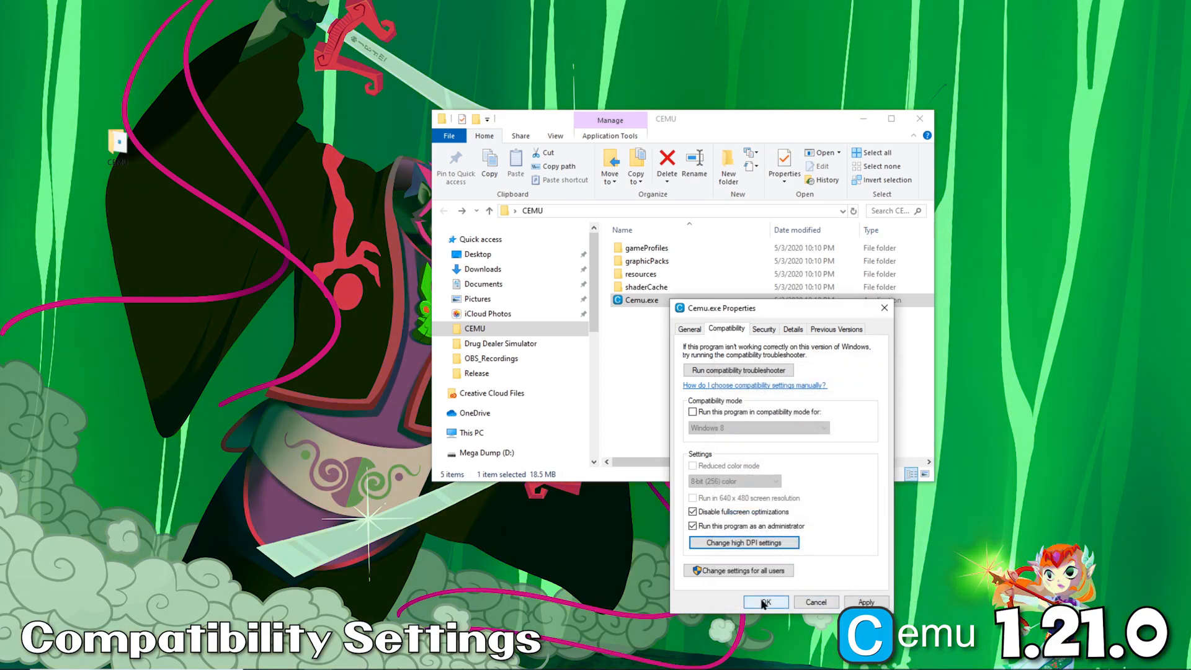
{"action": "left_click", "coordinate": [765, 602]}
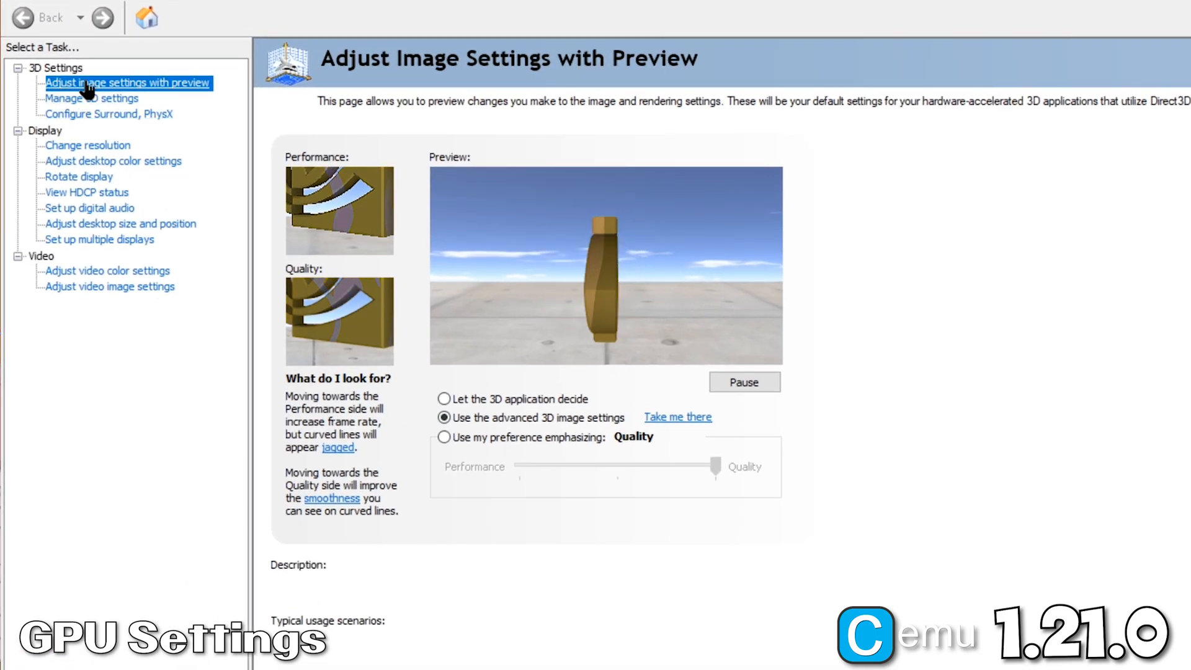
Step: Give cemu.exe an NVIDIA program profile with max performance, threaded optimization, triple buffering, vsync on, and apply it
{"action": "left_click", "coordinate": [443, 417]}
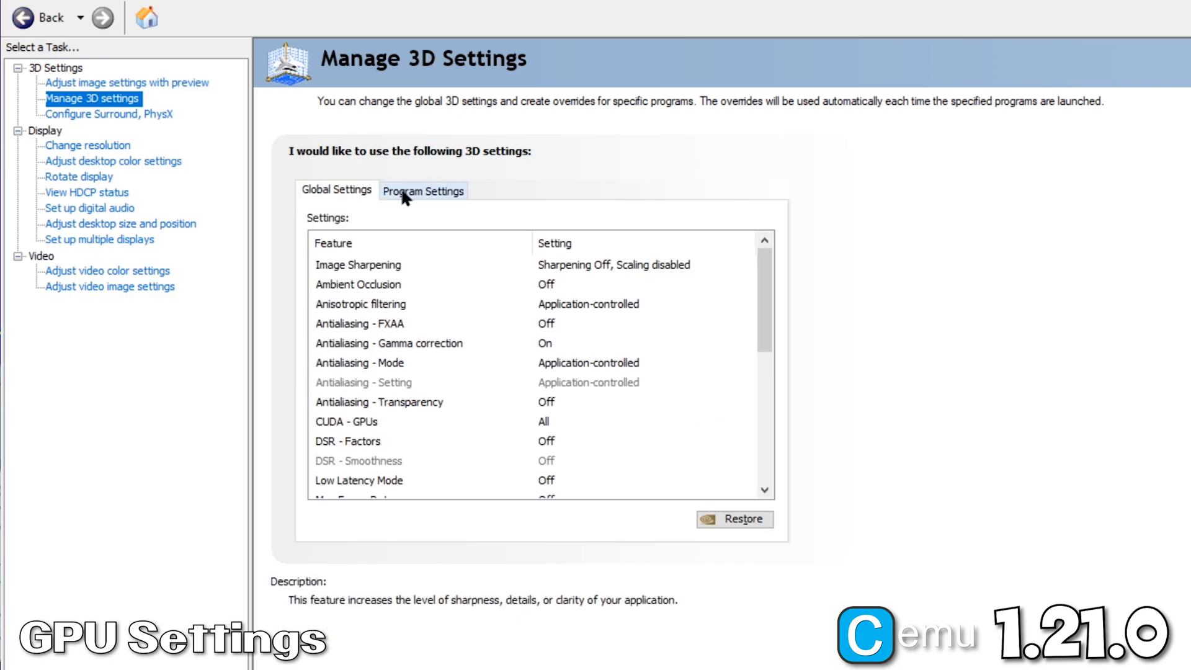
{"action": "left_click", "coordinate": [424, 190]}
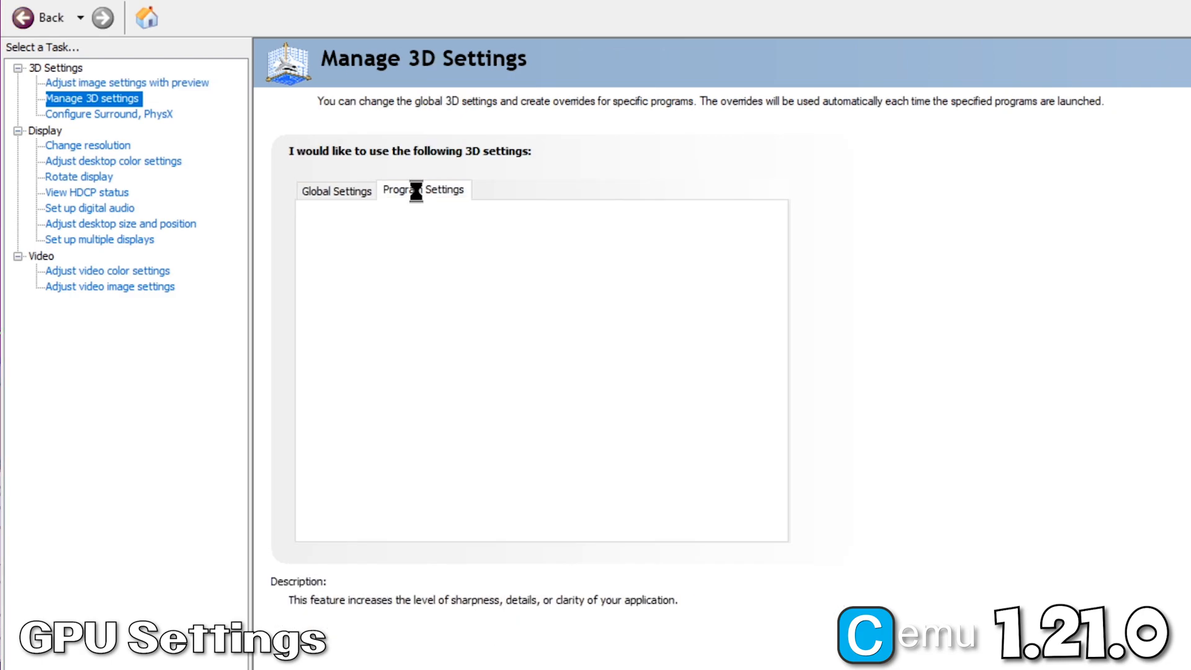
{"action": "left_click", "coordinate": [423, 190]}
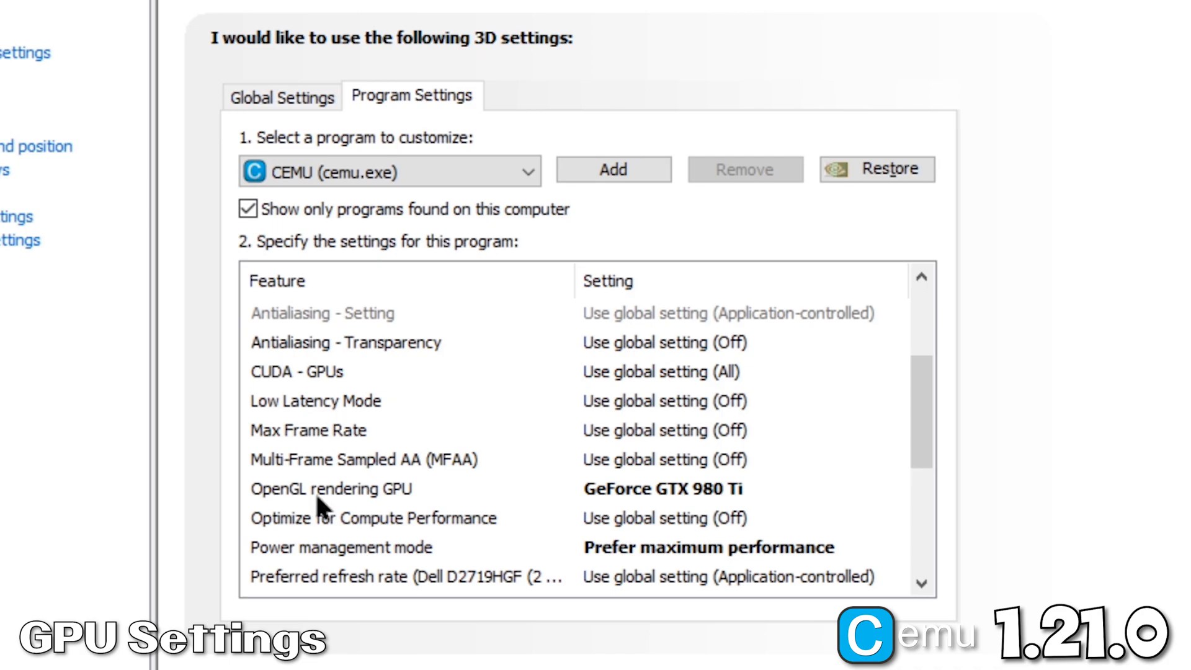
{"action": "mouse_move", "coordinate": [667, 498]}
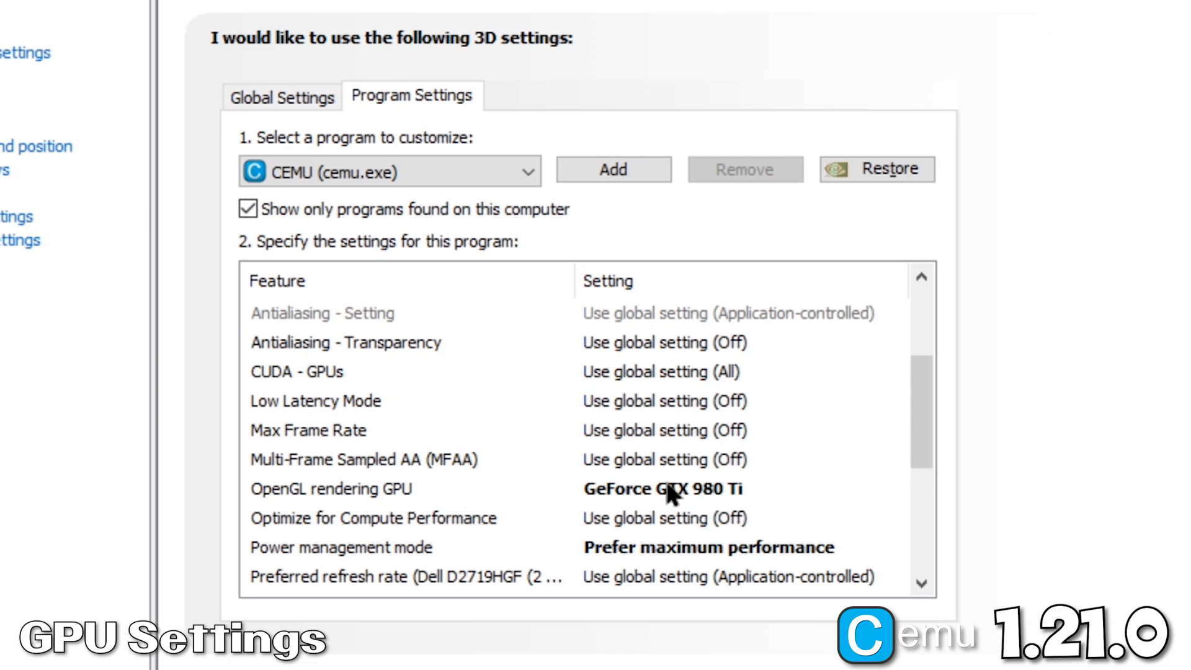
{"action": "mouse_move", "coordinate": [332, 561]}
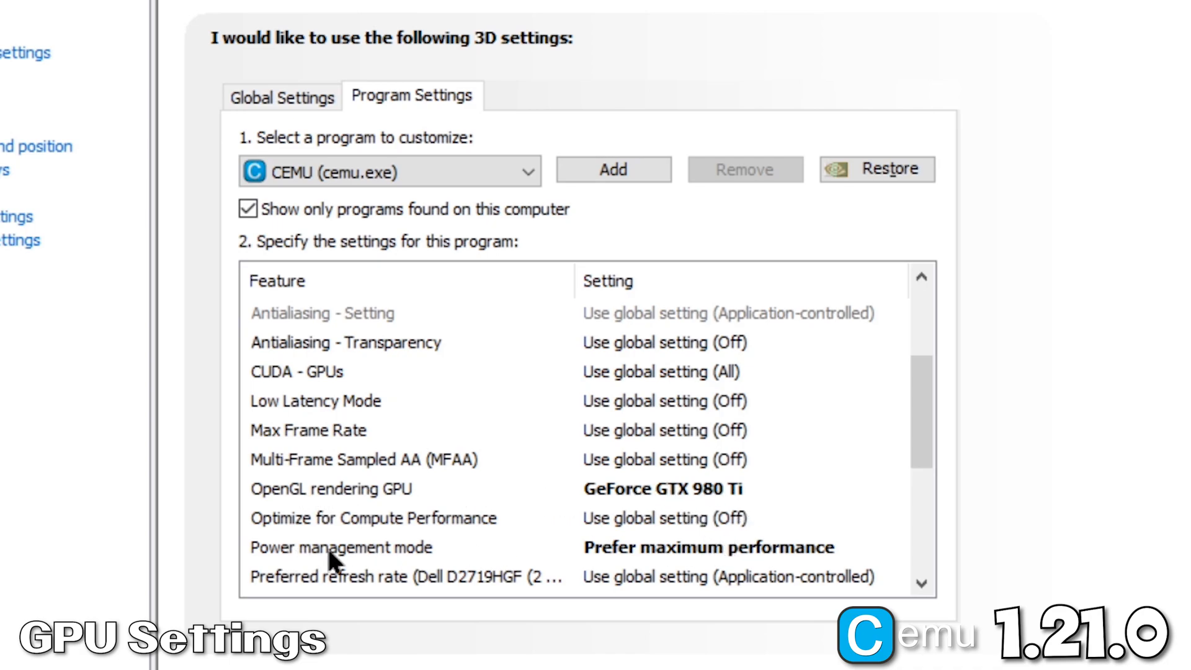
{"action": "mouse_move", "coordinate": [805, 558]}
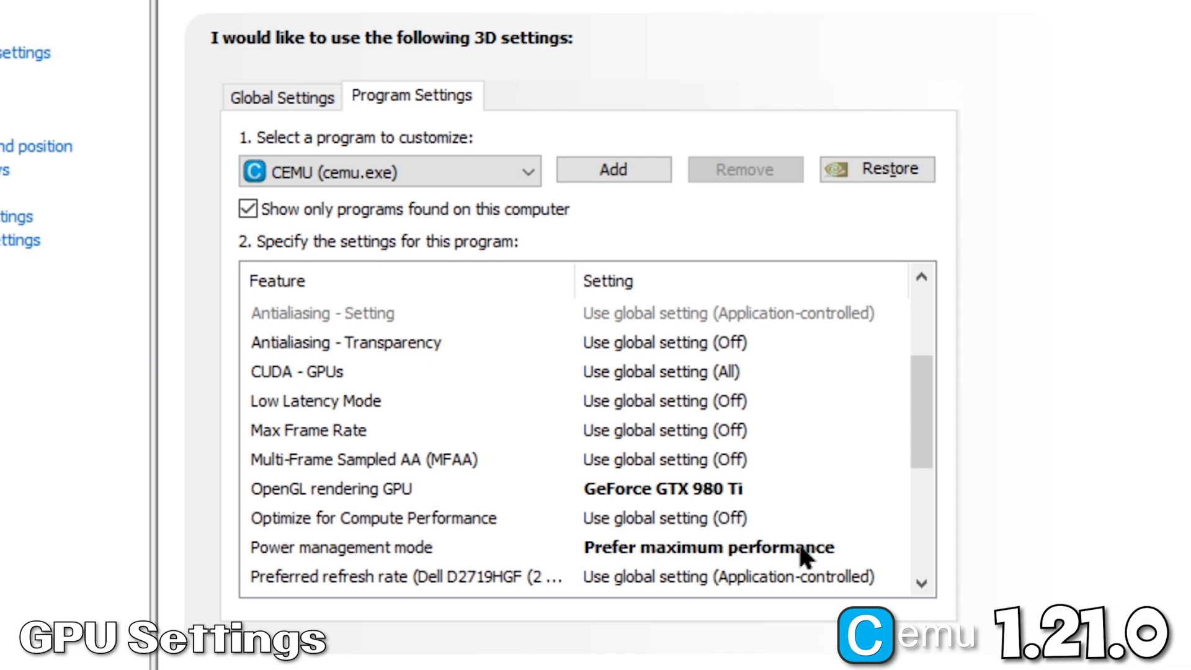
{"action": "scroll", "scroll_direction": "down", "scroll_amount": 3}
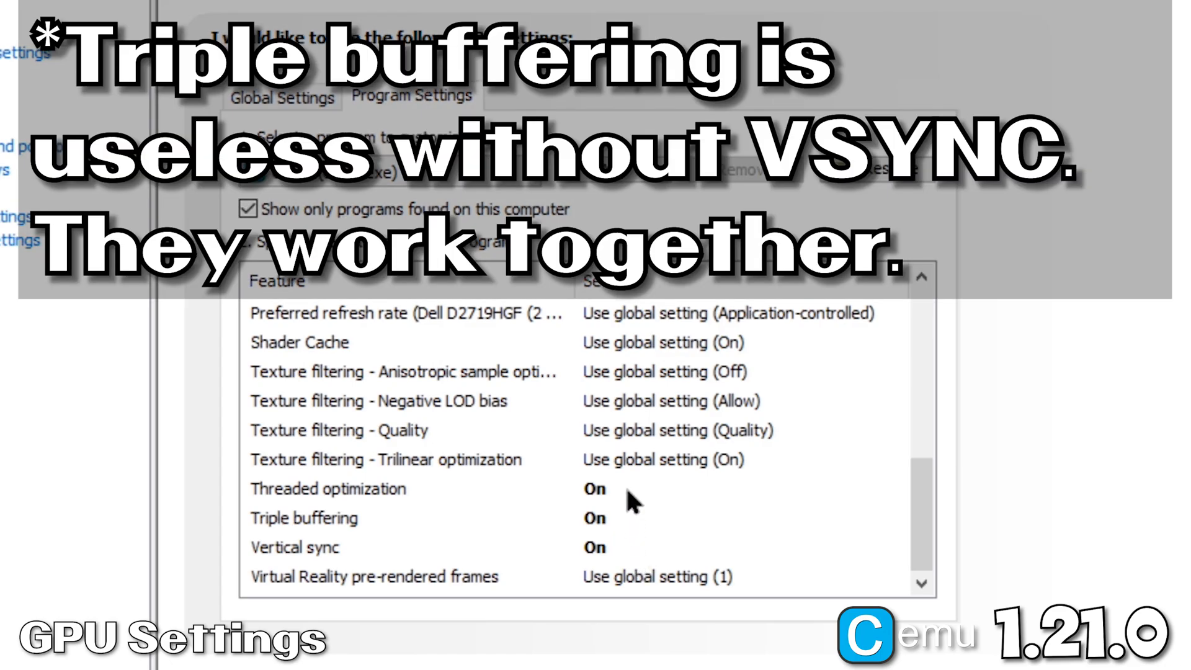
{"action": "mouse_move", "coordinate": [642, 524]}
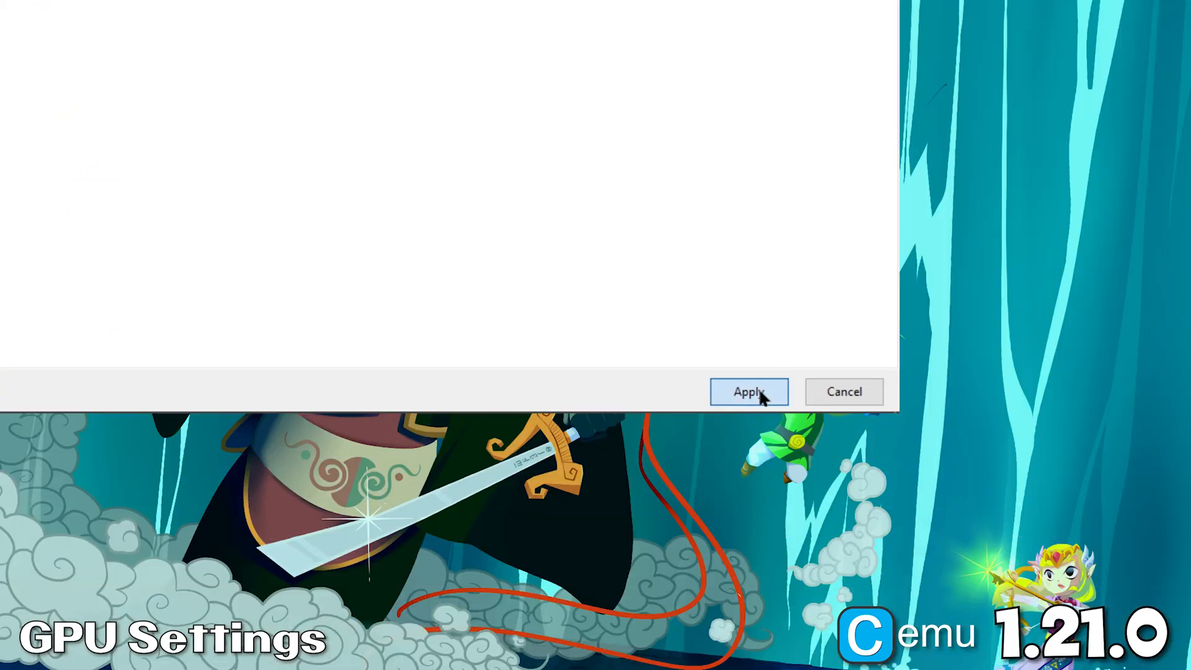
{"action": "left_click", "coordinate": [748, 392]}
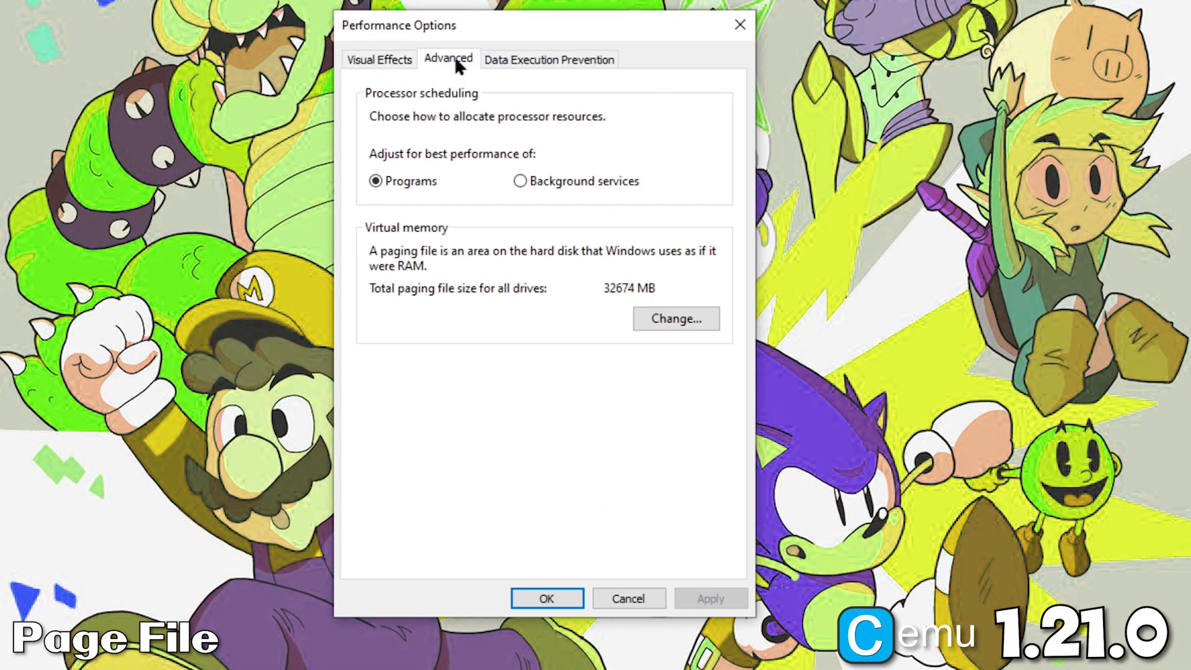
{"action": "mouse_move", "coordinate": [722, 351]}
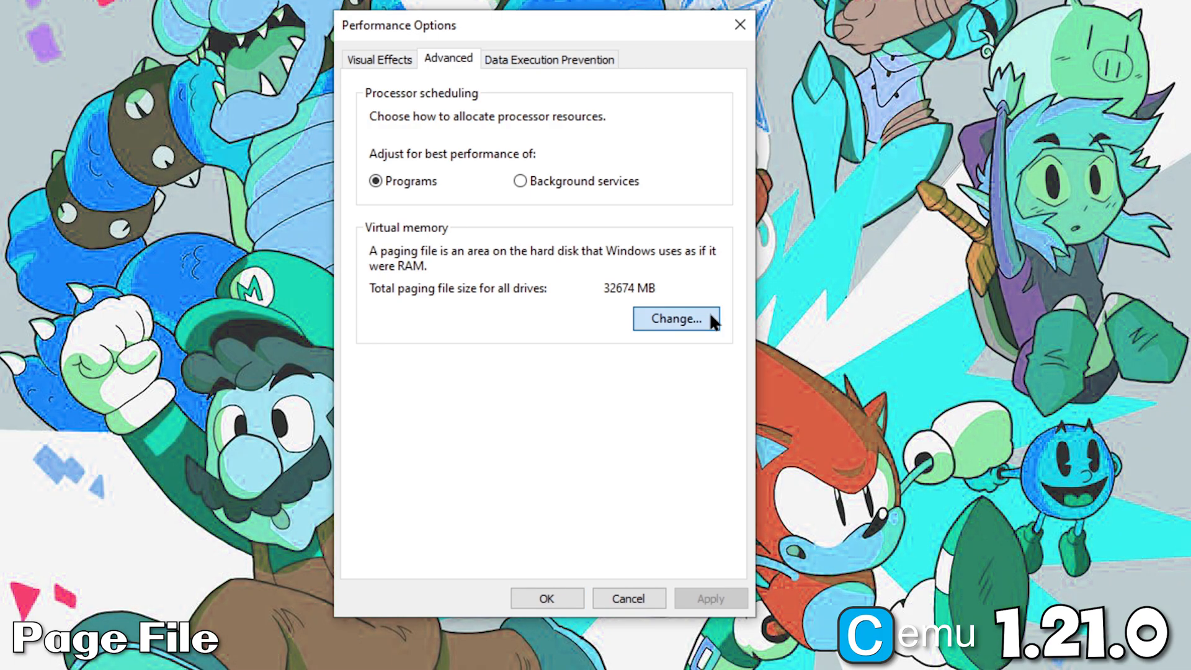
Step: Set drive C: to a custom paging file with 16000 MB initial and maximum size
{"action": "left_click", "coordinate": [675, 319]}
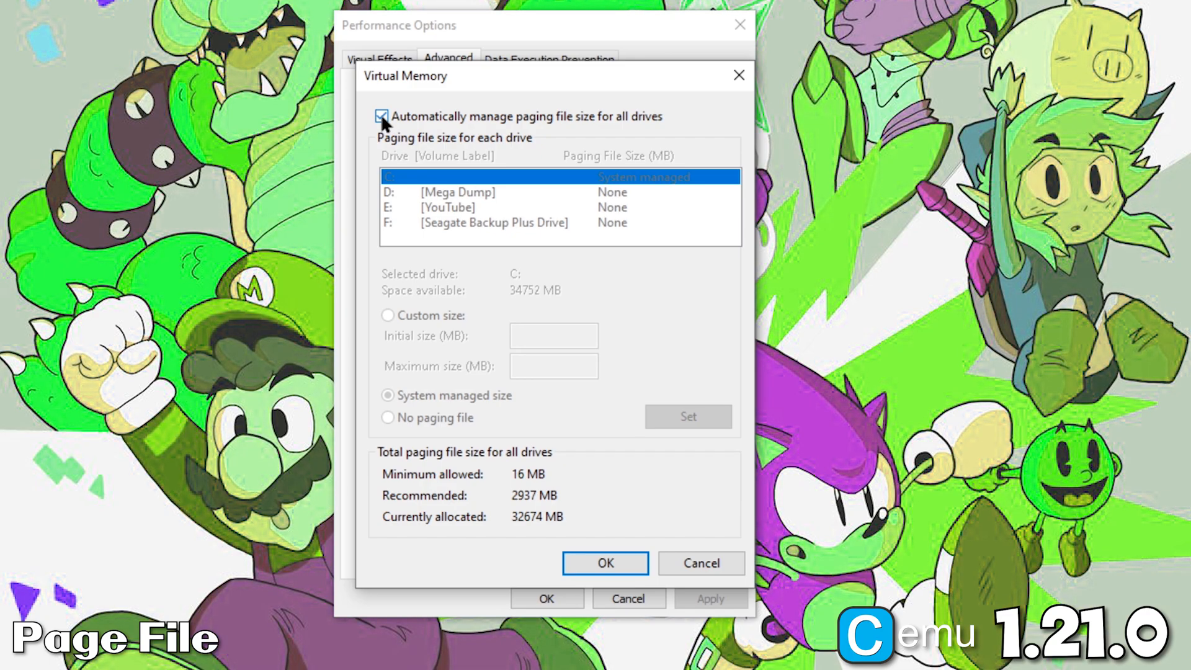
{"action": "left_click", "coordinate": [382, 116]}
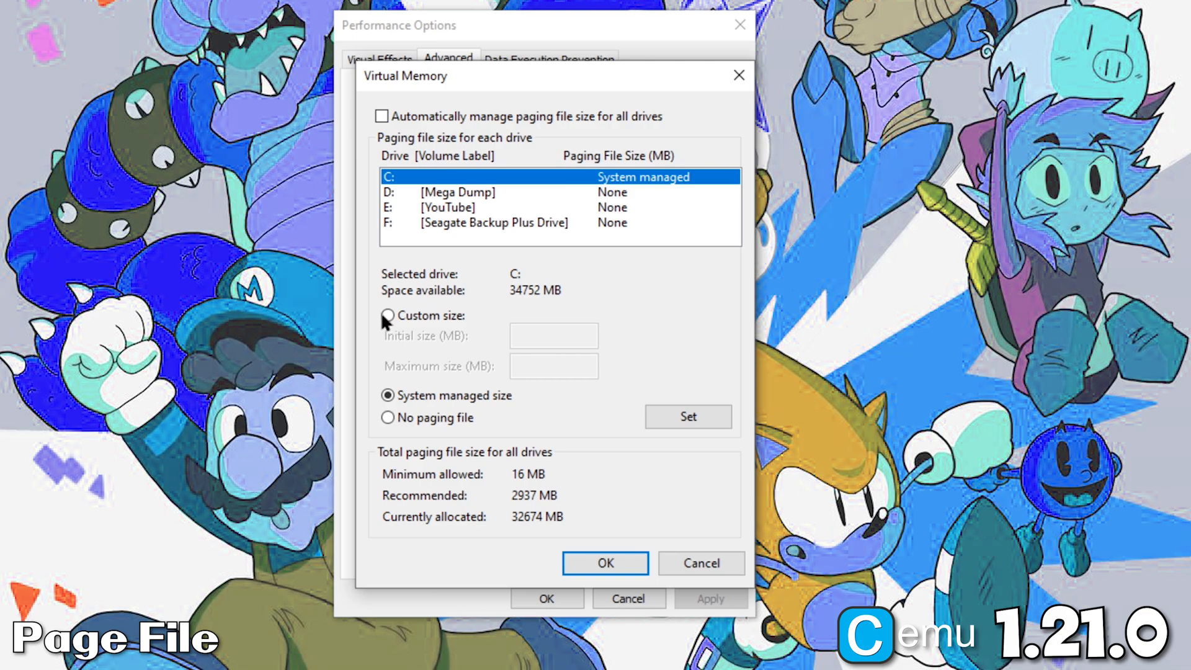
{"action": "left_click", "coordinate": [387, 315]}
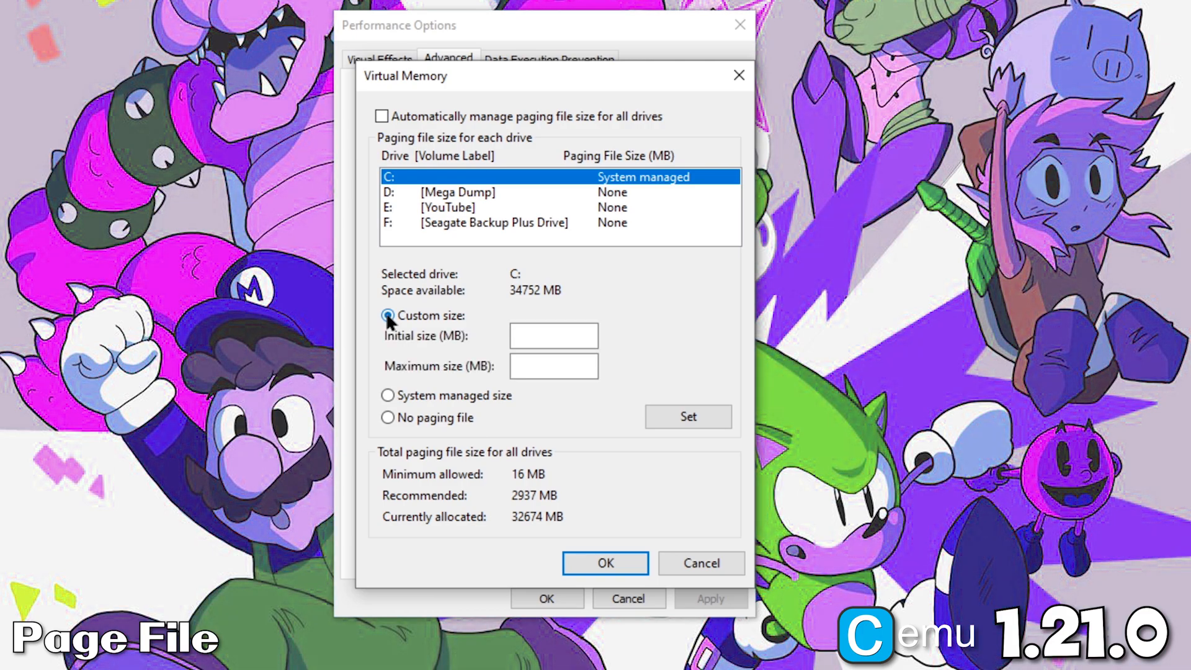
{"action": "left_click", "coordinate": [554, 335]}
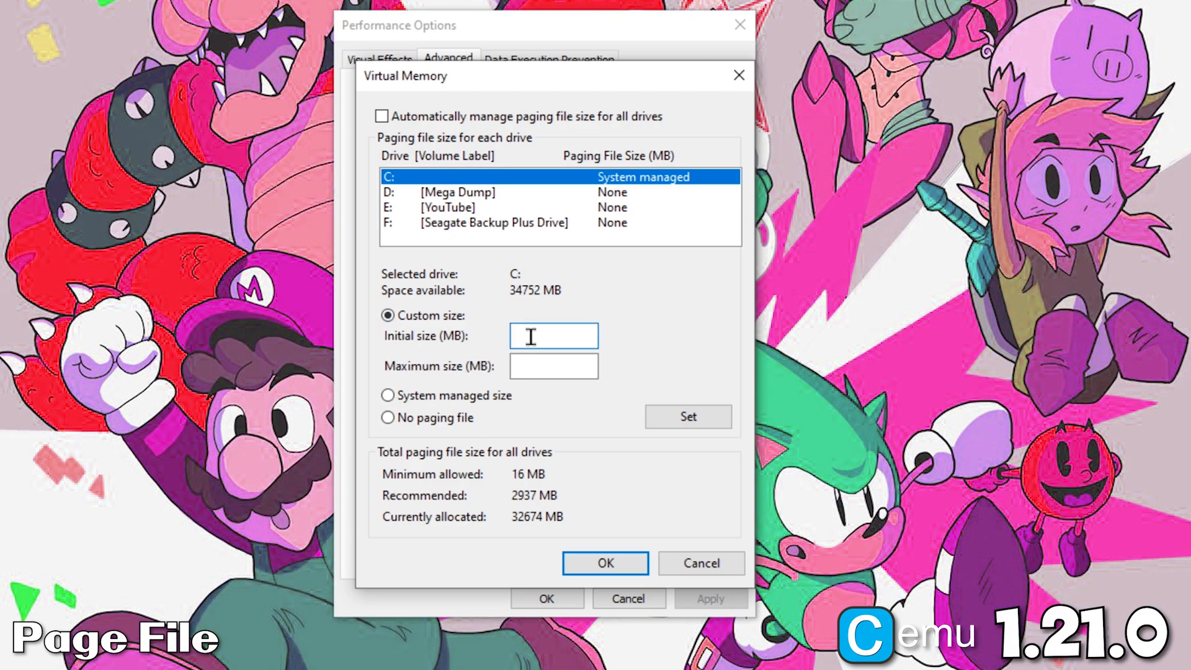
{"action": "type", "text": "16000"}
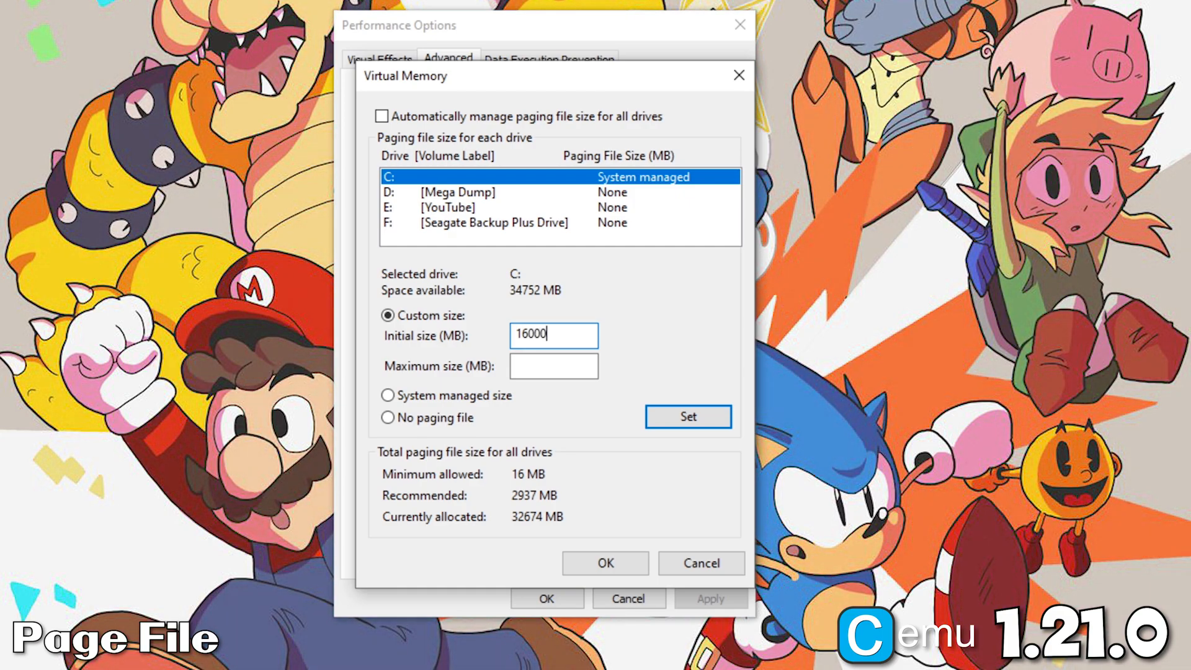
{"action": "type", "text": "16000"}
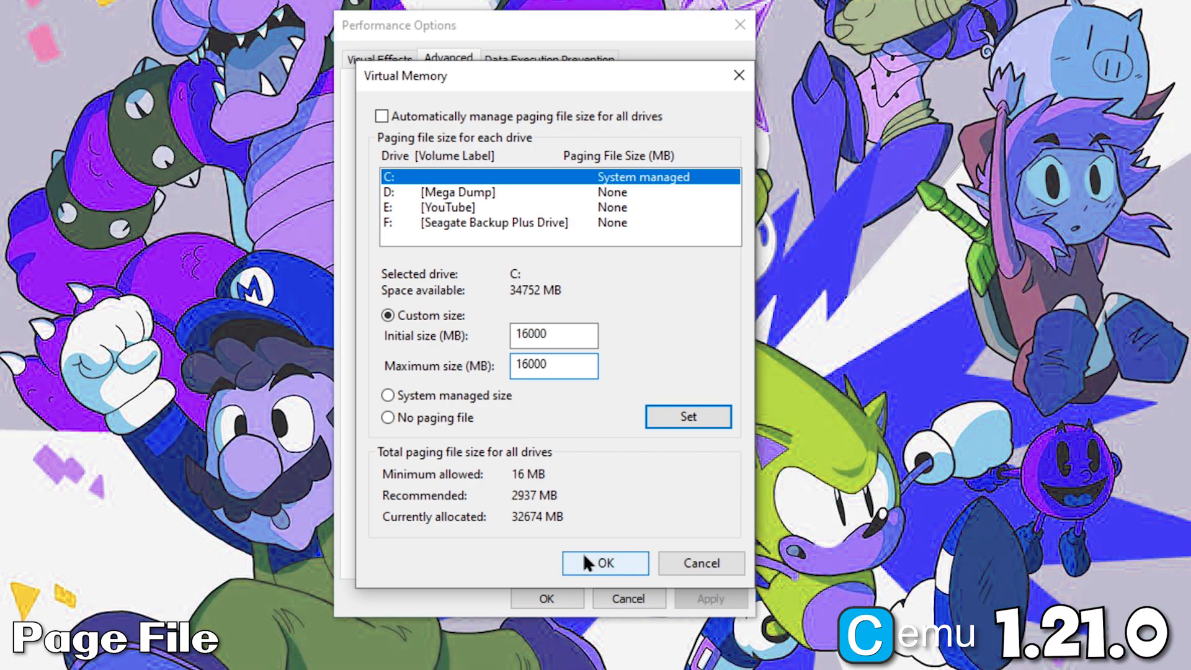
Step: Apply the new paging file size, acknowledge the restart notice and close Performance Options
{"action": "left_click", "coordinate": [604, 563]}
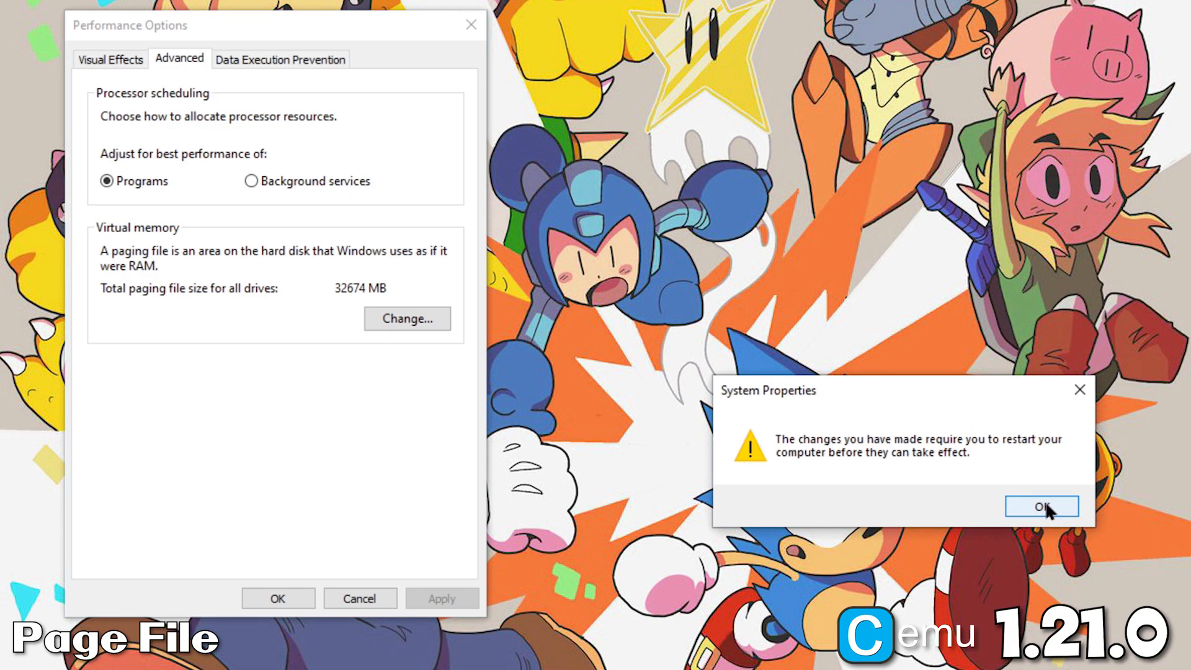
{"action": "left_click", "coordinate": [1041, 506]}
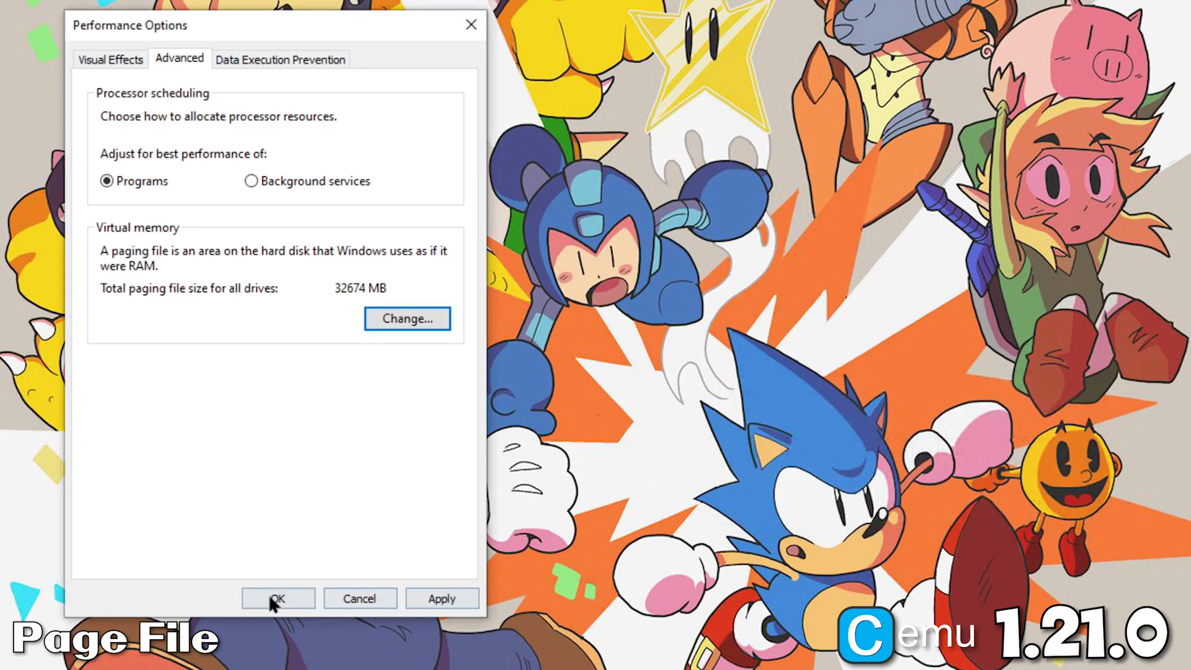
{"action": "left_click", "coordinate": [277, 599]}
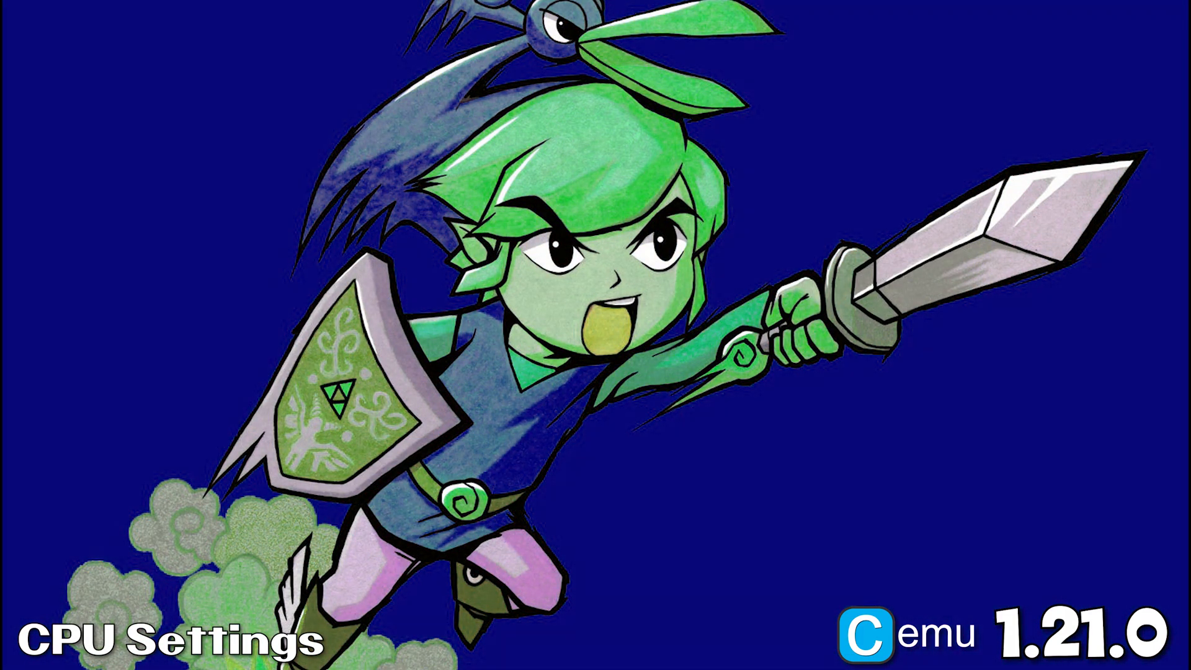
Step: Reach the additional power settings via Windows Settings > System > Power & sleep
{"action": "key", "text": "Win+I"}
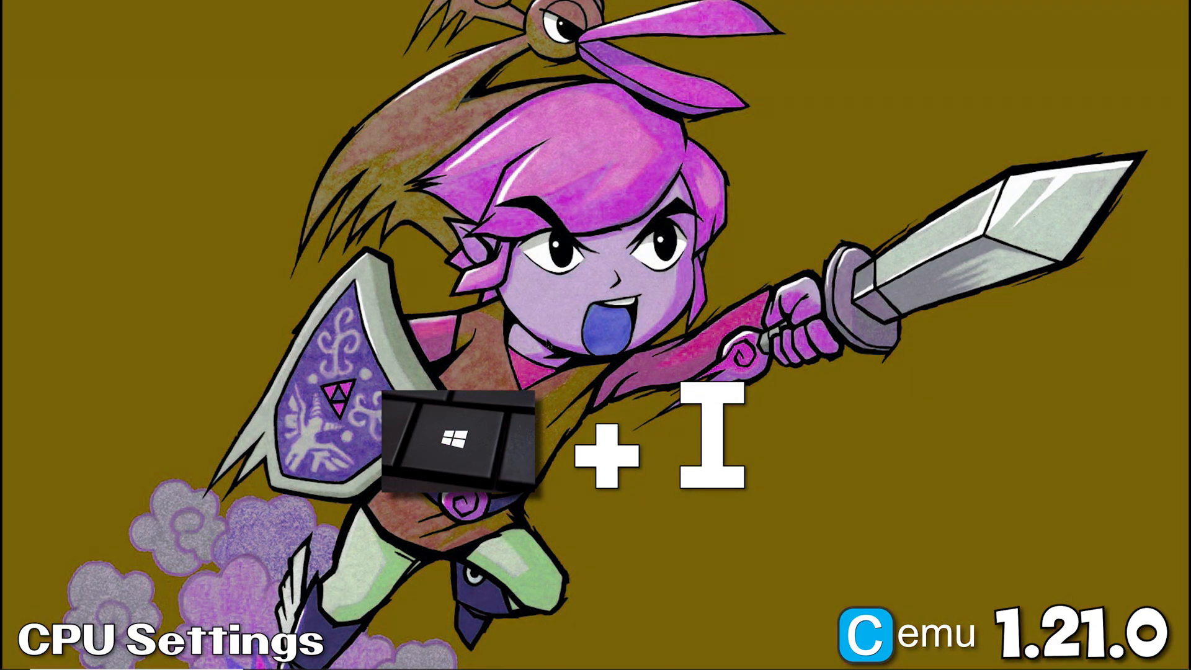
{"action": "key", "text": "win+i"}
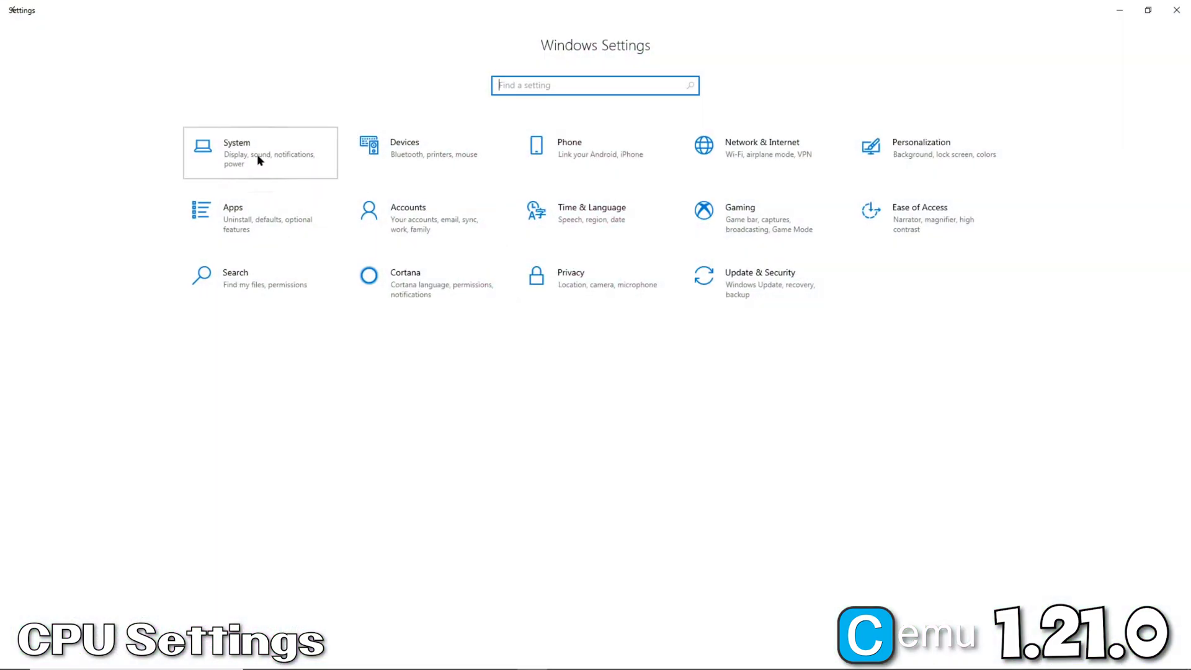
{"action": "left_click", "coordinate": [260, 152]}
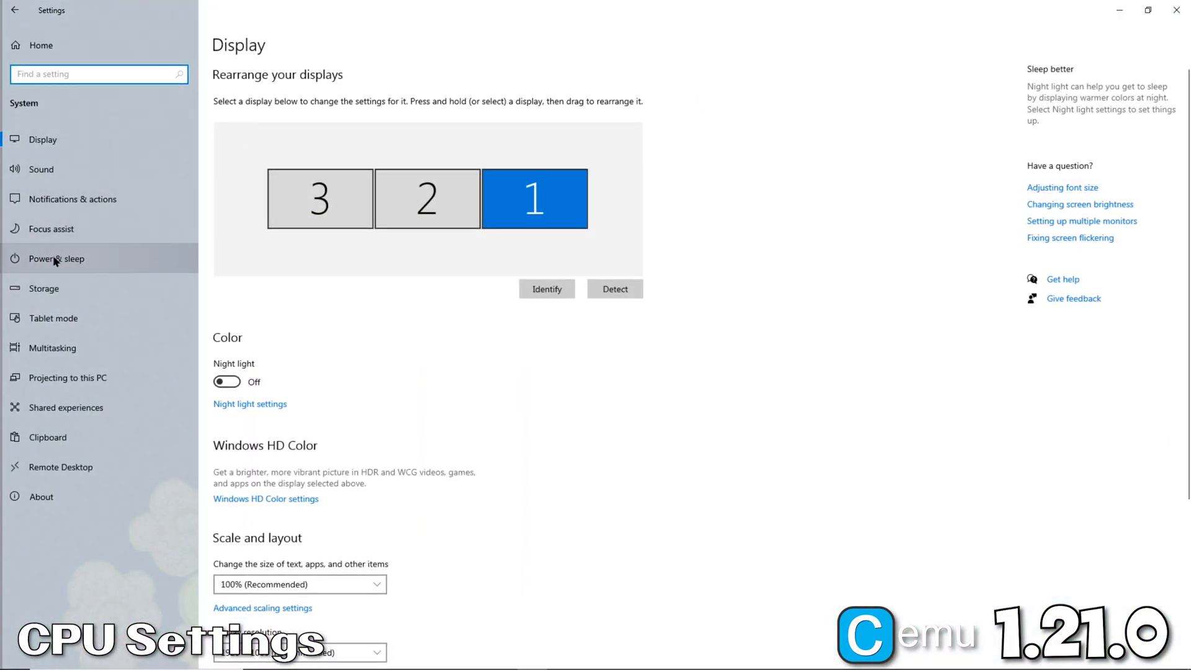
{"action": "left_click", "coordinate": [56, 258]}
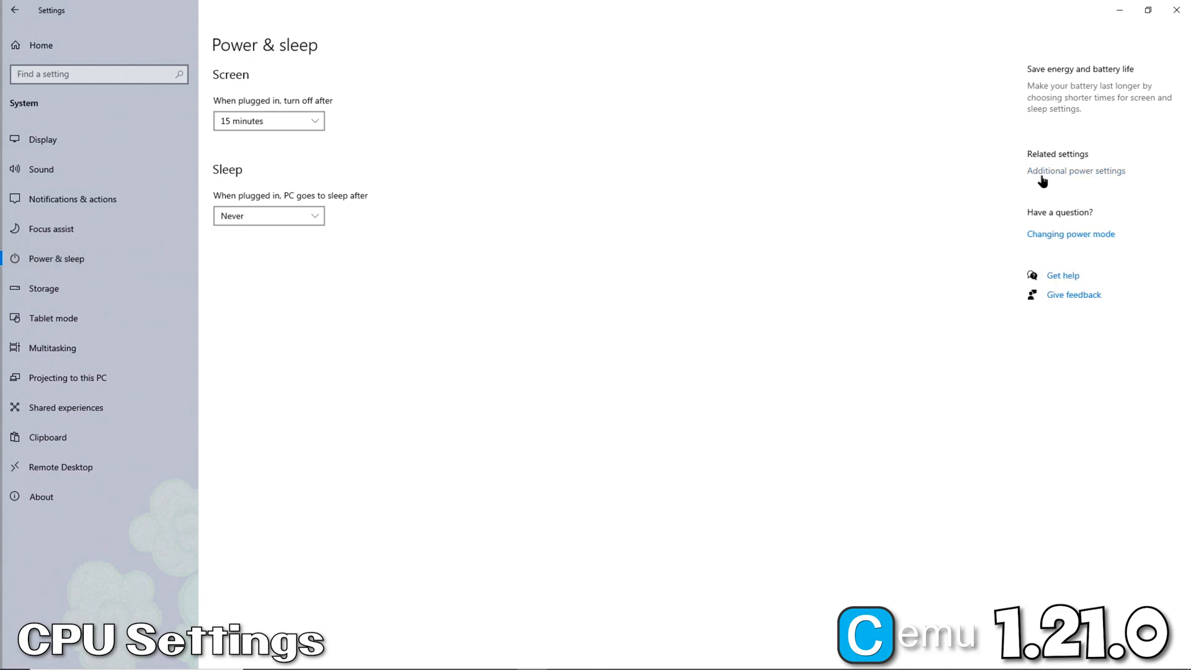
{"action": "left_click", "coordinate": [1076, 170]}
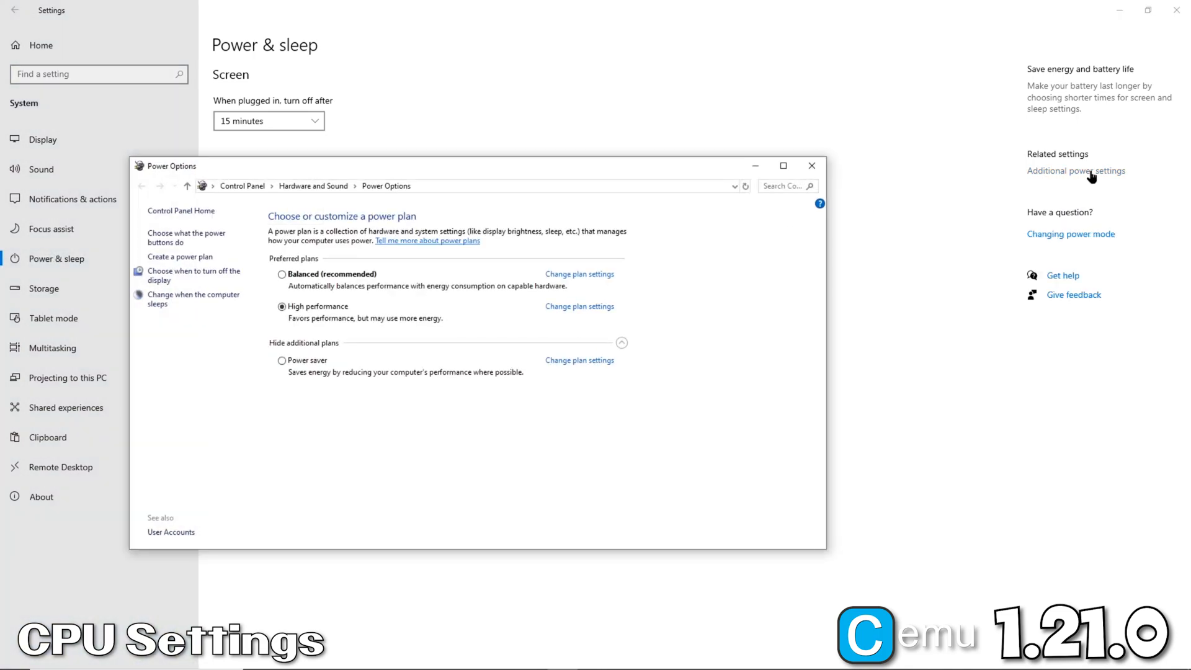
{"action": "mouse_move", "coordinate": [317, 298]}
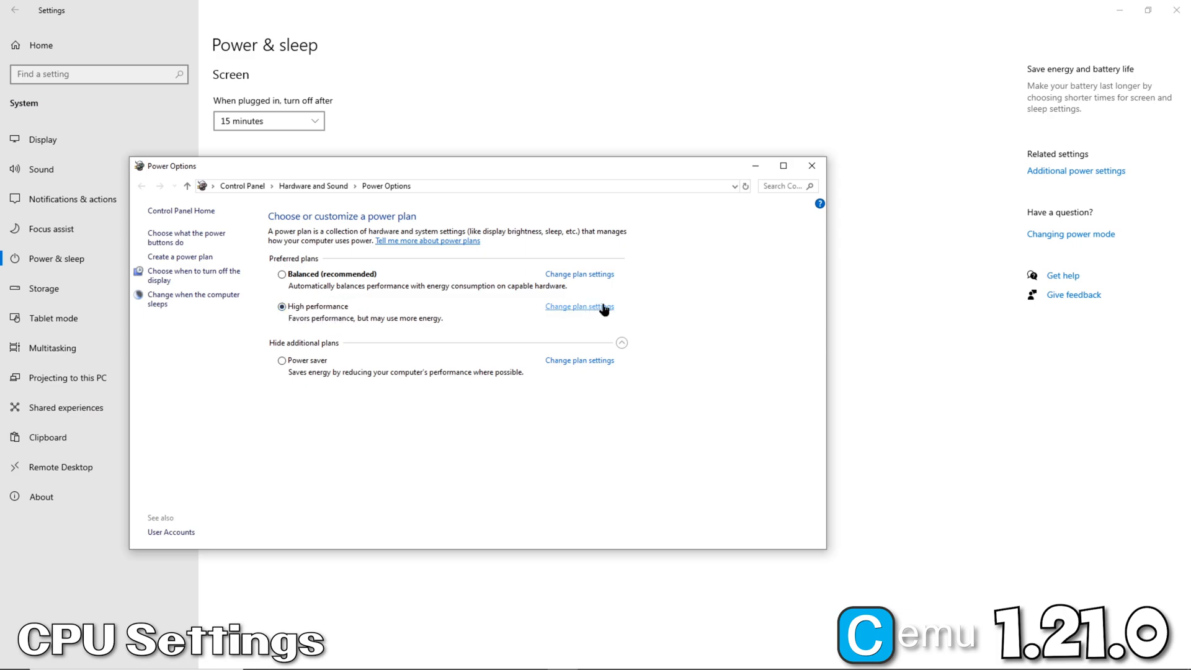
Step: Verify the High performance plan's minimum and maximum processor state are 100% in advanced settings
{"action": "left_click", "coordinate": [578, 306]}
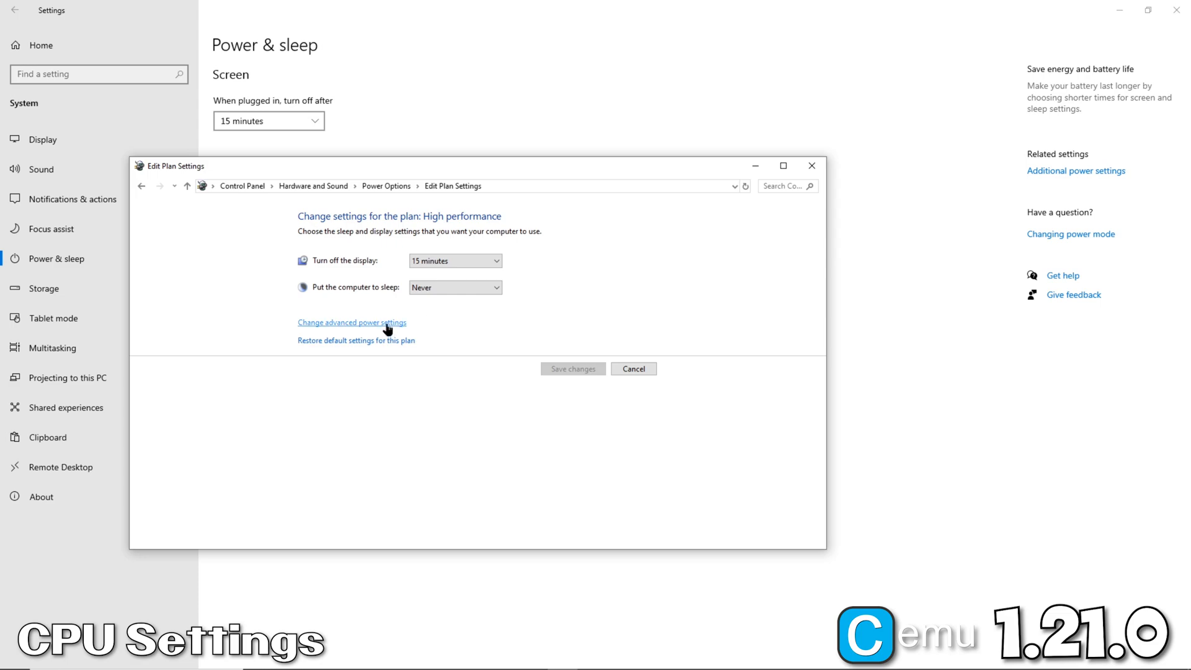
{"action": "left_click", "coordinate": [352, 322]}
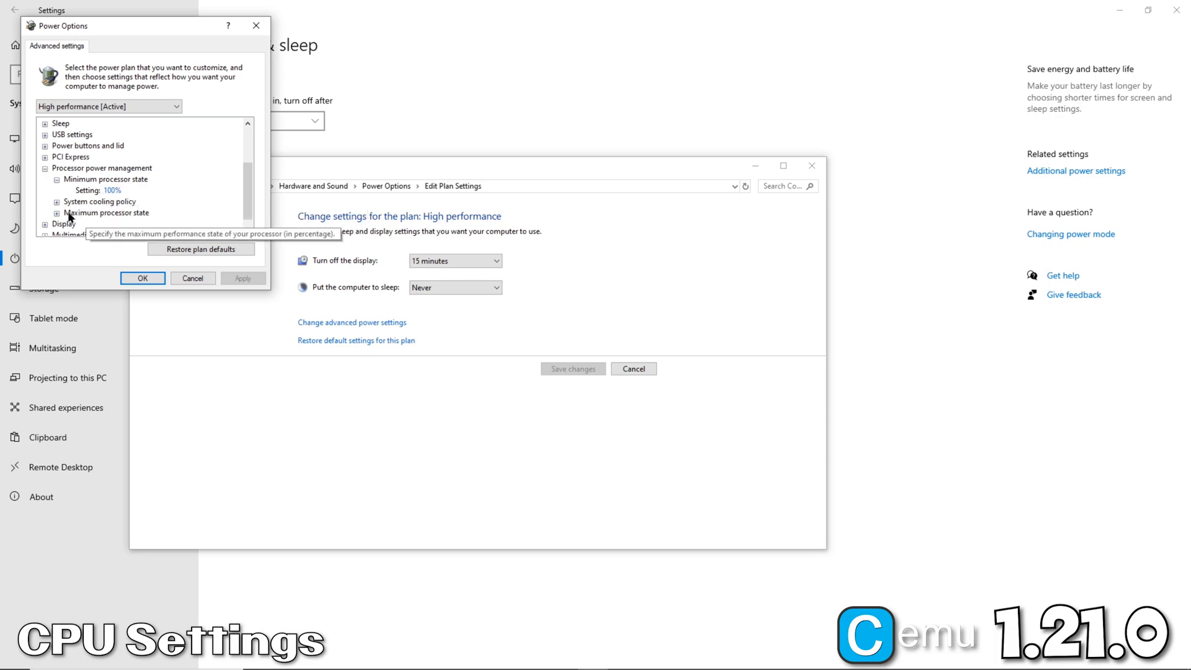
{"action": "left_click", "coordinate": [56, 213]}
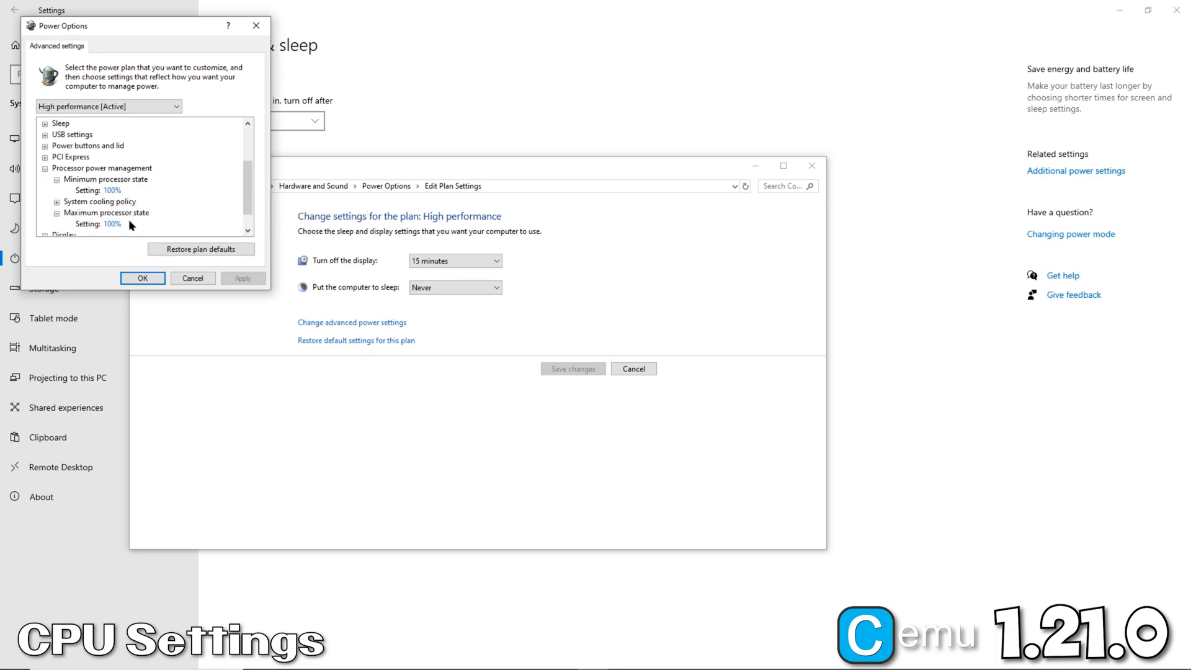
{"action": "left_click", "coordinate": [142, 277]}
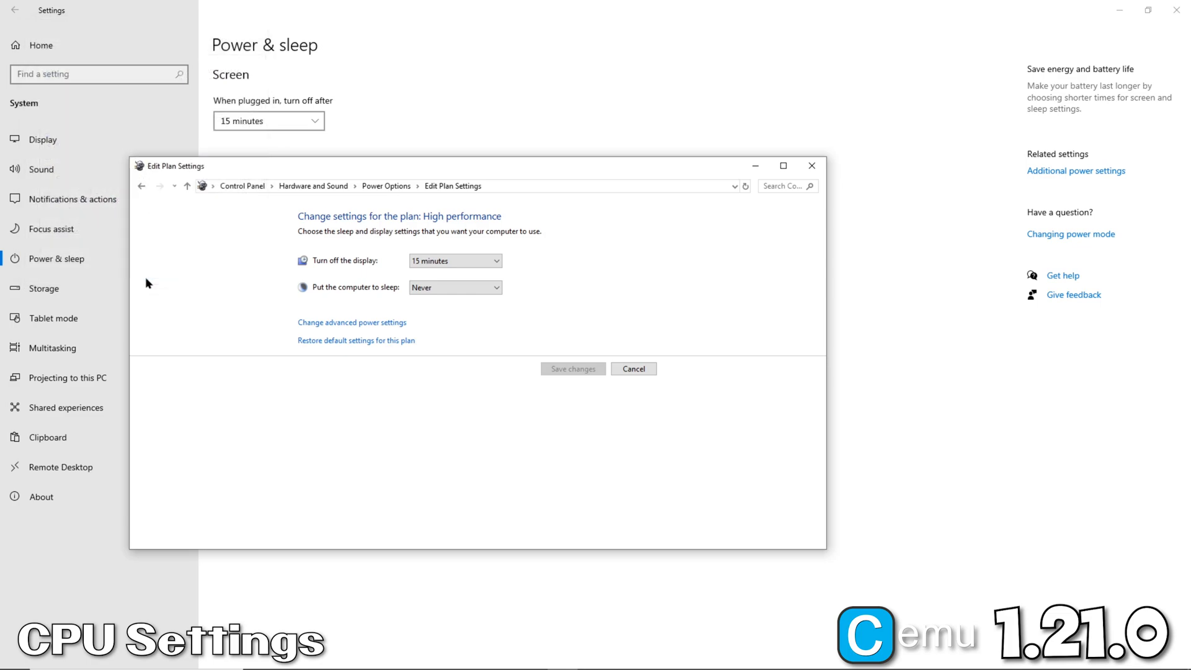
{"action": "mouse_move", "coordinate": [698, 314]}
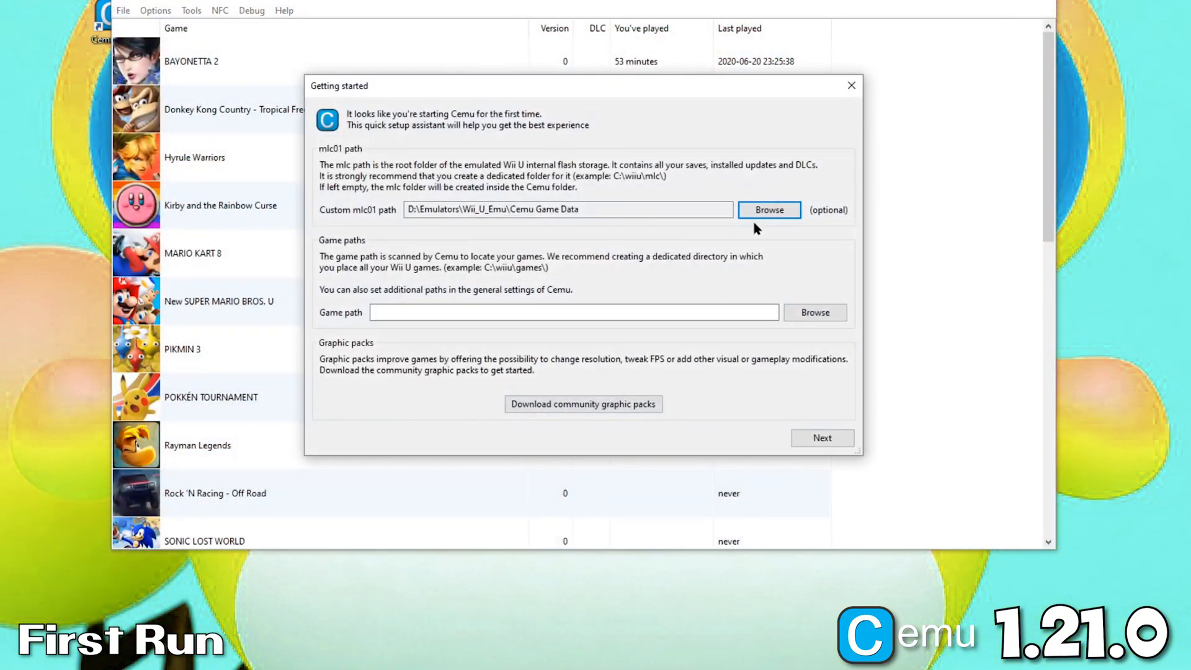
Step: Leave the mlc01 path at Cemu Game Data after browsing without changes
{"action": "left_click", "coordinate": [768, 210]}
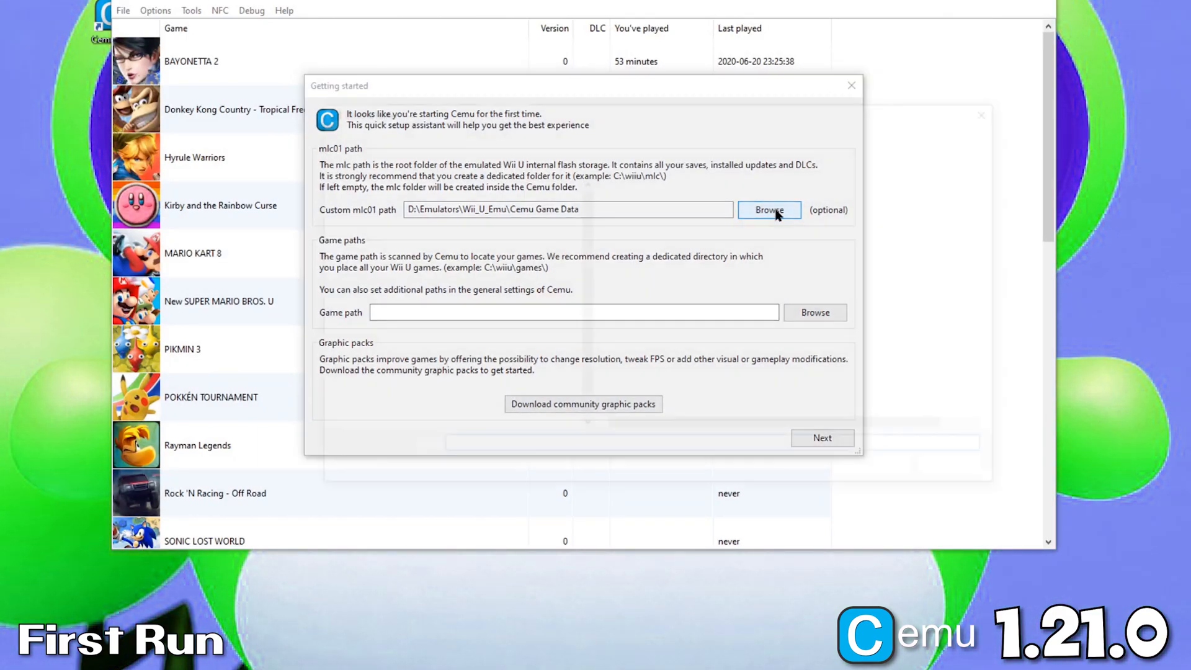
{"action": "left_click", "coordinate": [768, 210]}
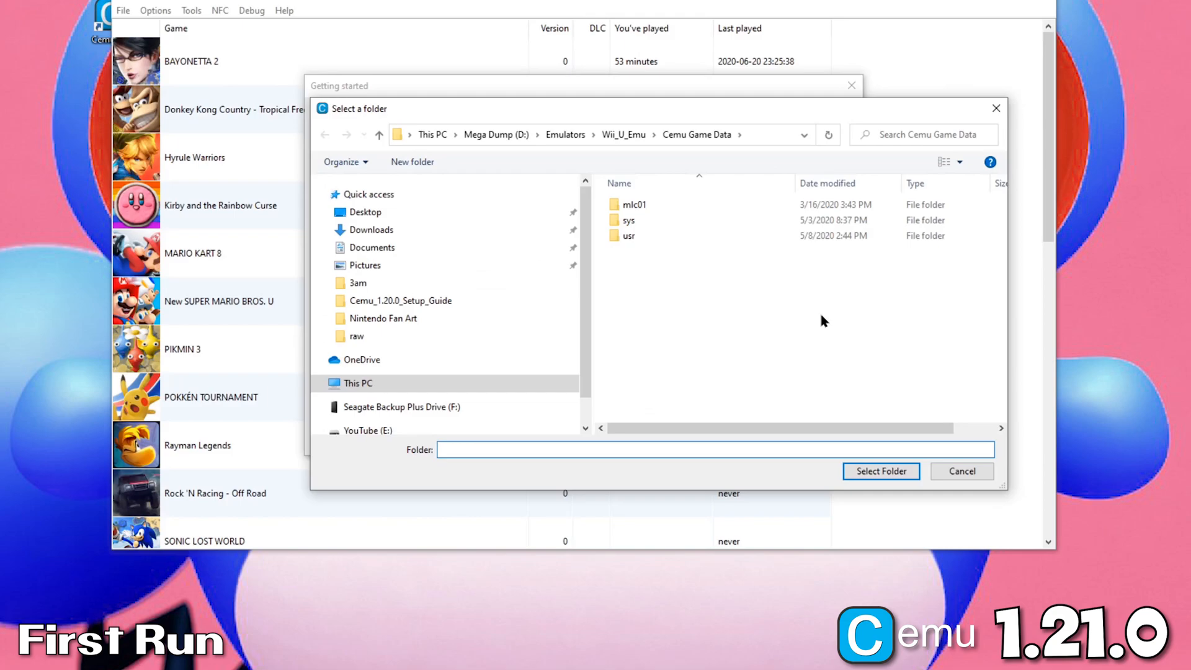
{"action": "left_click", "coordinate": [881, 470]}
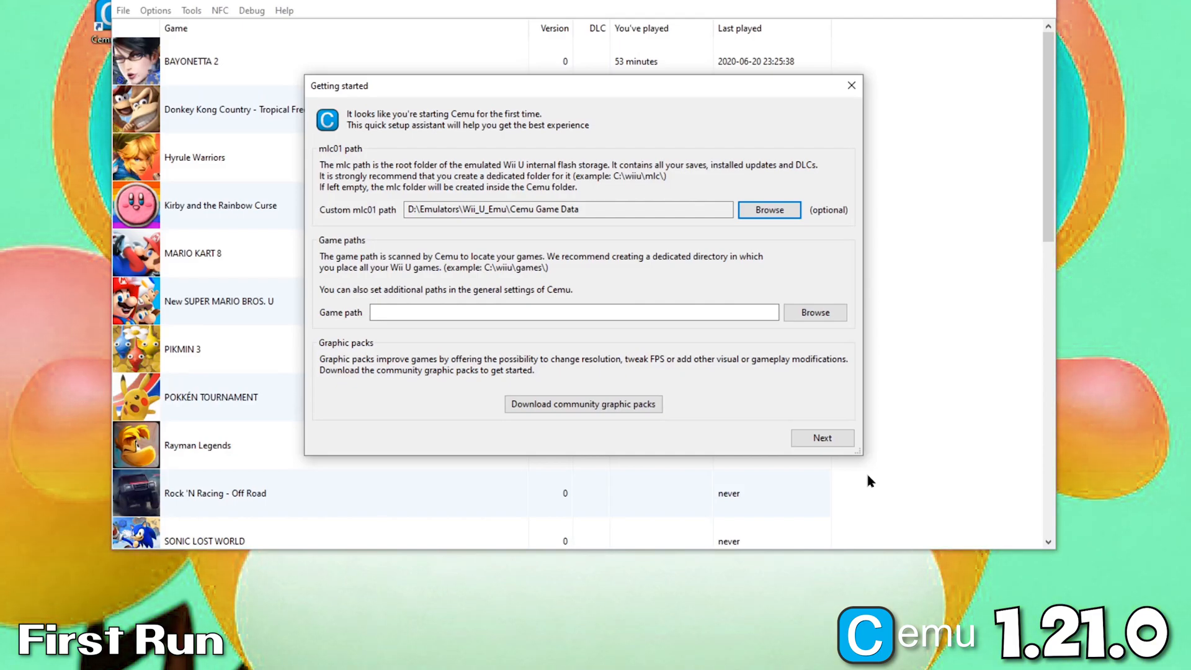
{"action": "mouse_move", "coordinate": [798, 387]}
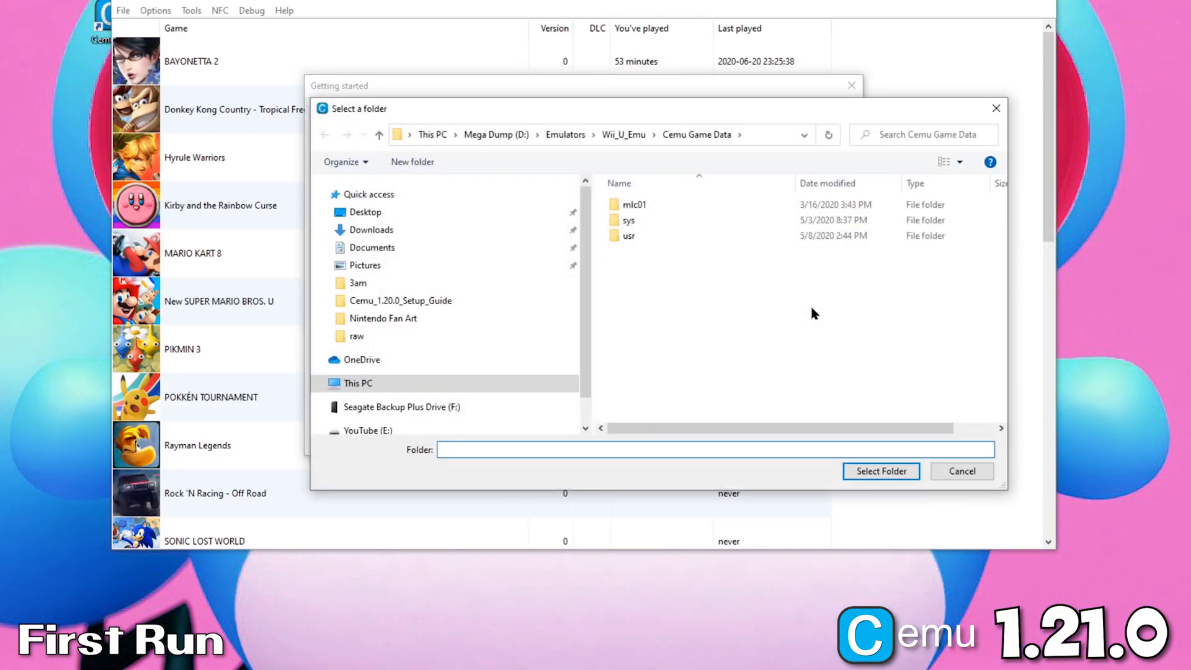
Step: Set the game path to D:\Emulators\Wii_U_Emu\Games\Games
{"action": "left_click", "coordinate": [624, 135]}
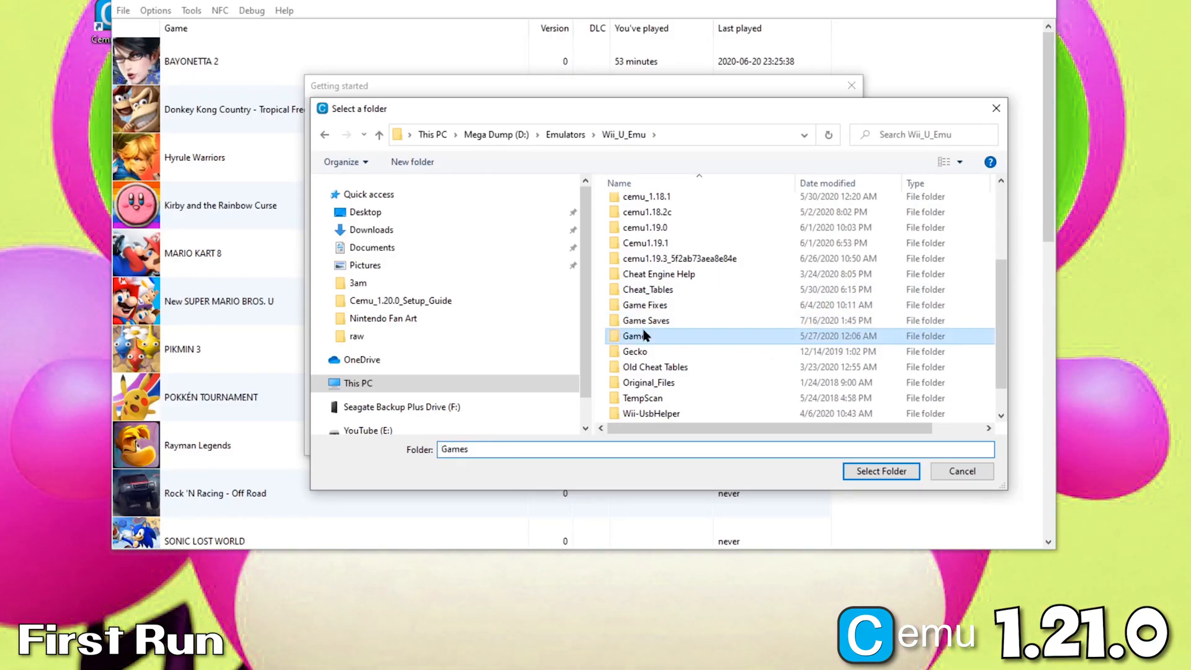
{"action": "double_click", "coordinate": [635, 335]}
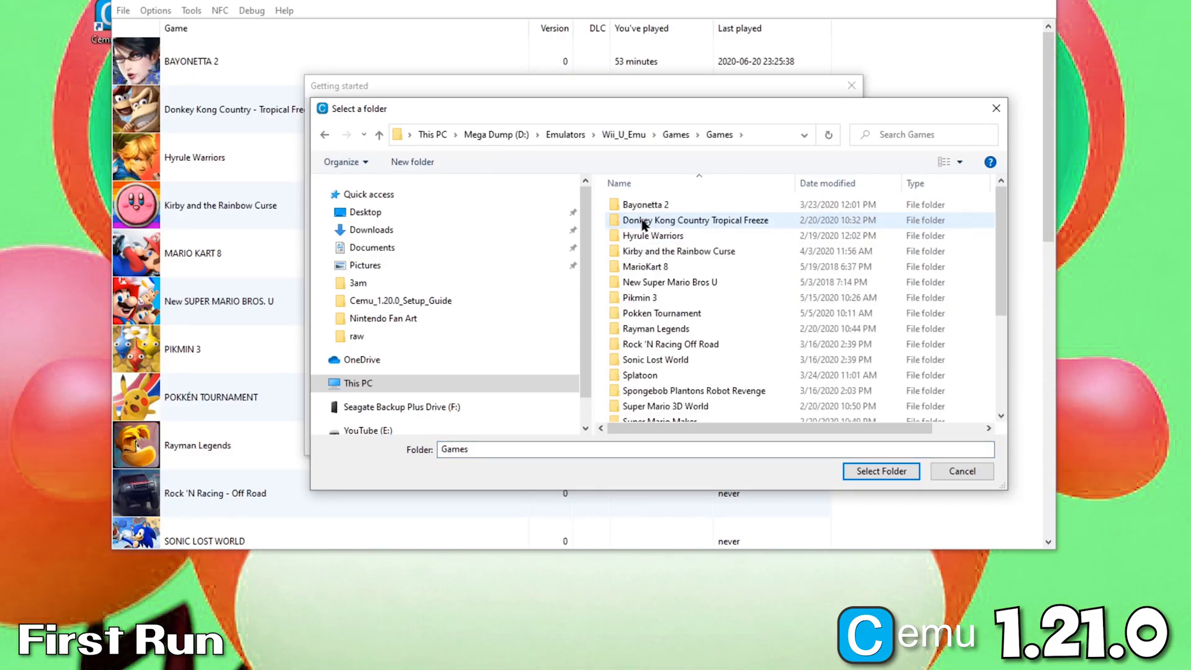
{"action": "left_click", "coordinate": [880, 471]}
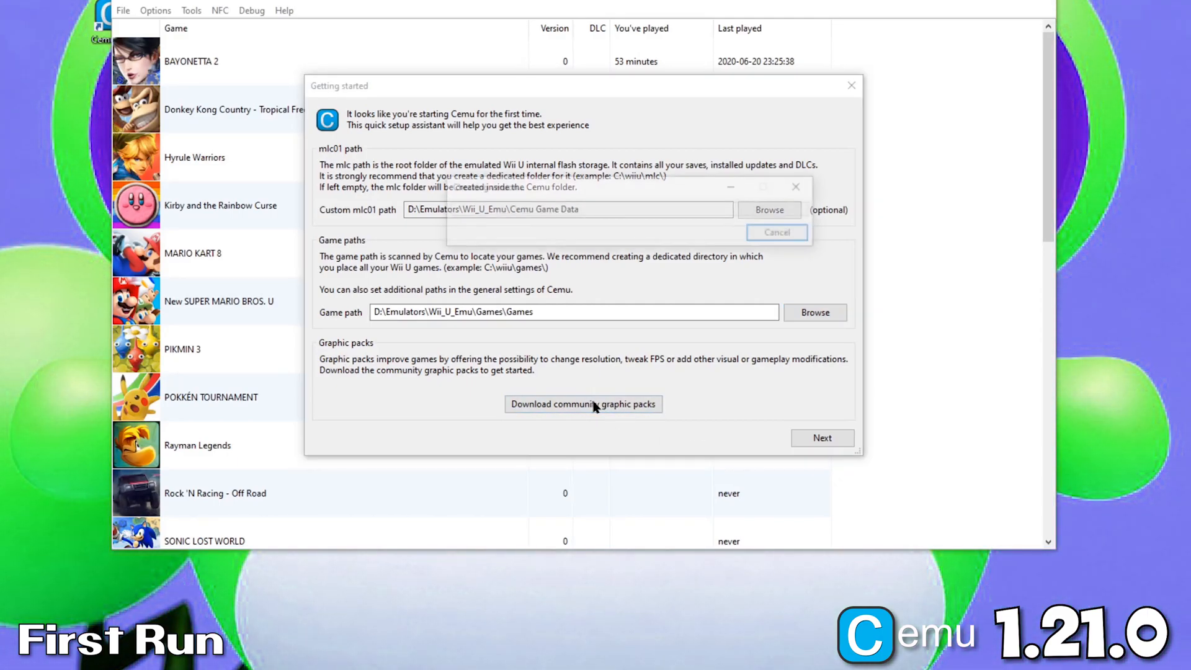
Step: Download the community graphic packs and accept installing the updated versions
{"action": "left_click", "coordinate": [583, 404]}
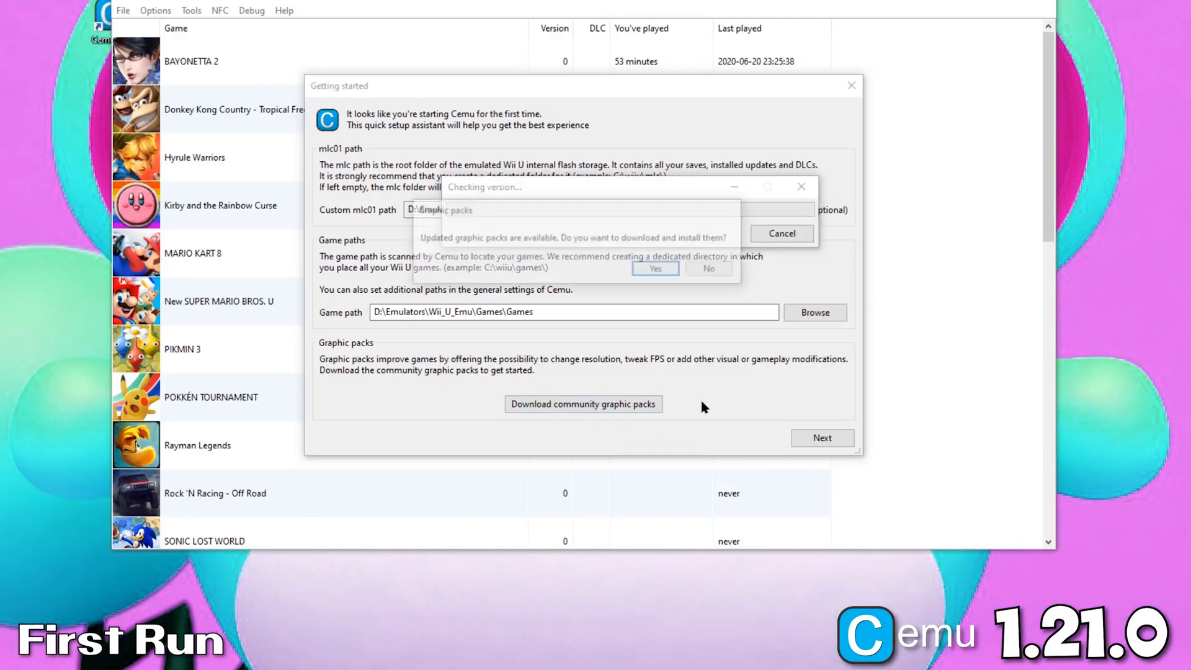
{"action": "left_click", "coordinate": [653, 268]}
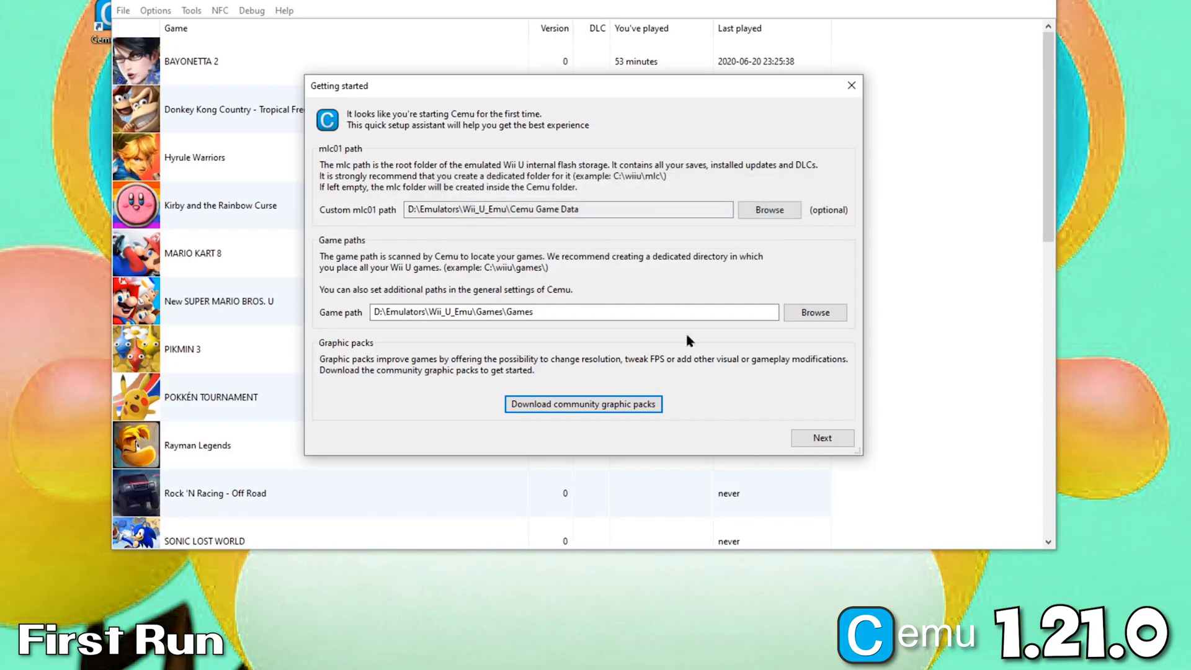
Step: Advance to the input settings page, enable automatic update checks and finish the setup assistant
{"action": "left_click", "coordinate": [822, 437]}
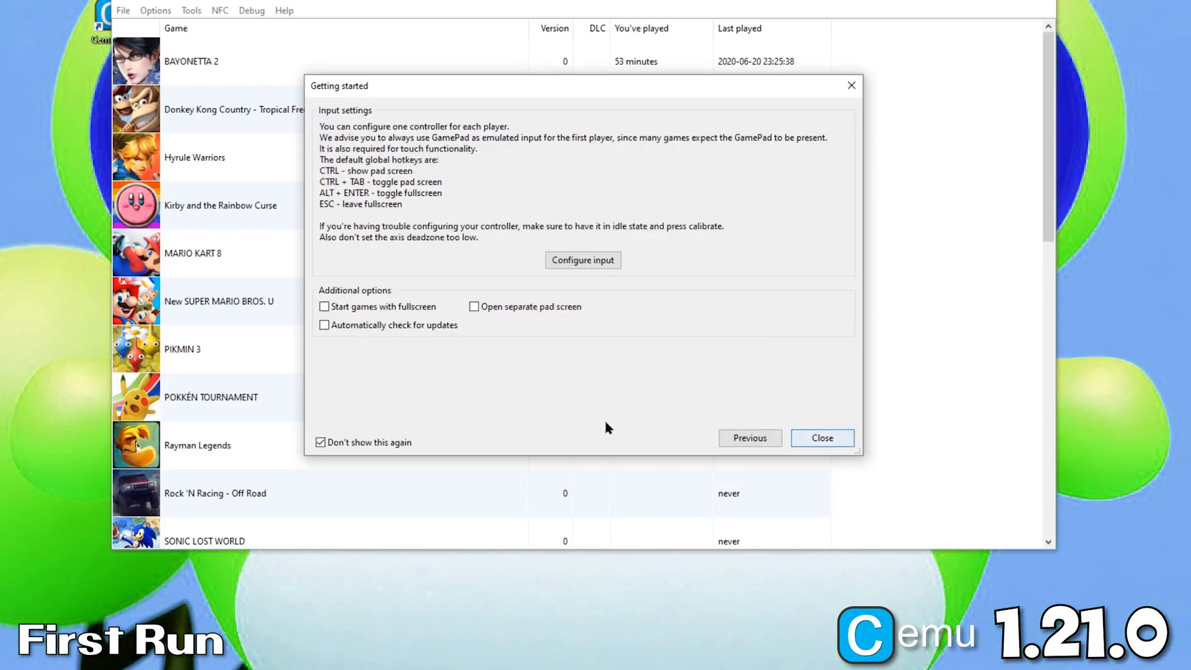
{"action": "left_click", "coordinate": [324, 325]}
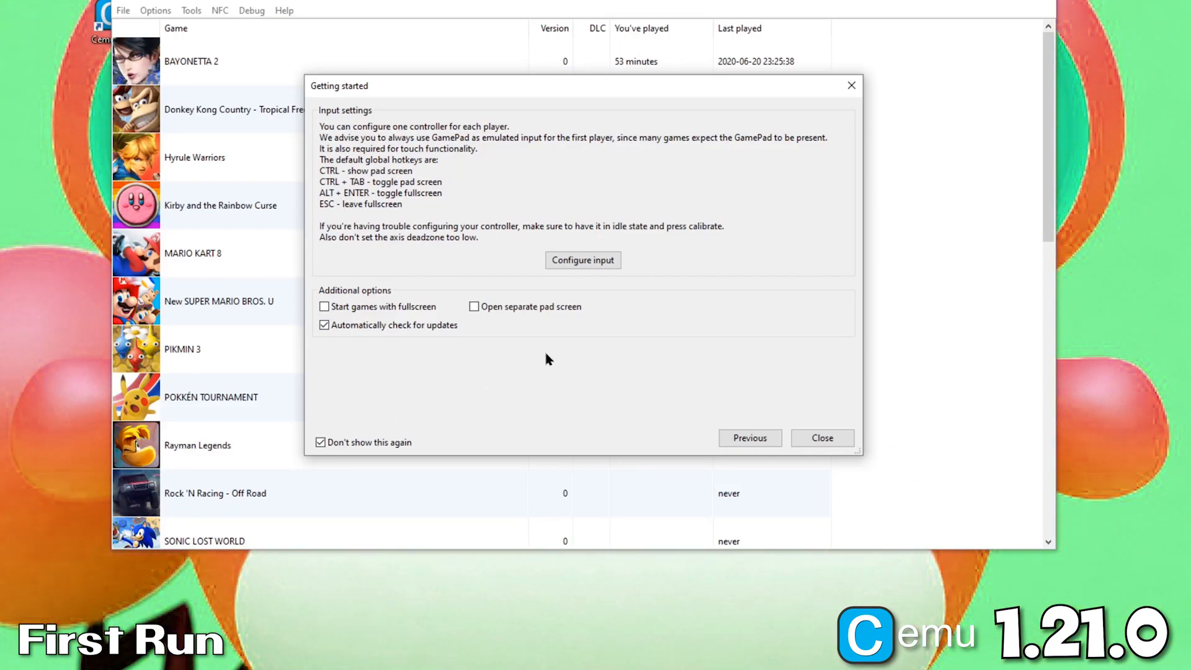
{"action": "left_click", "coordinate": [822, 437]}
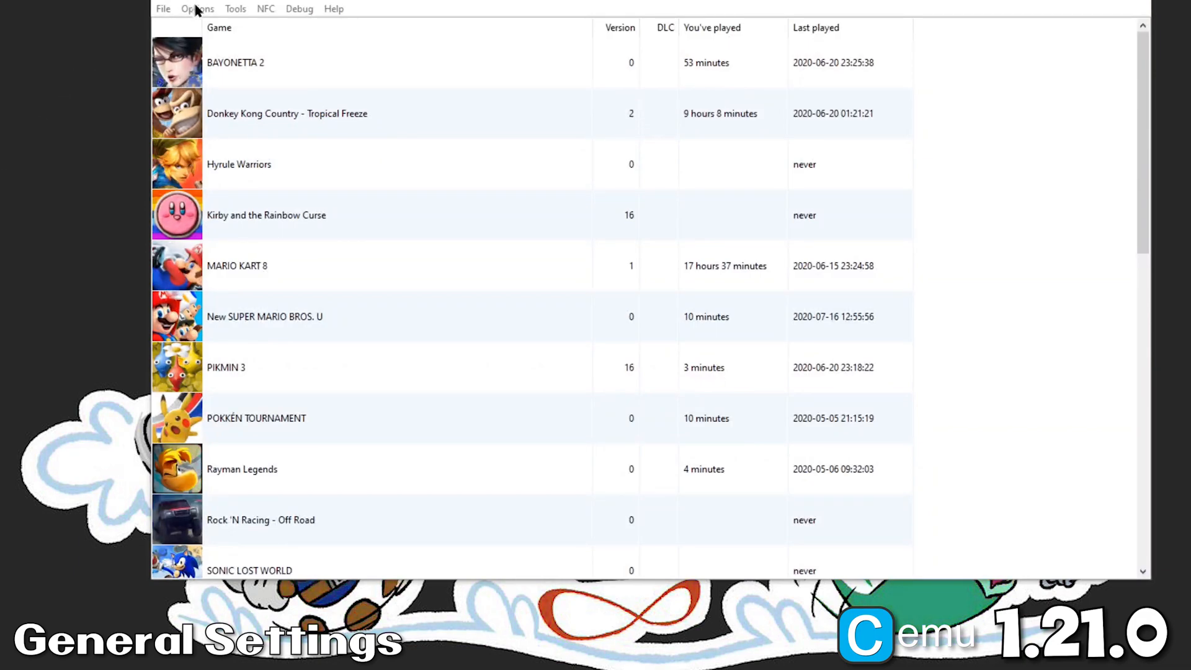
Step: In General settings > Graphics, try Vulkan as the API with triple-buffering VSync
{"action": "left_click", "coordinate": [197, 8]}
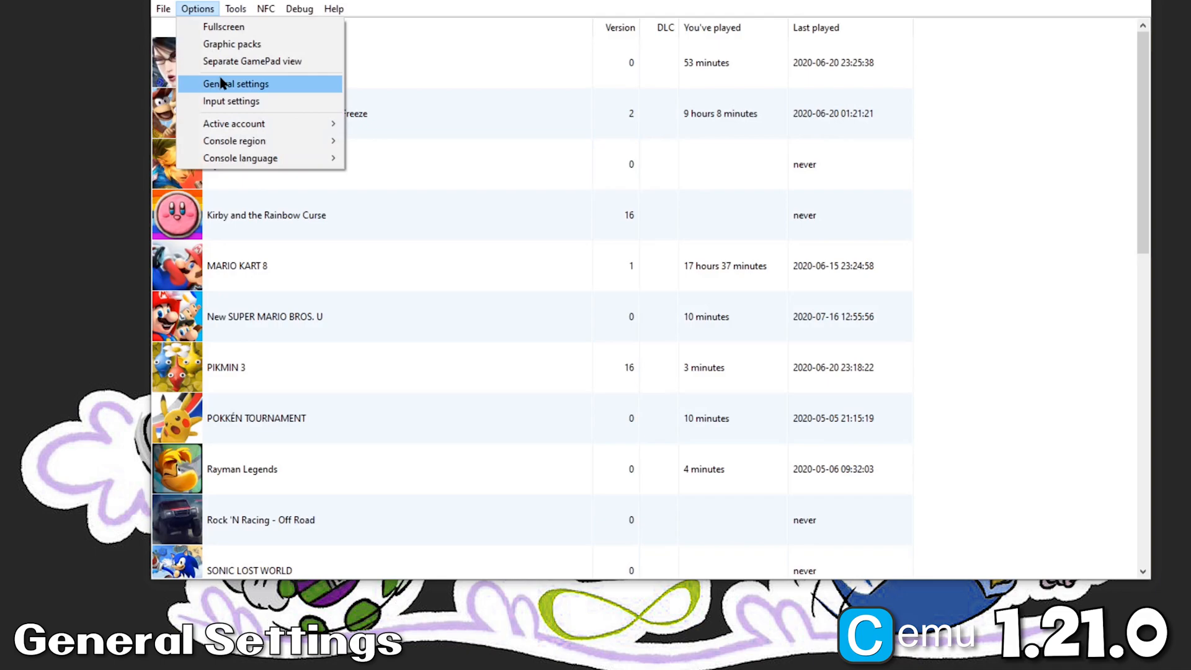
{"action": "left_click", "coordinate": [234, 83]}
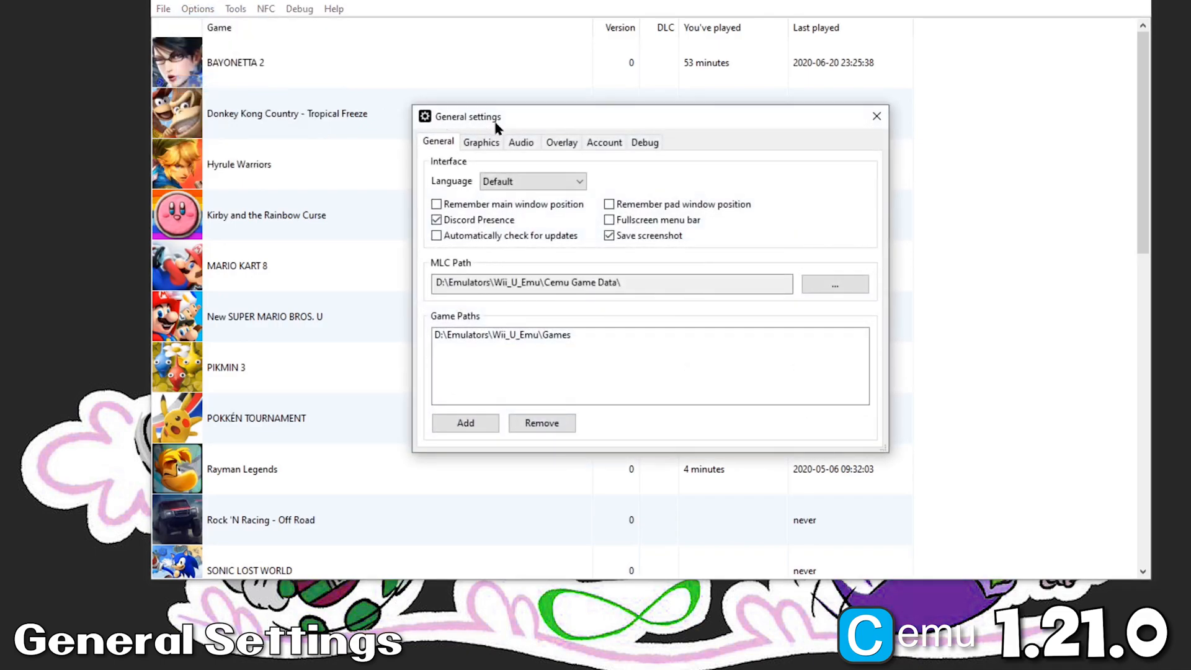
{"action": "left_click", "coordinate": [481, 142]}
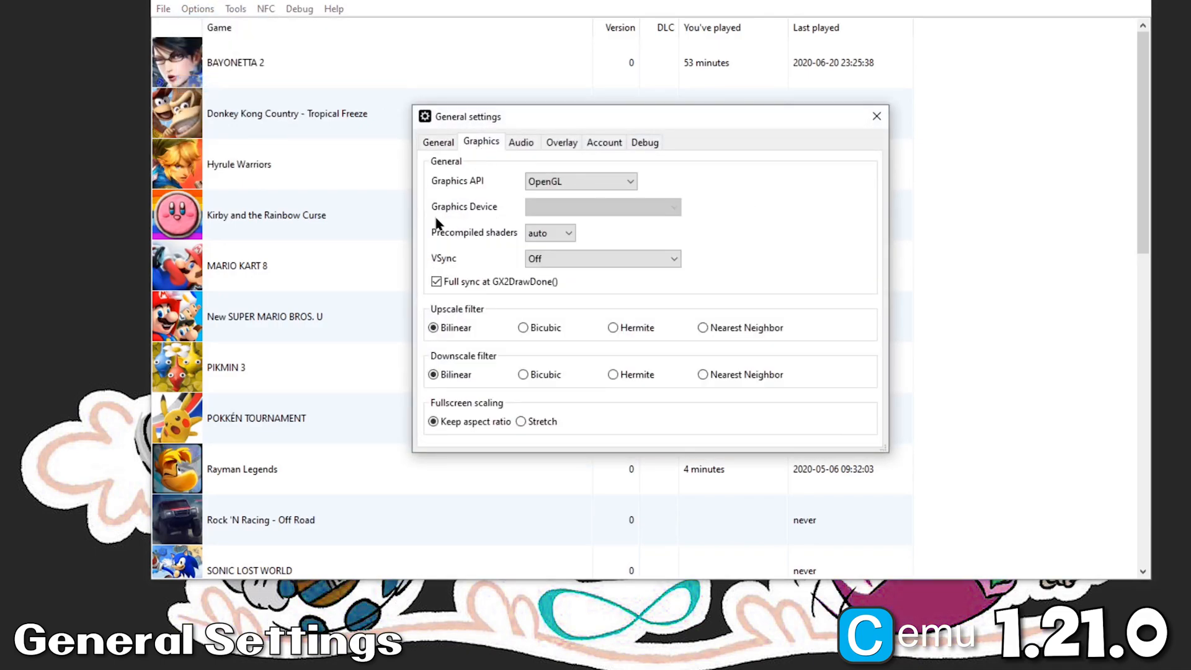
{"action": "left_click", "coordinate": [582, 181]}
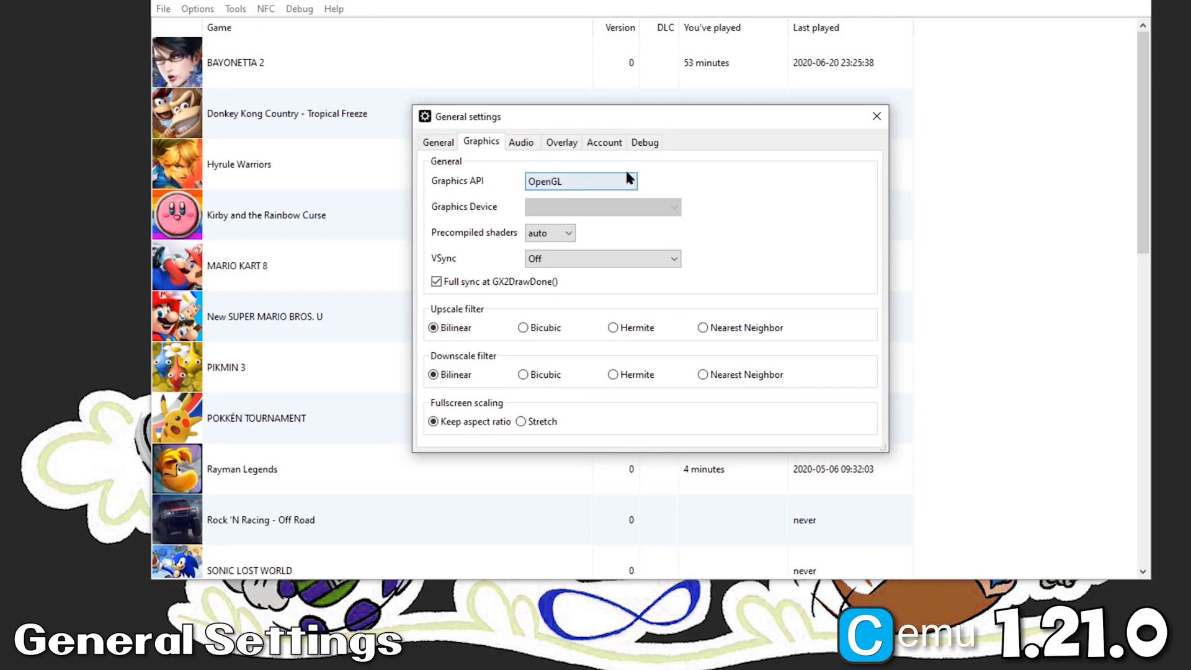
{"action": "left_click", "coordinate": [580, 180]}
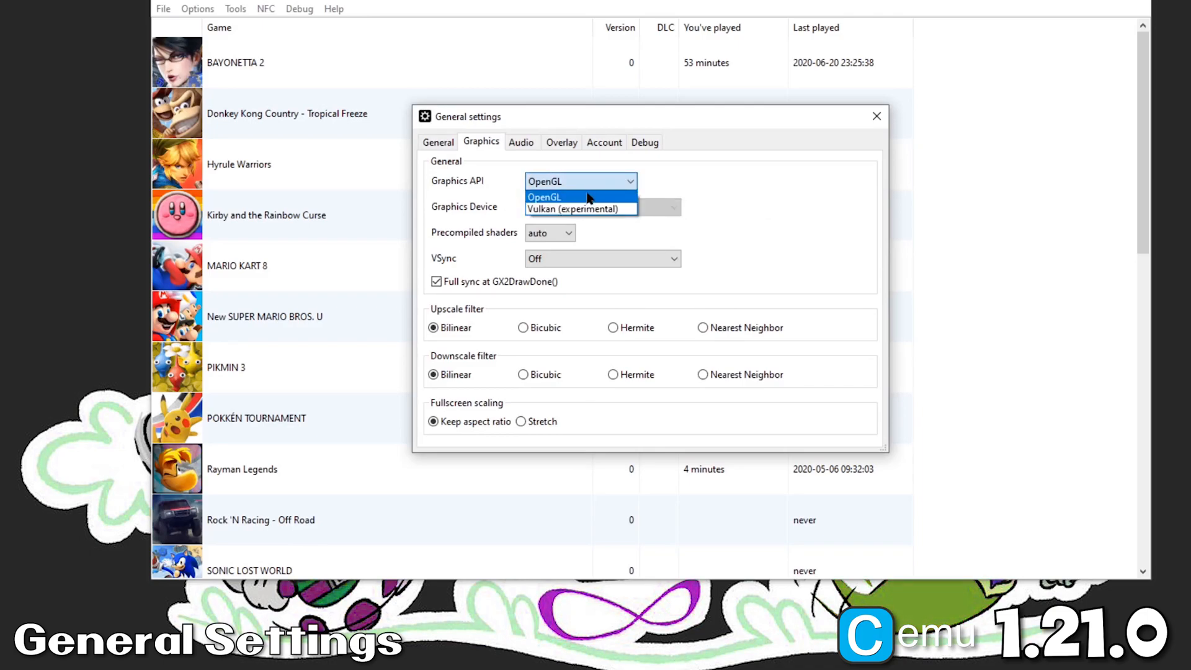
{"action": "left_click", "coordinate": [544, 196]}
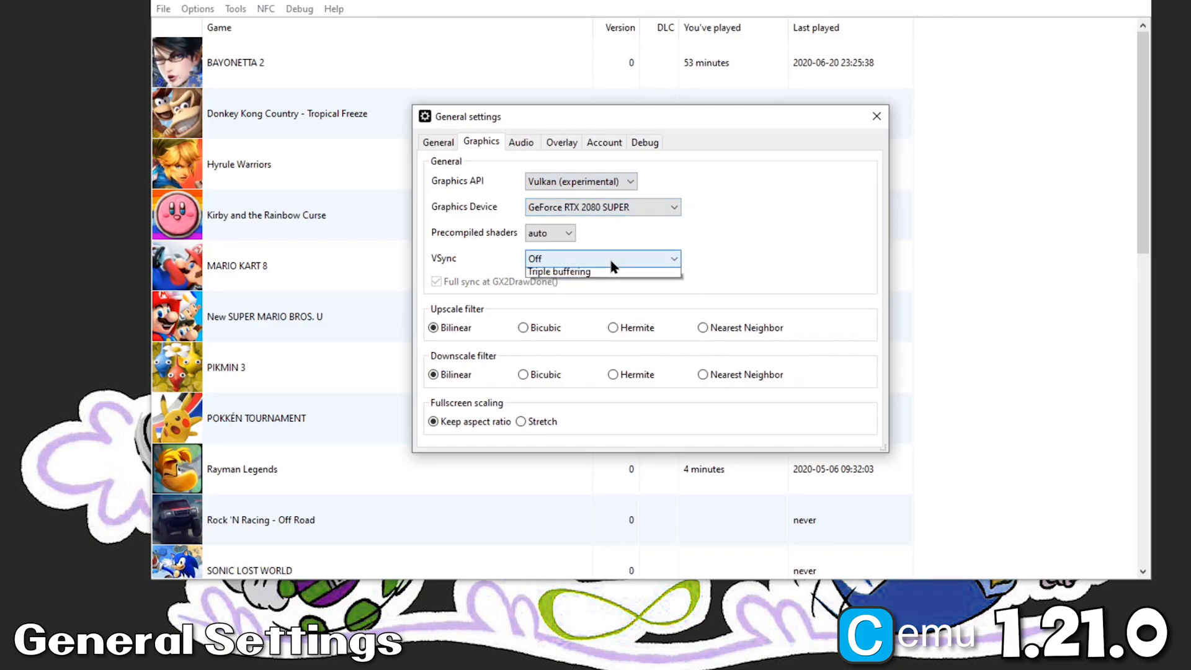
{"action": "left_click", "coordinate": [559, 272]}
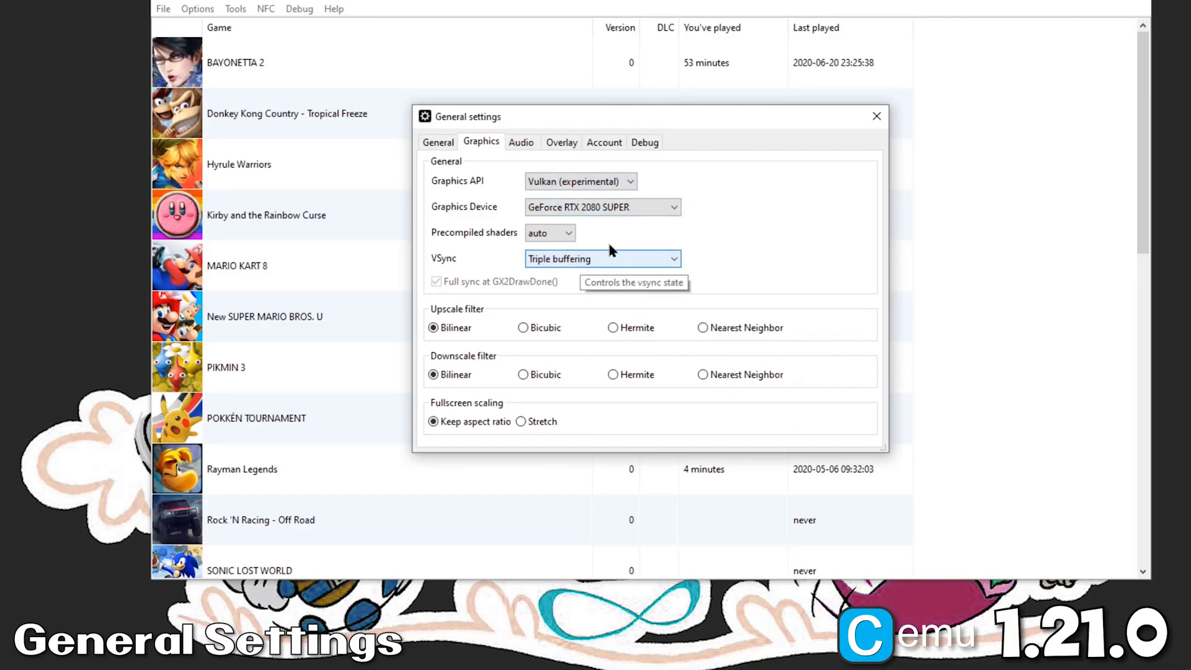
Step: Settle on OpenGL as the graphics API with VSync off
{"action": "left_click", "coordinate": [581, 181]}
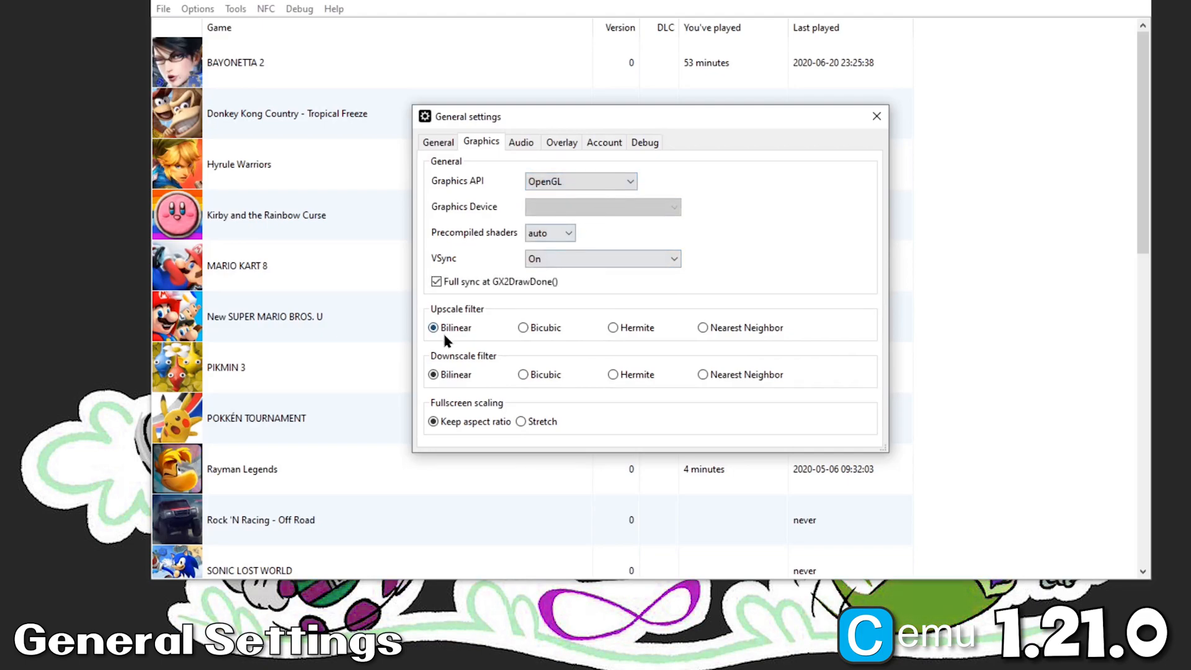
{"action": "left_click", "coordinate": [602, 258]}
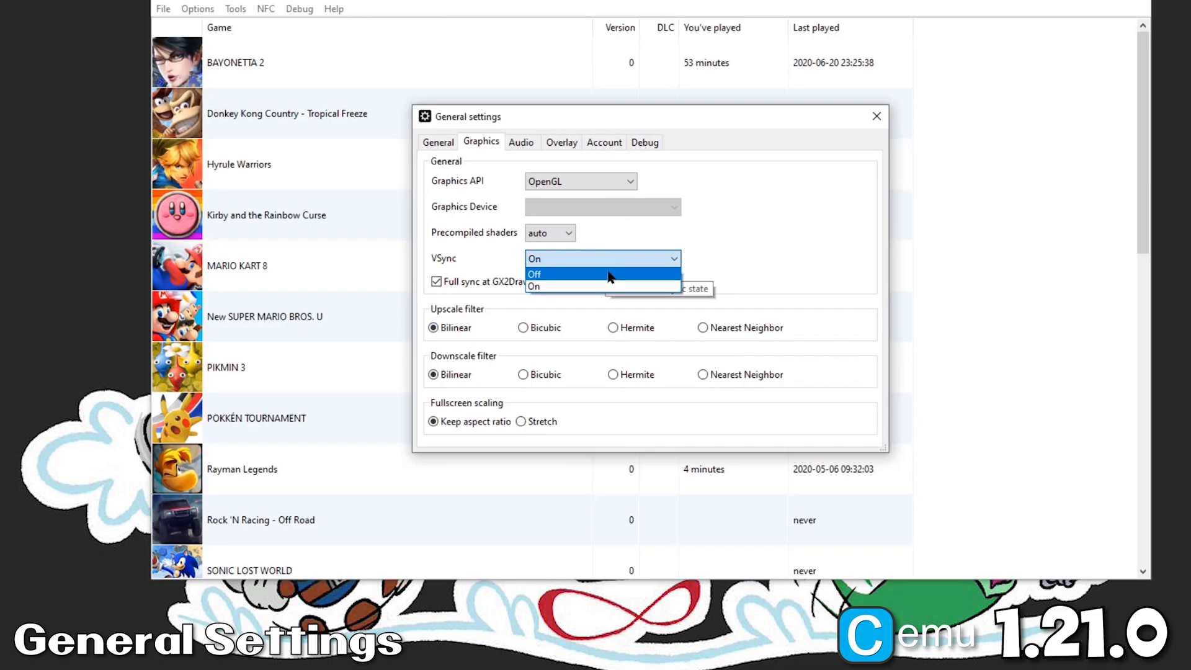
{"action": "left_click", "coordinate": [534, 274]}
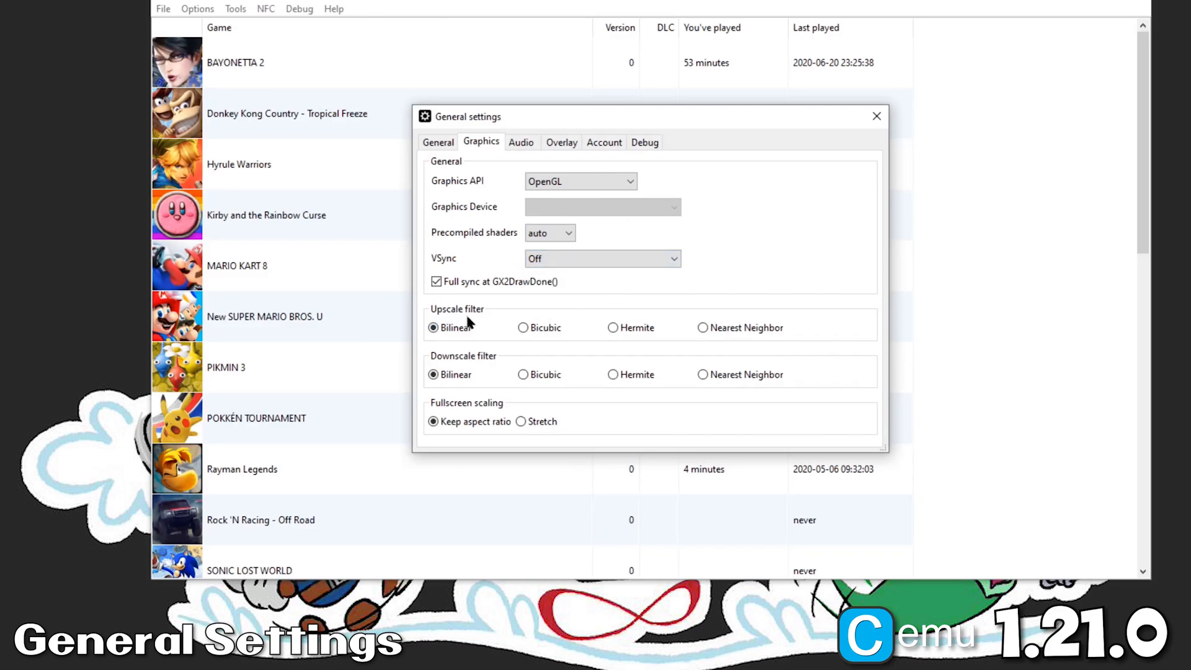
{"action": "mouse_move", "coordinate": [434, 328]}
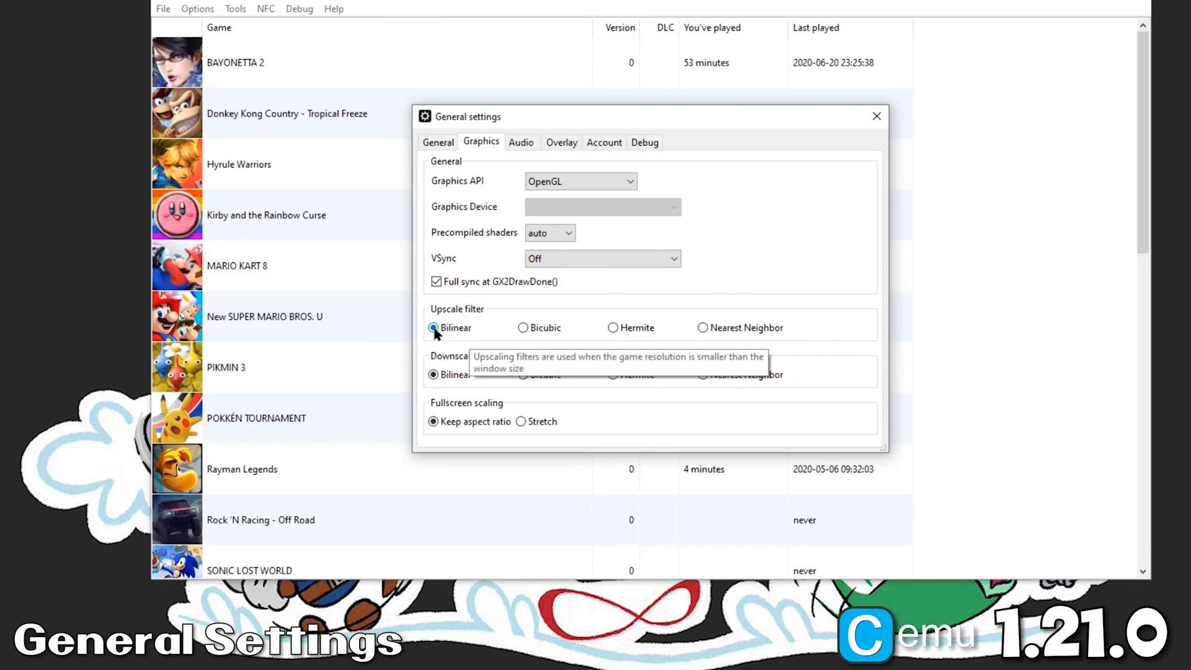
Step: Route TV audio to the multichannel M-Audio ProFire 610 in surround and disable gamepad audio
{"action": "left_click", "coordinate": [521, 142]}
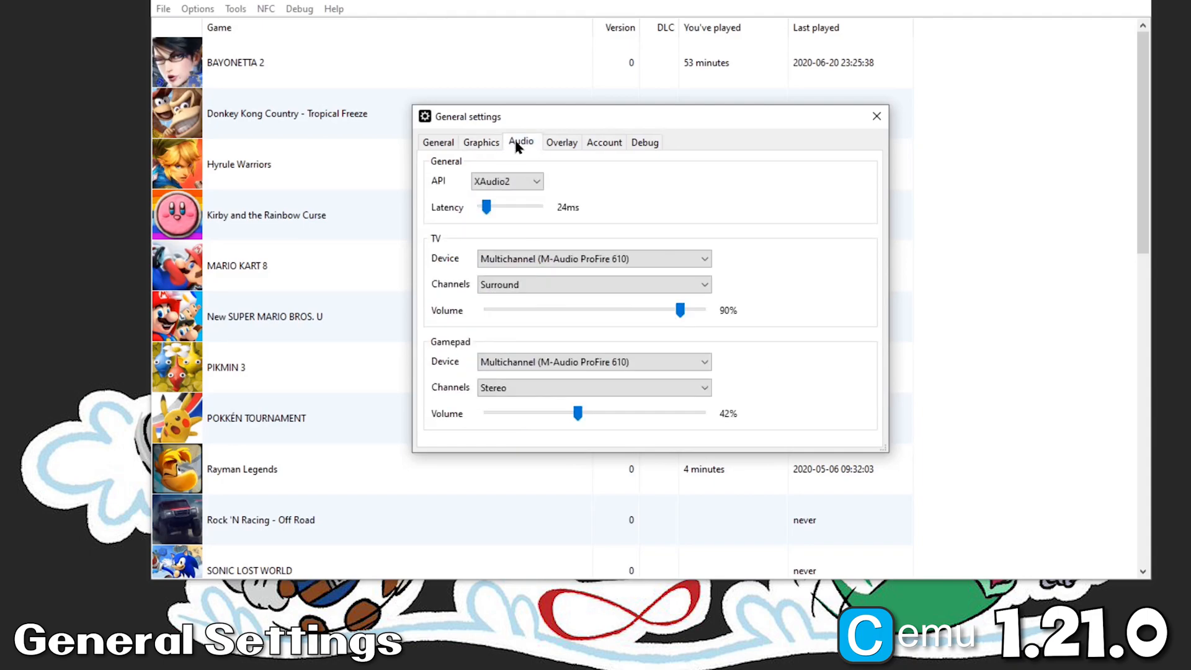
{"action": "left_click", "coordinate": [536, 180]}
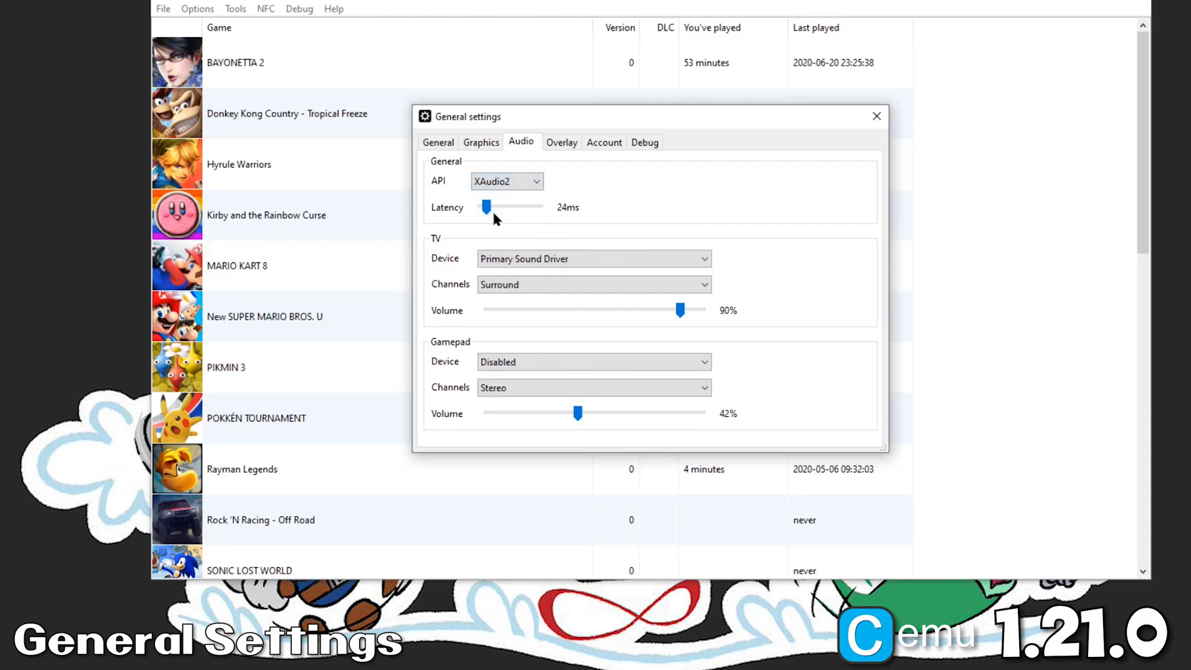
{"action": "mouse_move", "coordinate": [467, 215]}
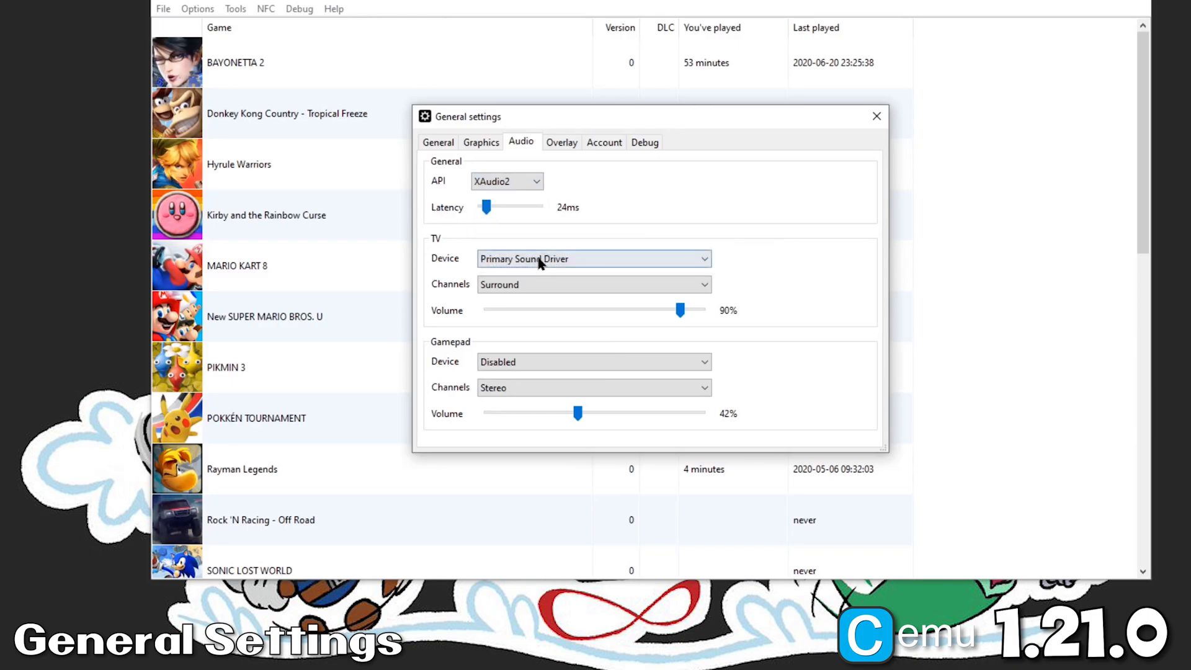
{"action": "left_click", "coordinate": [593, 258]}
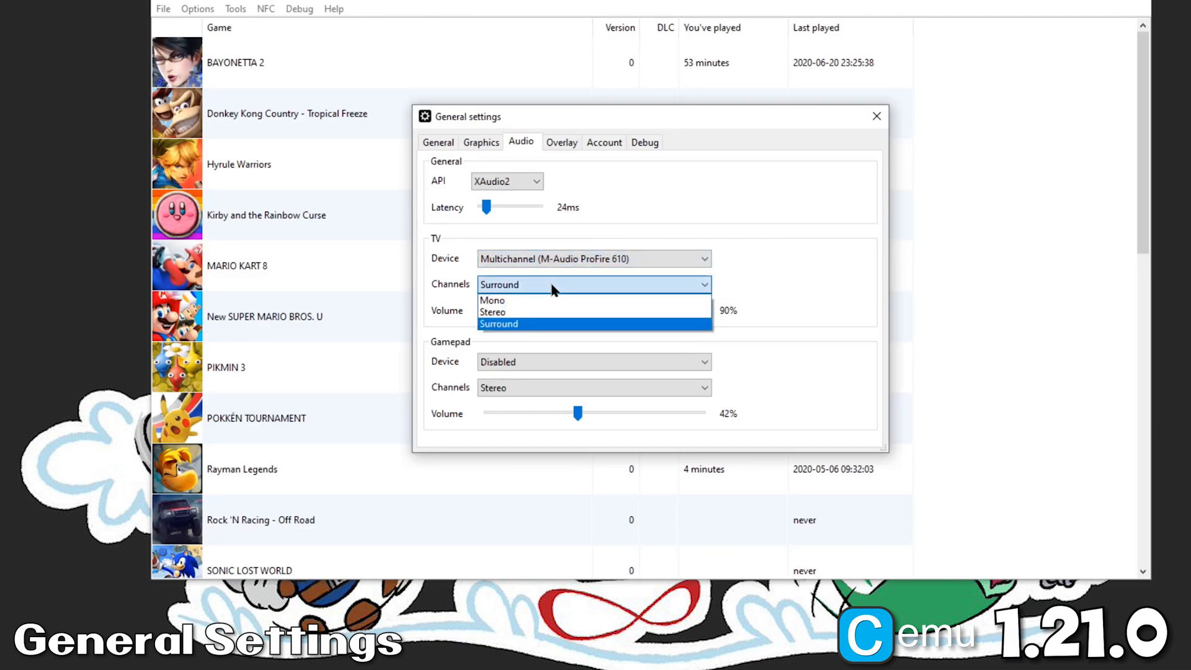
{"action": "left_click", "coordinate": [592, 361]}
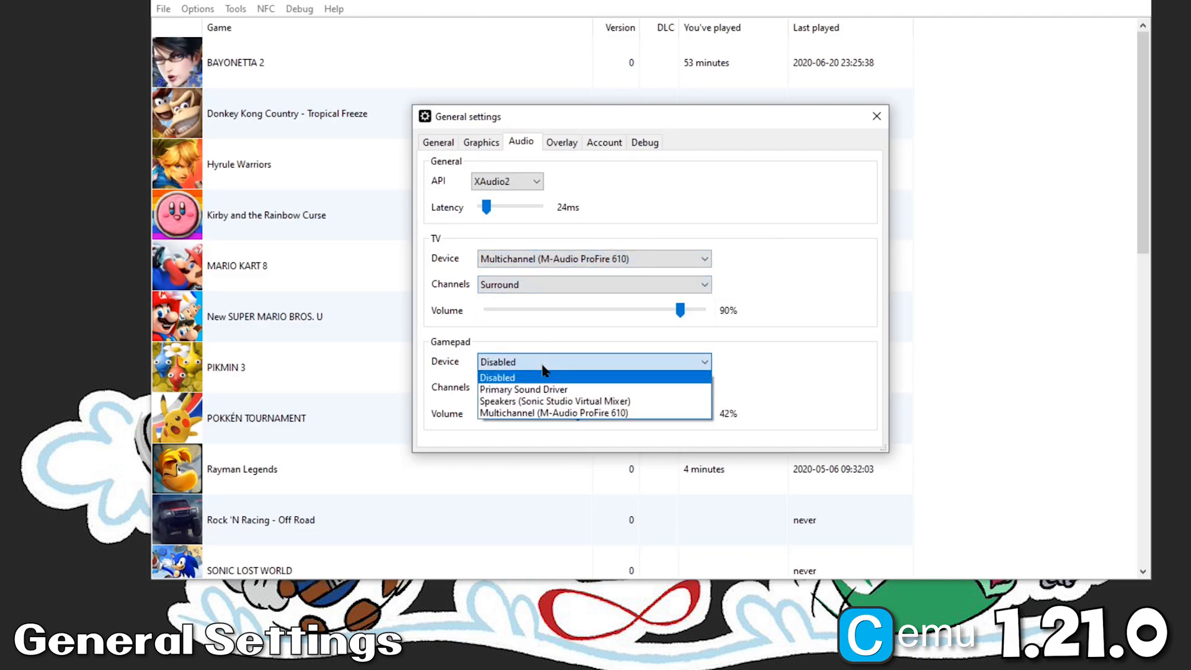
{"action": "left_click", "coordinate": [554, 413]}
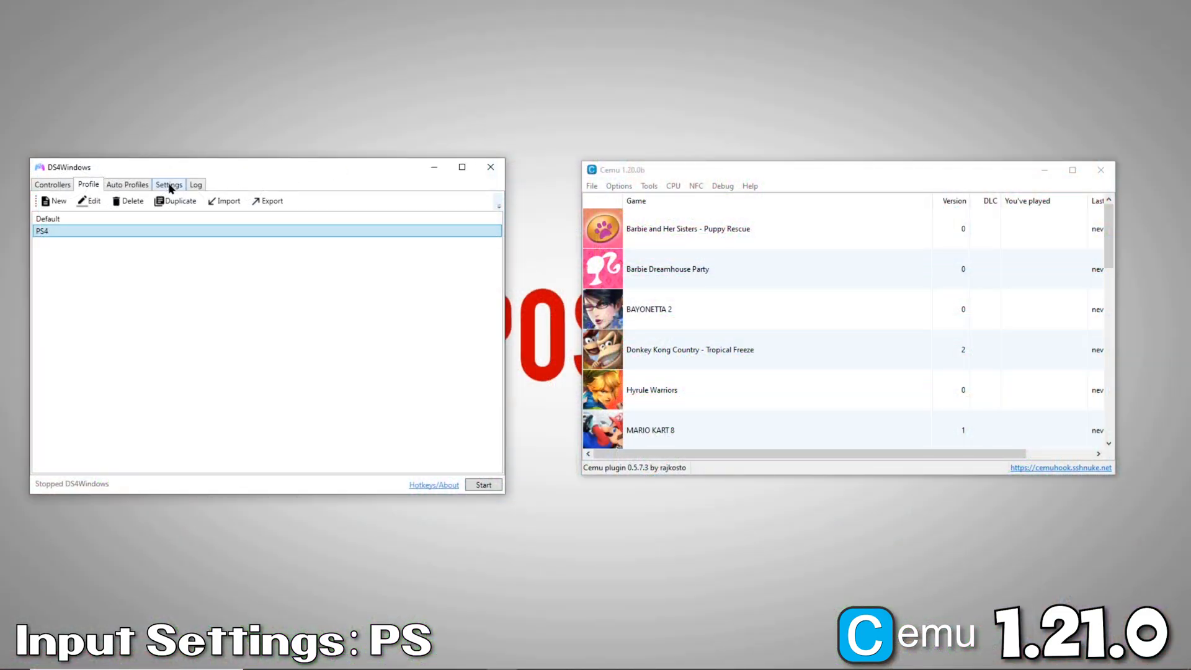
Step: Tick DS4Windows' UDP Server and start it listening on 127.0.0.1 port 26760
{"action": "left_click", "coordinate": [169, 184]}
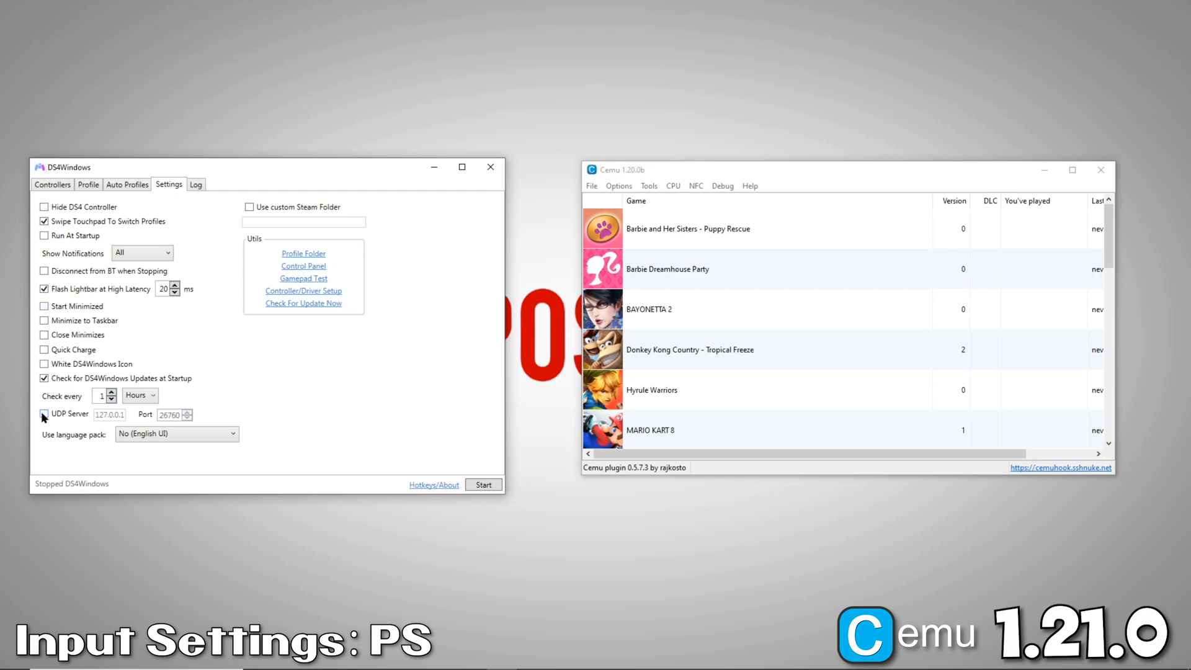
{"action": "left_click", "coordinate": [44, 414]}
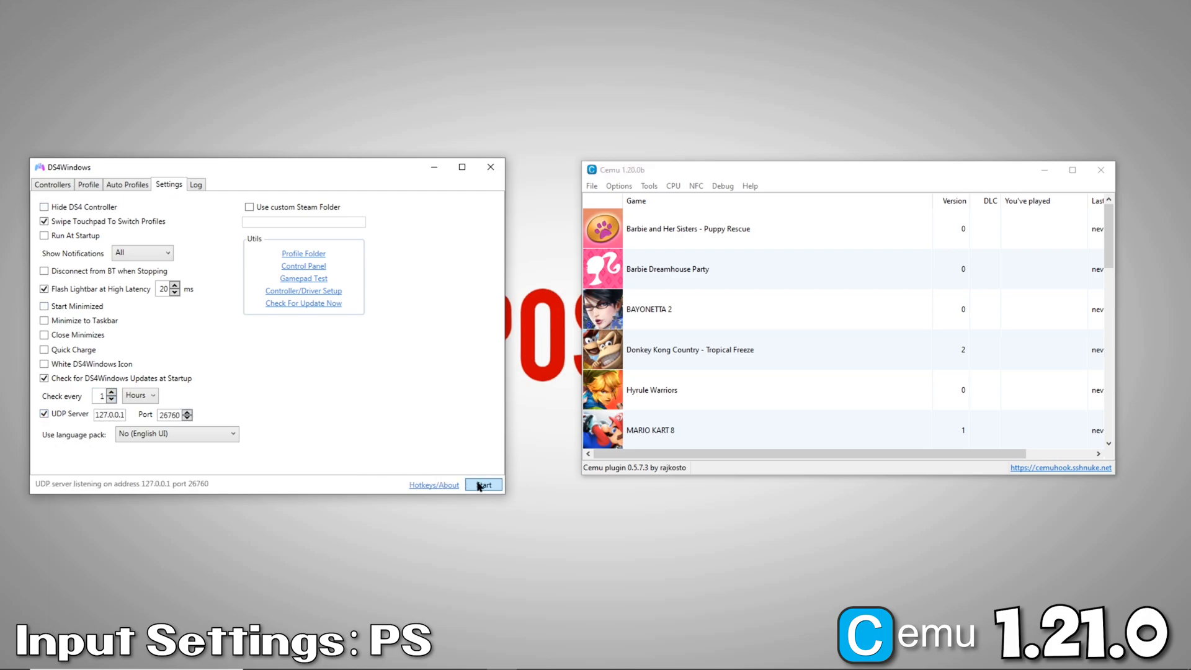
{"action": "left_click", "coordinate": [484, 484]}
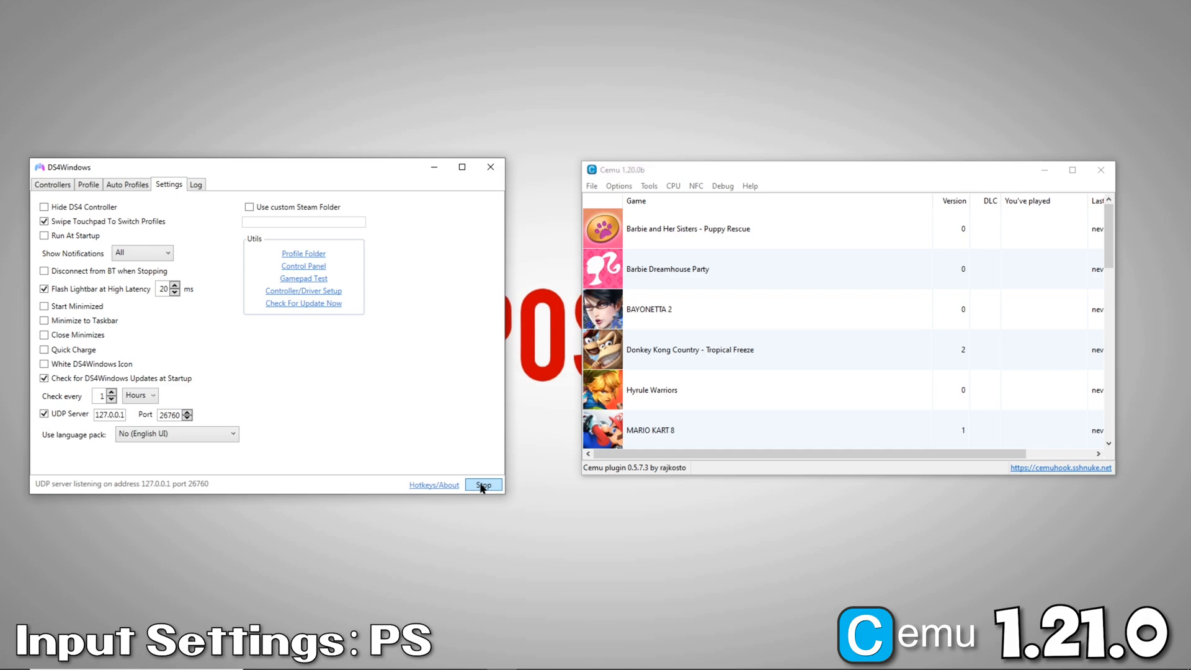
{"action": "left_click", "coordinate": [619, 185]}
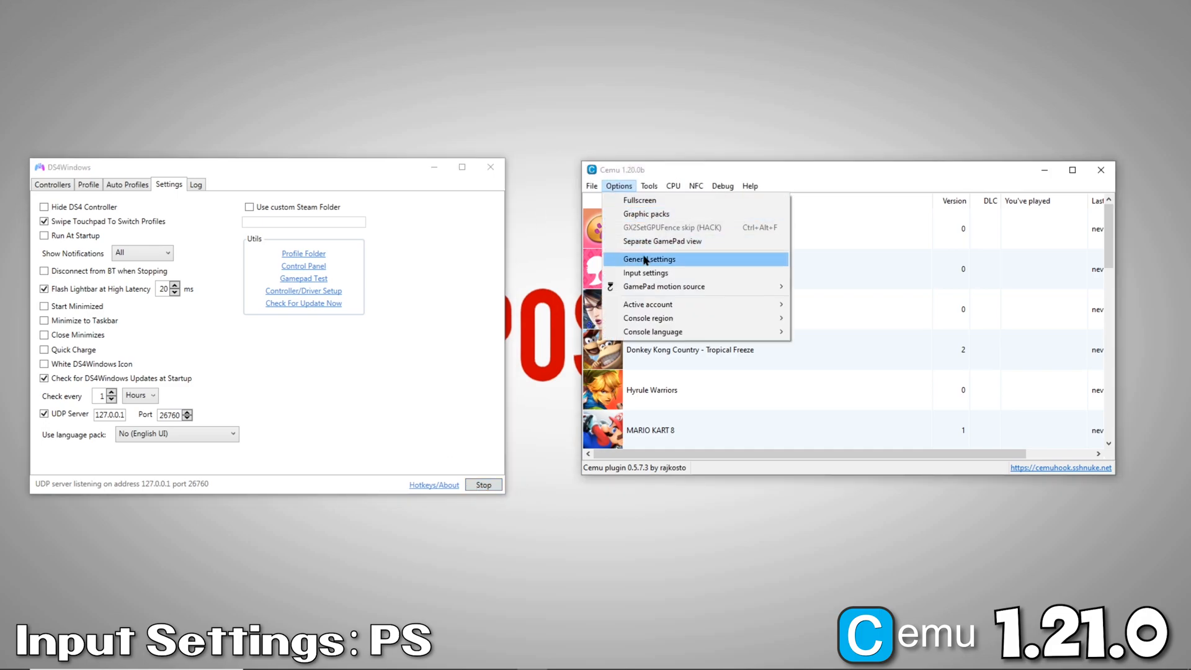
Step: Emulate a Wii U Pro Controller through DSUClient Client 1 and assign its buttons
{"action": "left_click", "coordinate": [645, 273]}
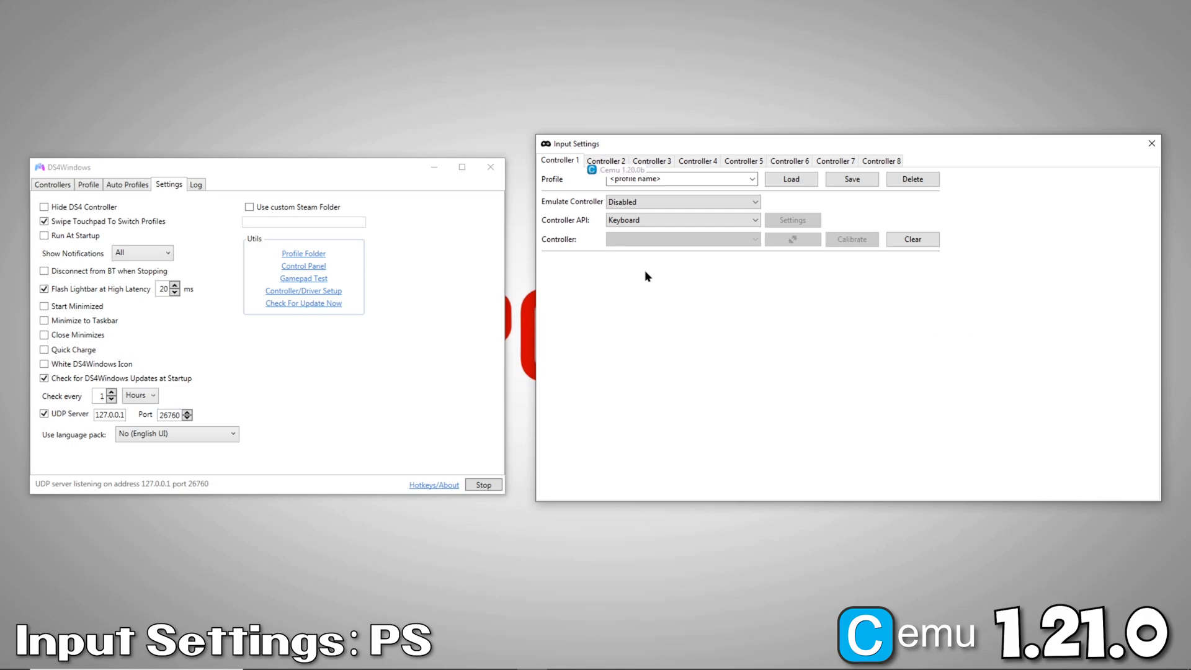
{"action": "left_click", "coordinate": [681, 201]}
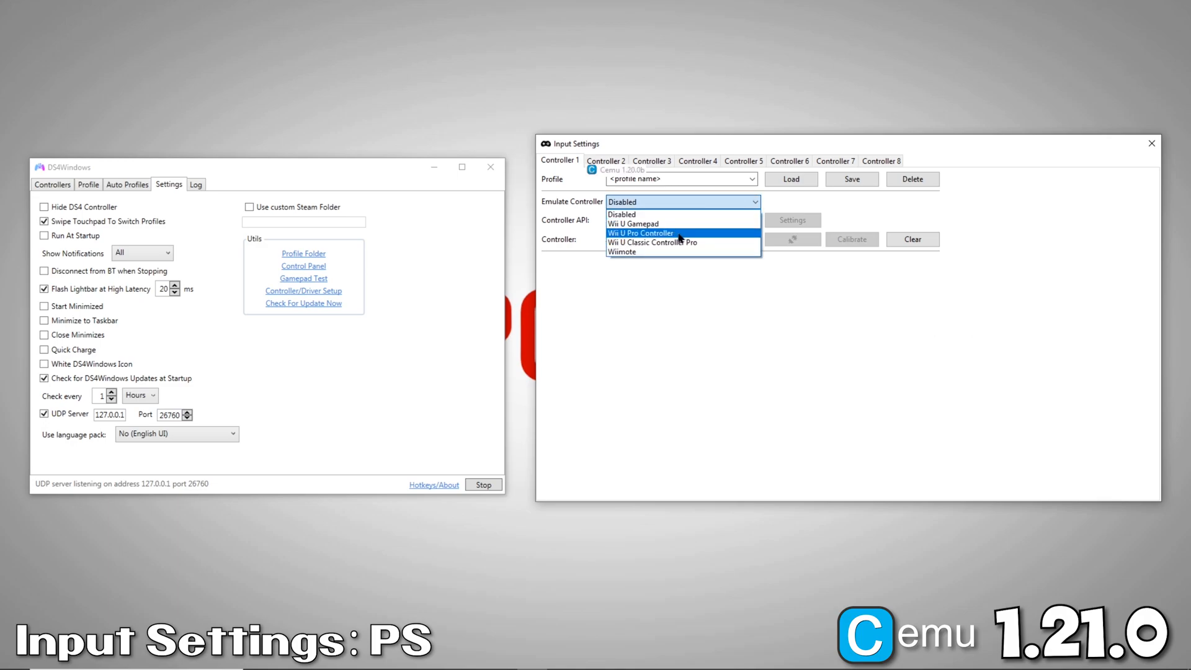
{"action": "left_click", "coordinate": [640, 234]}
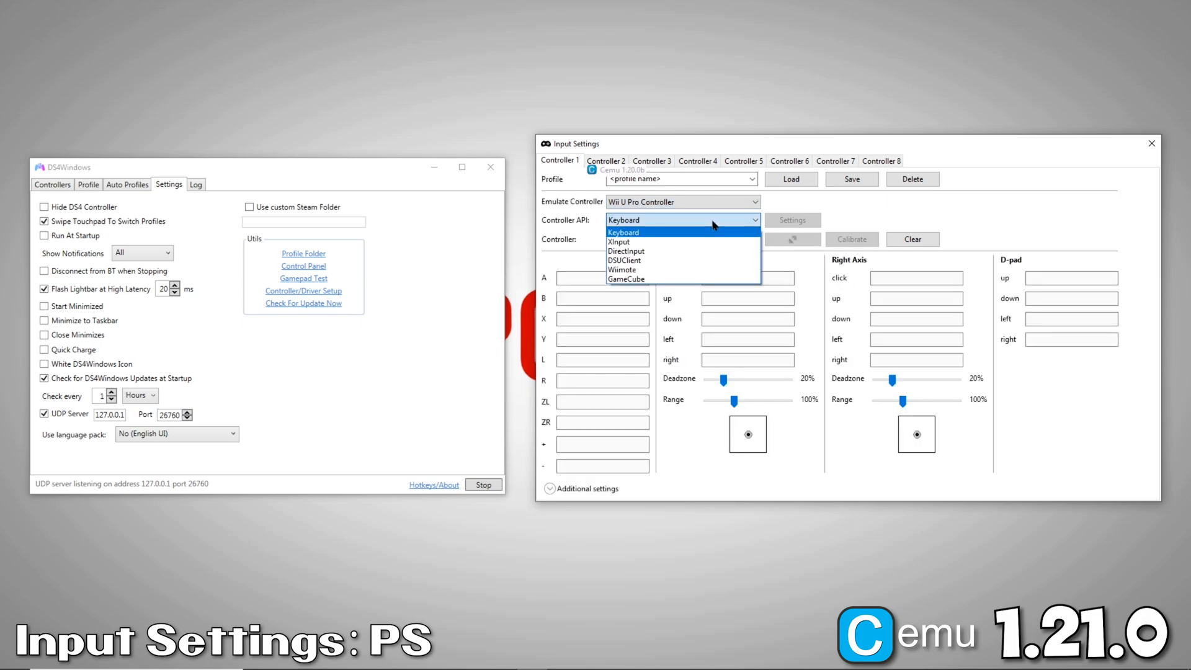
{"action": "left_click", "coordinate": [624, 260]}
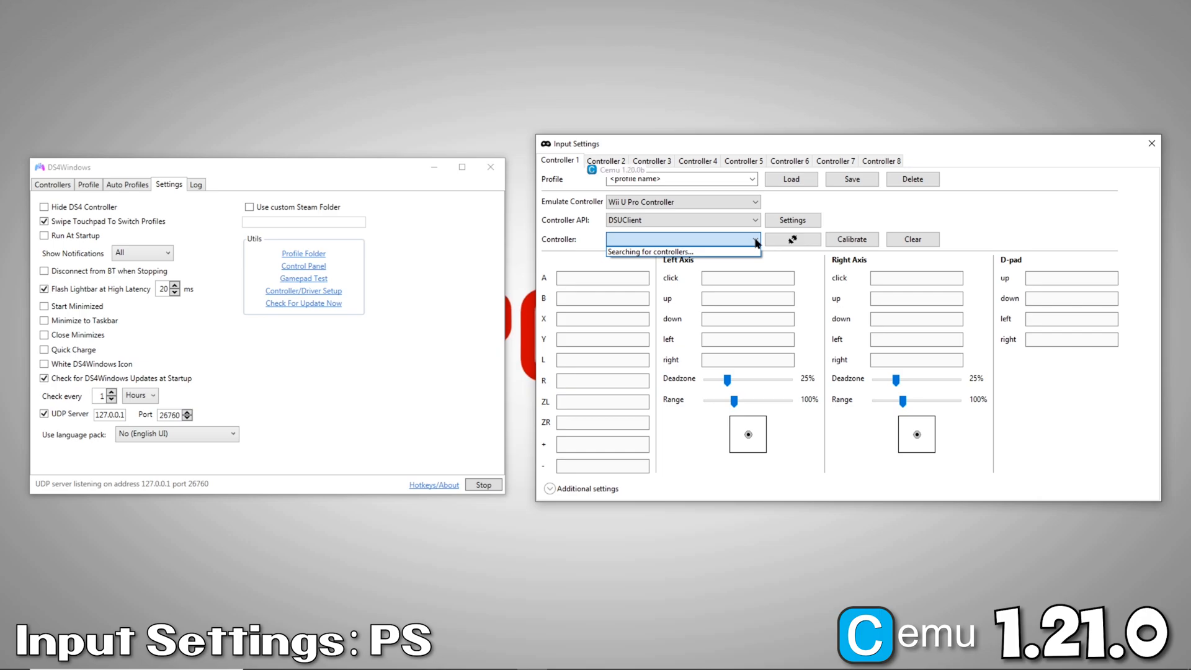
{"action": "left_click", "coordinate": [650, 253]}
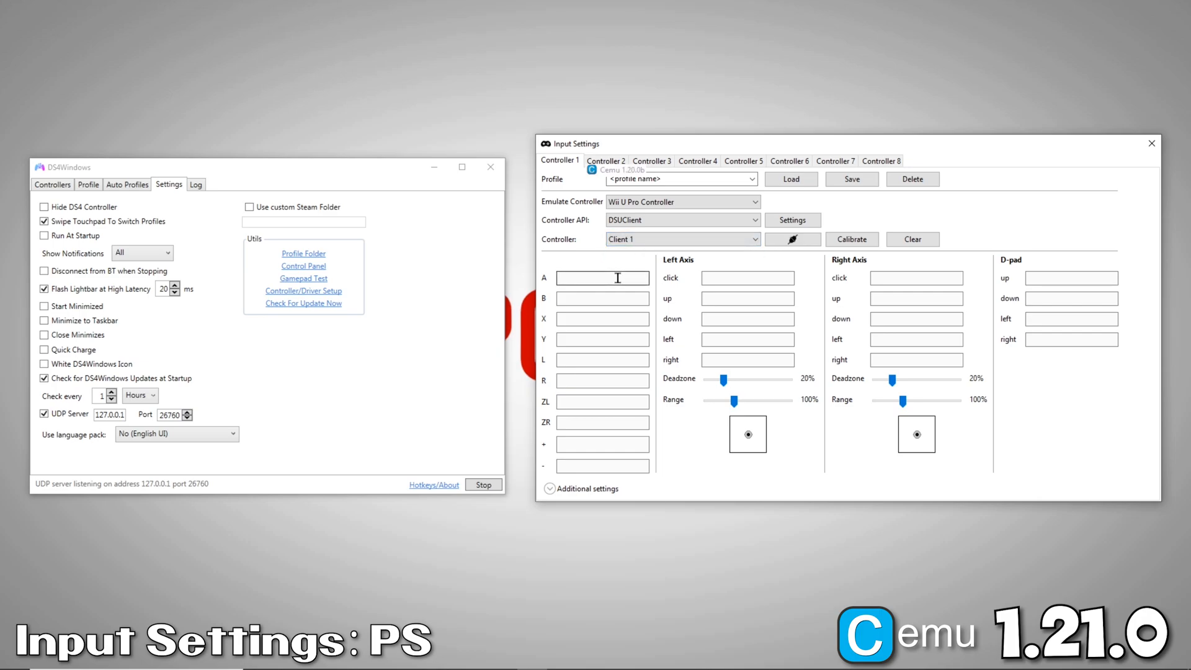
{"action": "left_click", "coordinate": [602, 277]}
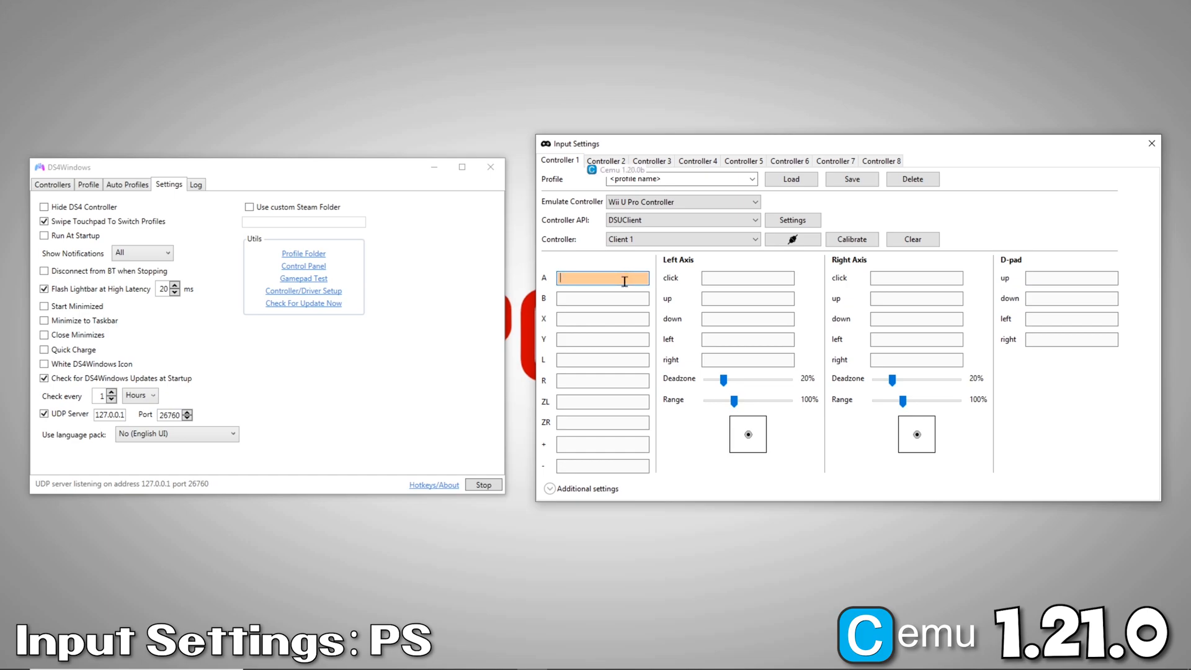
{"action": "type", "text": "Y"}
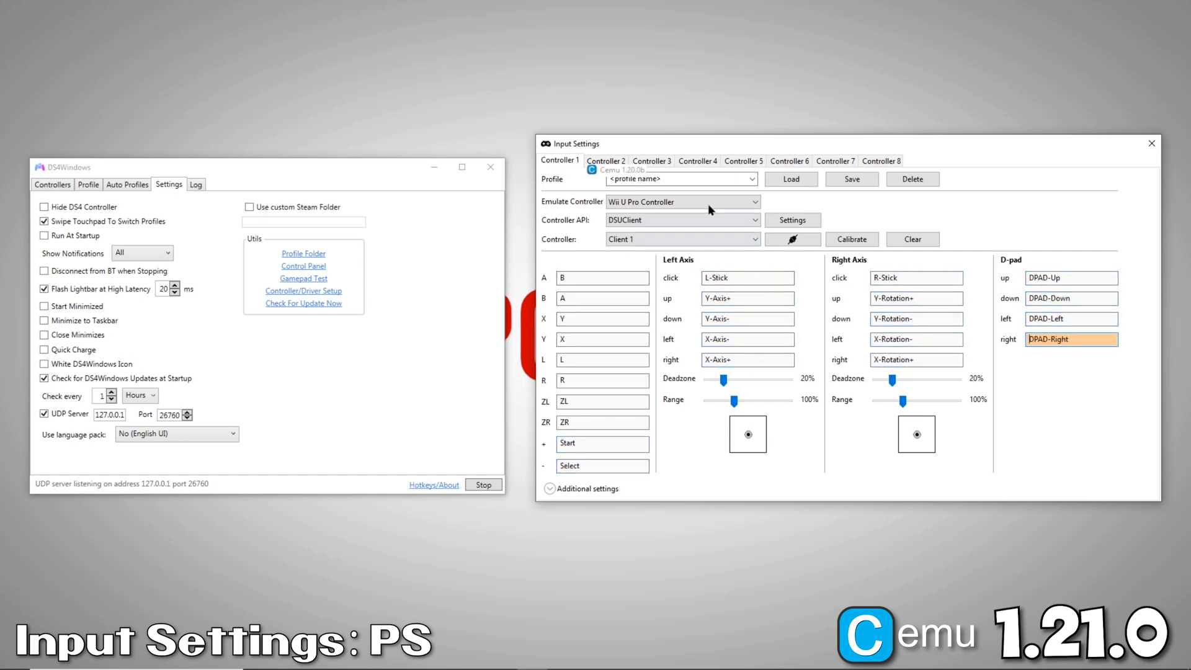
Step: Save controller 1's mapping as the PS_DSU input profile
{"action": "left_click", "coordinate": [676, 179]}
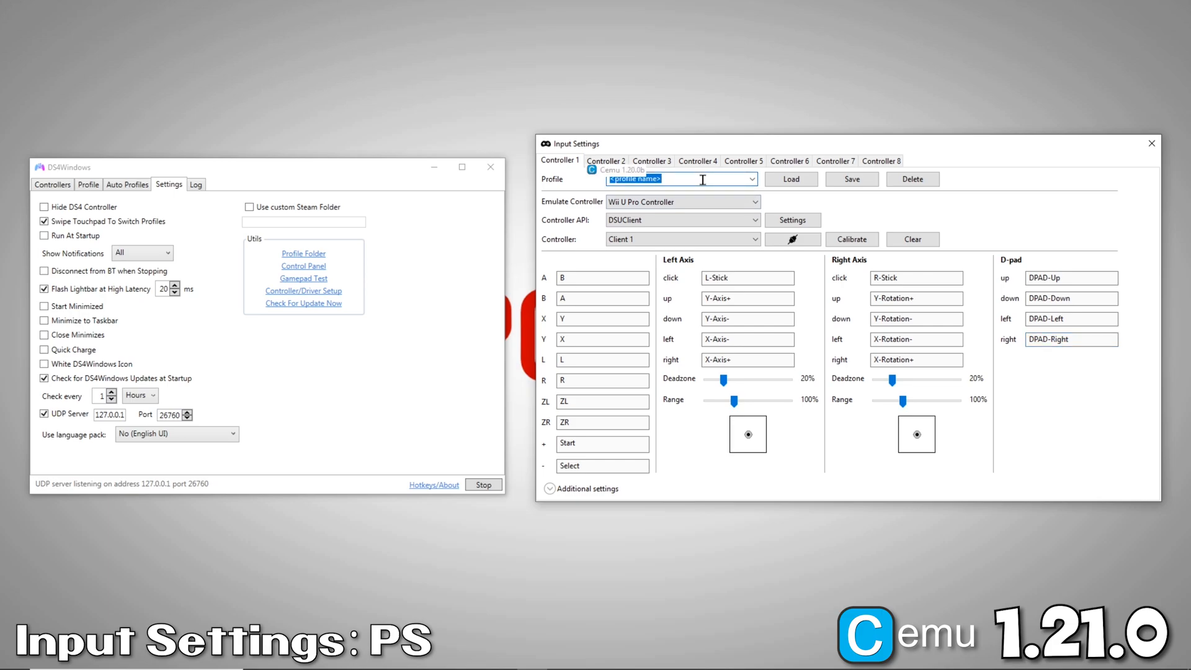
{"action": "type", "text": "PS4_WiiUPro"}
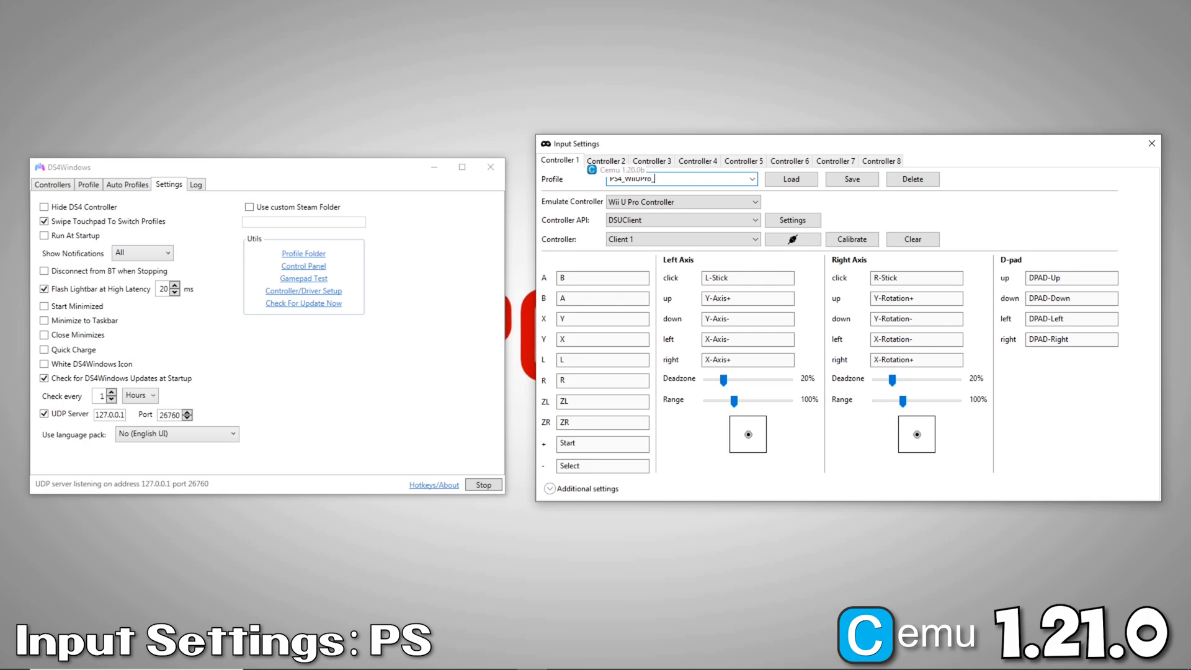
{"action": "type", "text": "_DSU"}
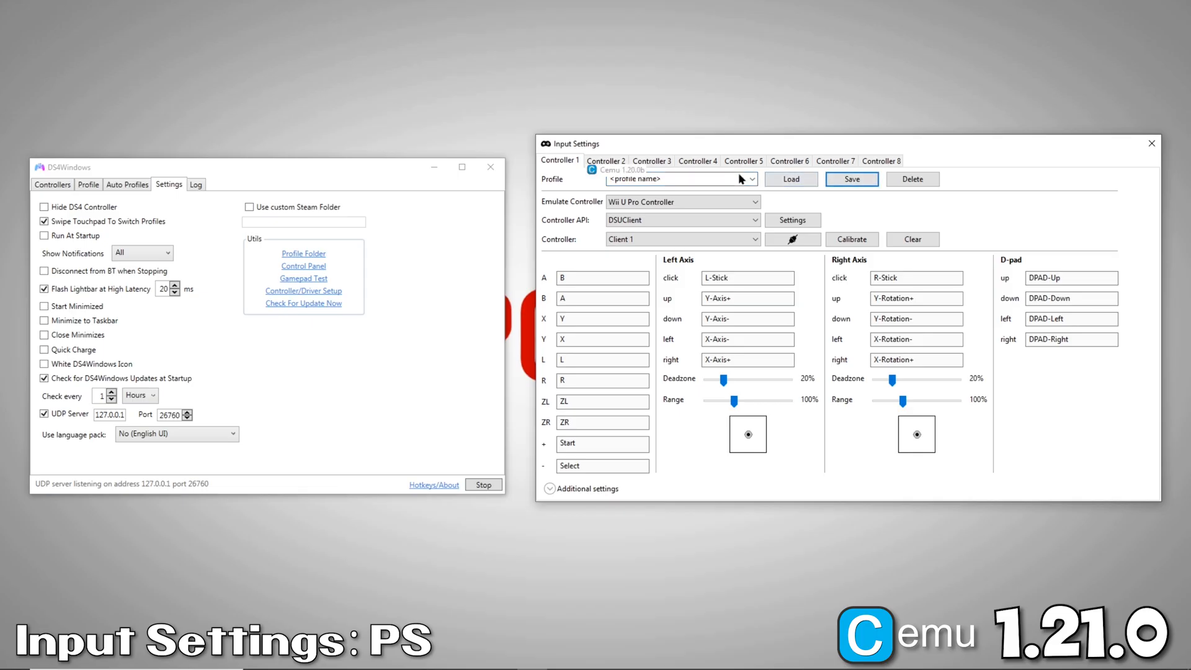
{"action": "left_click", "coordinate": [751, 179]}
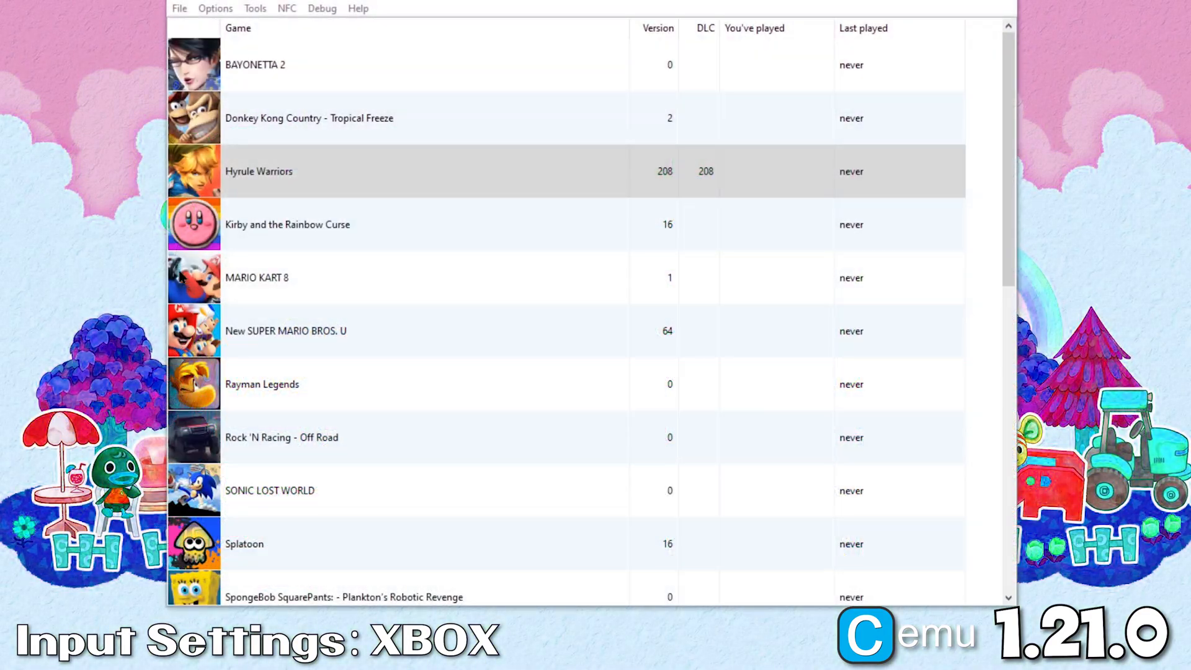
Step: Emulate a Wii U Pro Controller through XInput using Controller 1 with its mappings loaded
{"action": "left_click", "coordinate": [216, 8]}
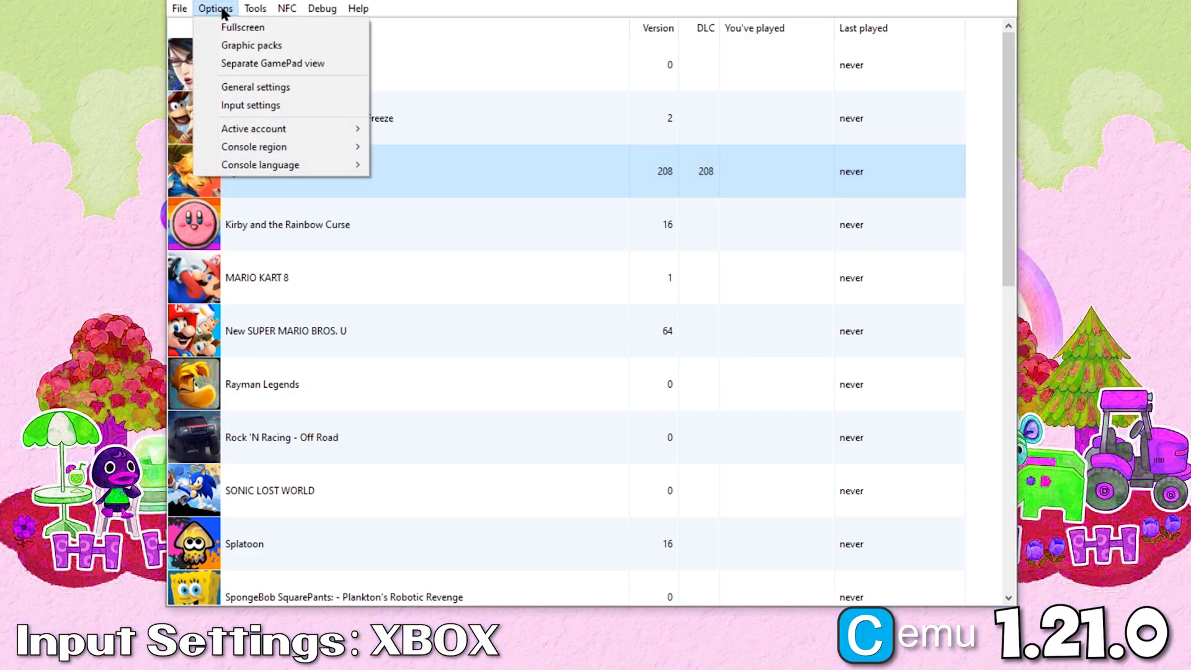
{"action": "left_click", "coordinate": [250, 105]}
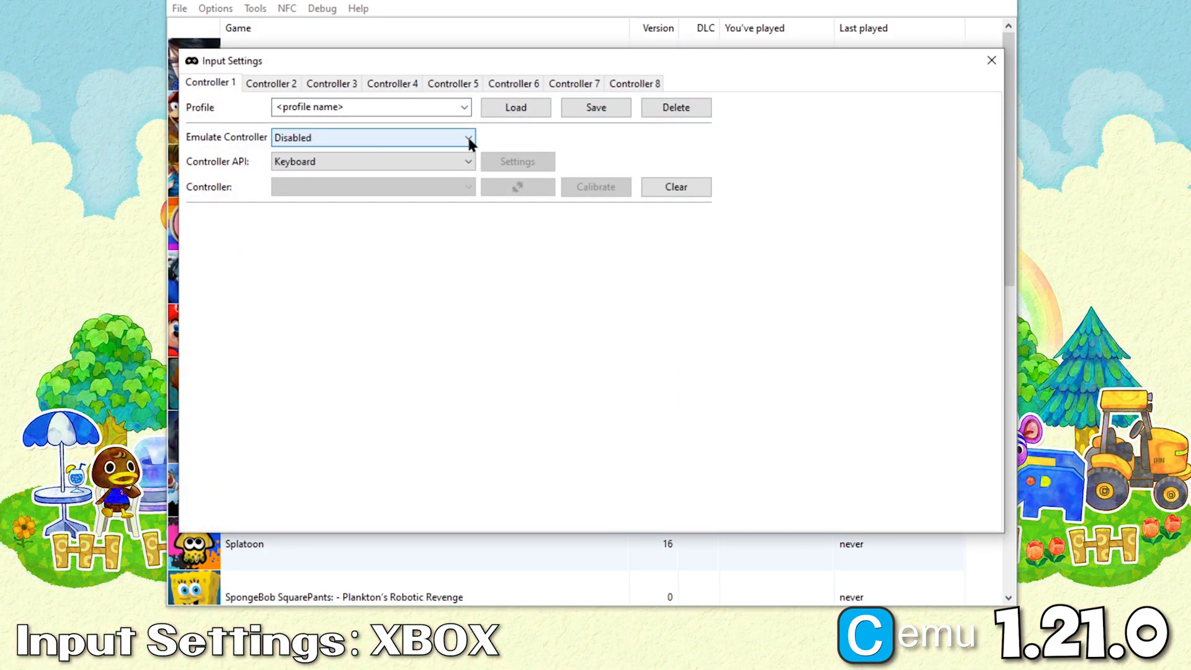
{"action": "left_click", "coordinate": [372, 138]}
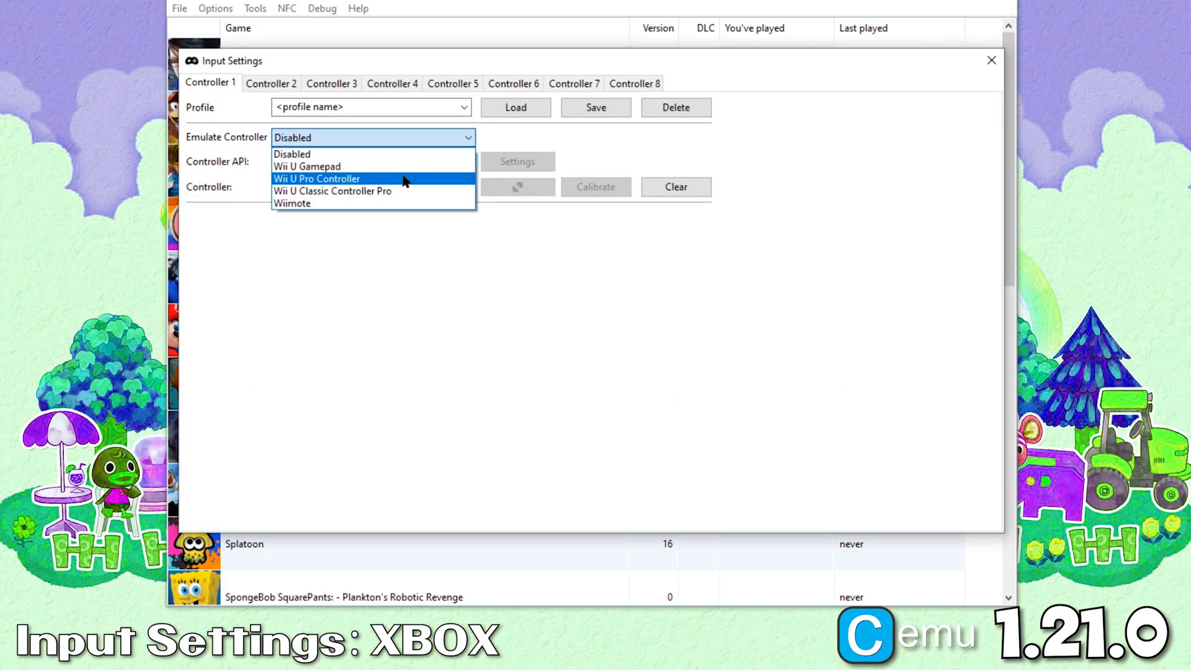
{"action": "left_click", "coordinate": [317, 178]}
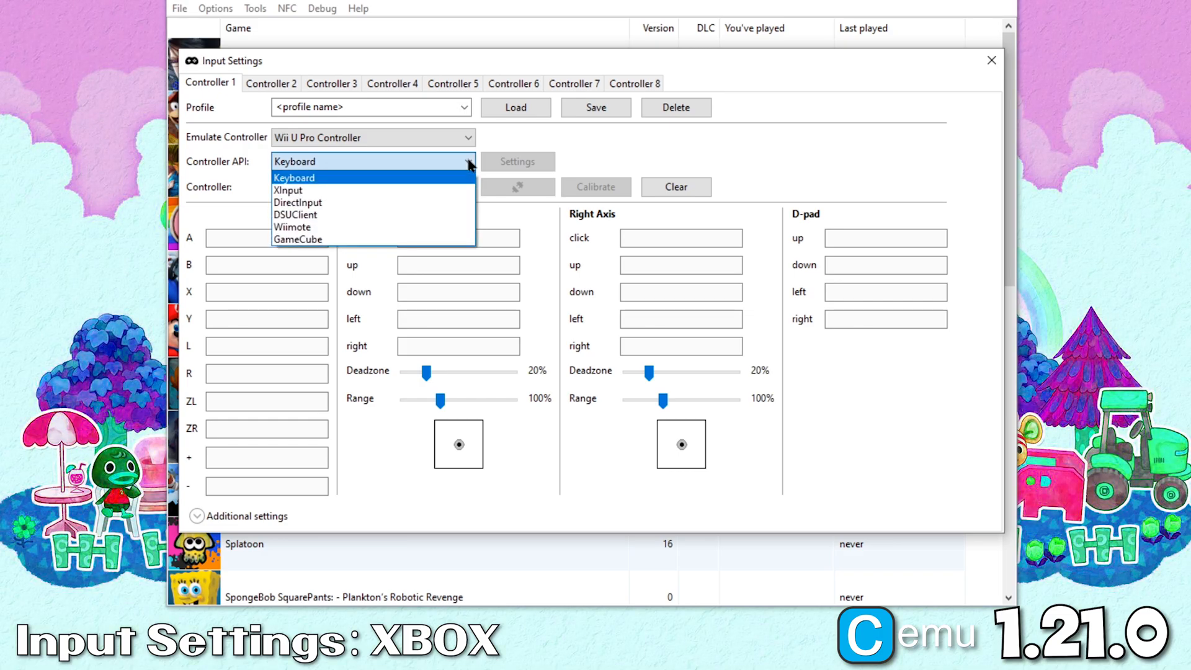
{"action": "left_click", "coordinate": [288, 189]}
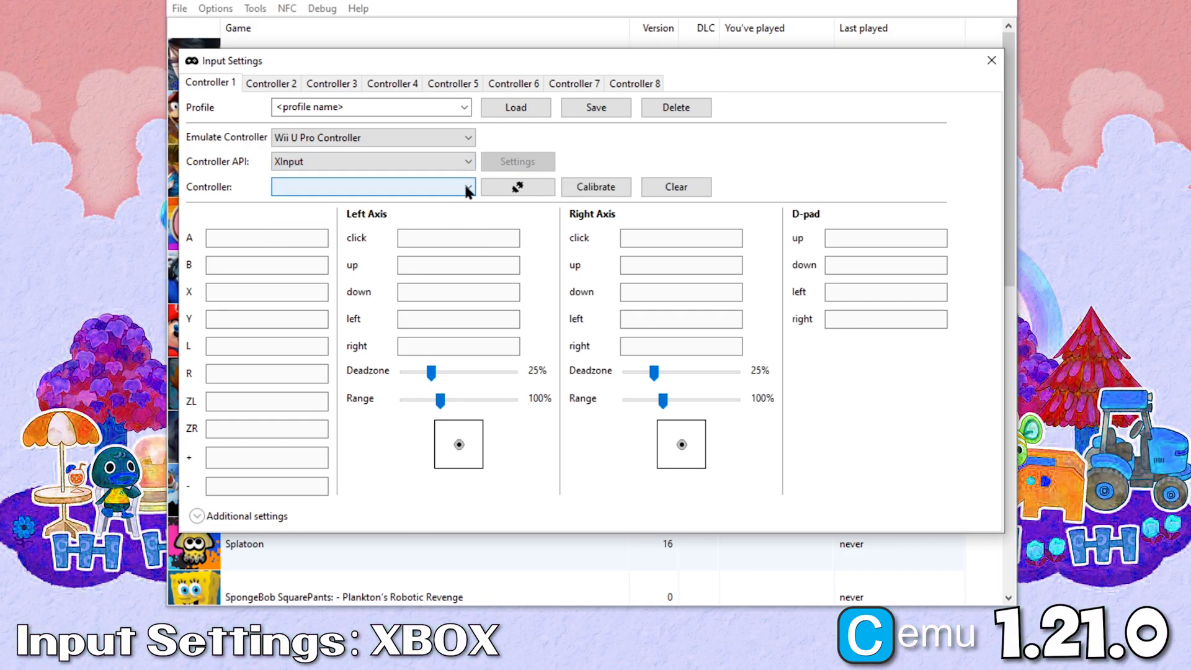
{"action": "left_click", "coordinate": [372, 187]}
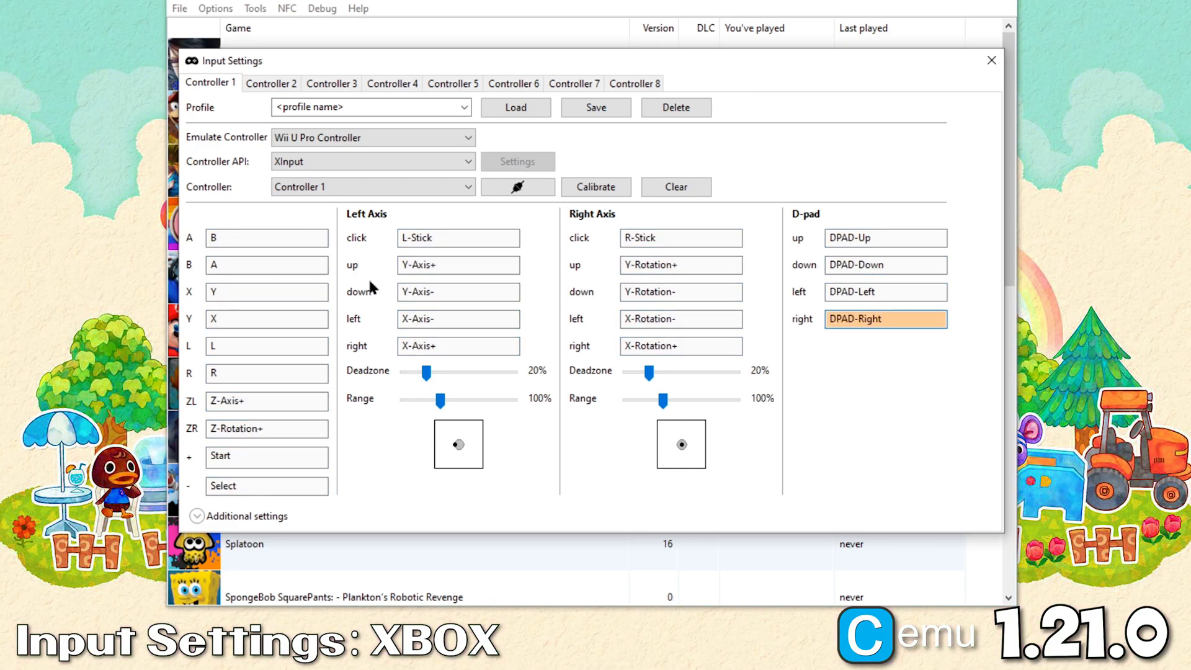
Step: Save the mapping as the XBOX_Pro profile and confirm it among saved profiles
{"action": "left_click", "coordinate": [365, 106]}
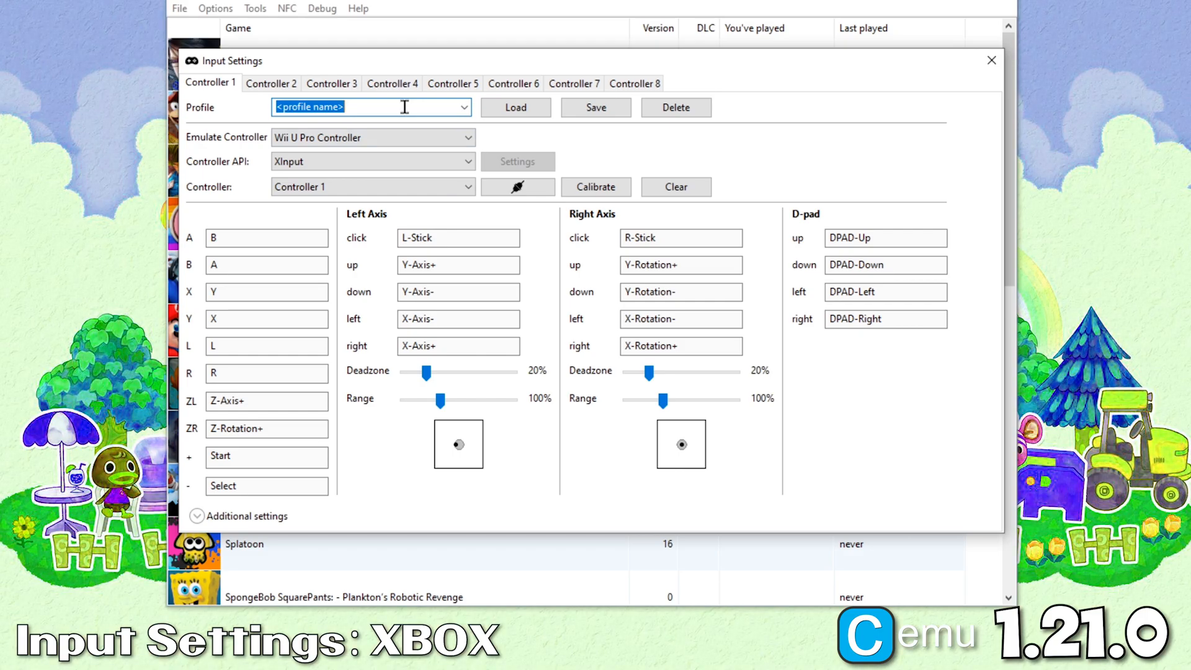
{"action": "type", "text": "XBOX_Pro"}
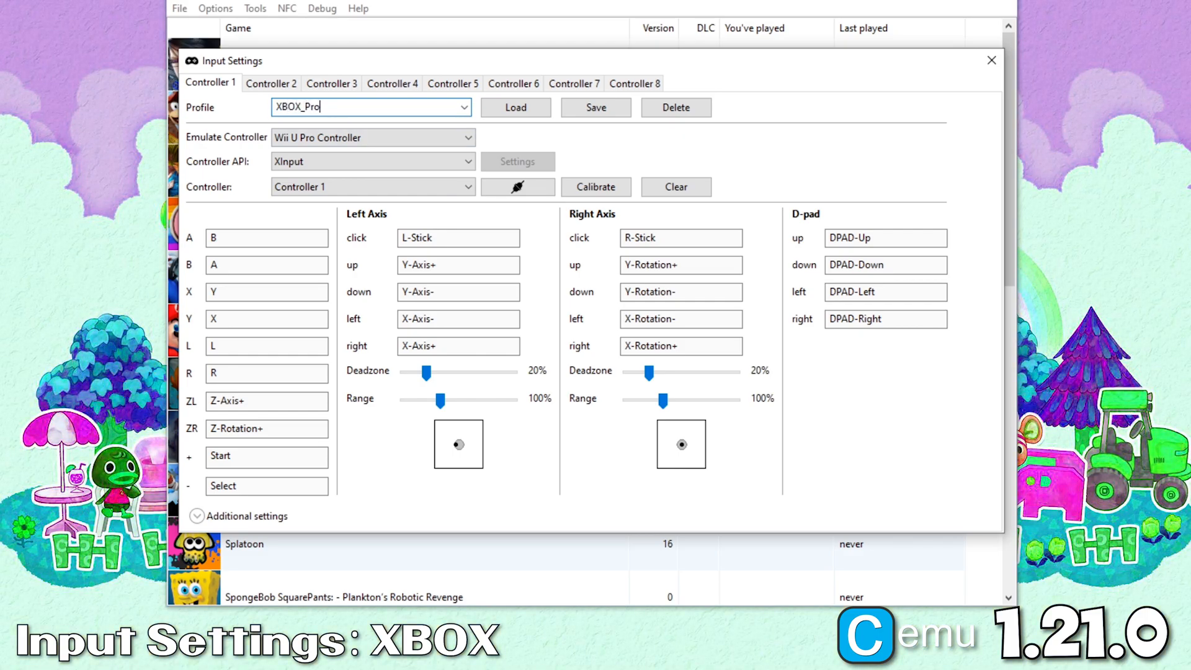
{"action": "left_click", "coordinate": [596, 107]}
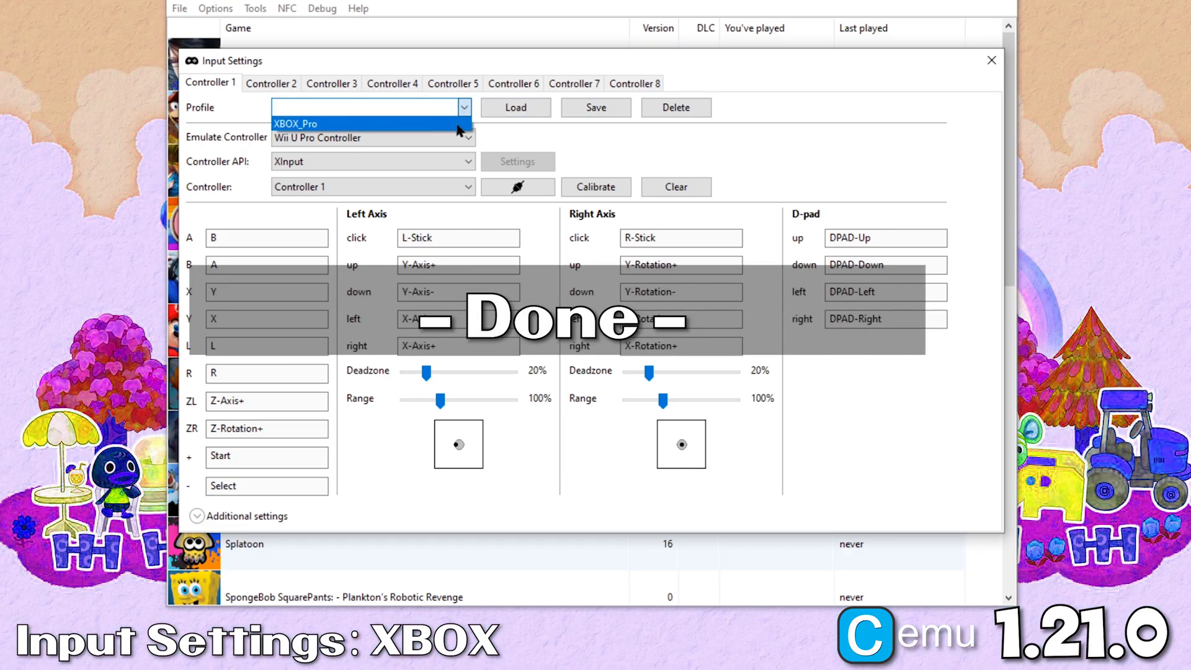
{"action": "left_click", "coordinate": [991, 60]}
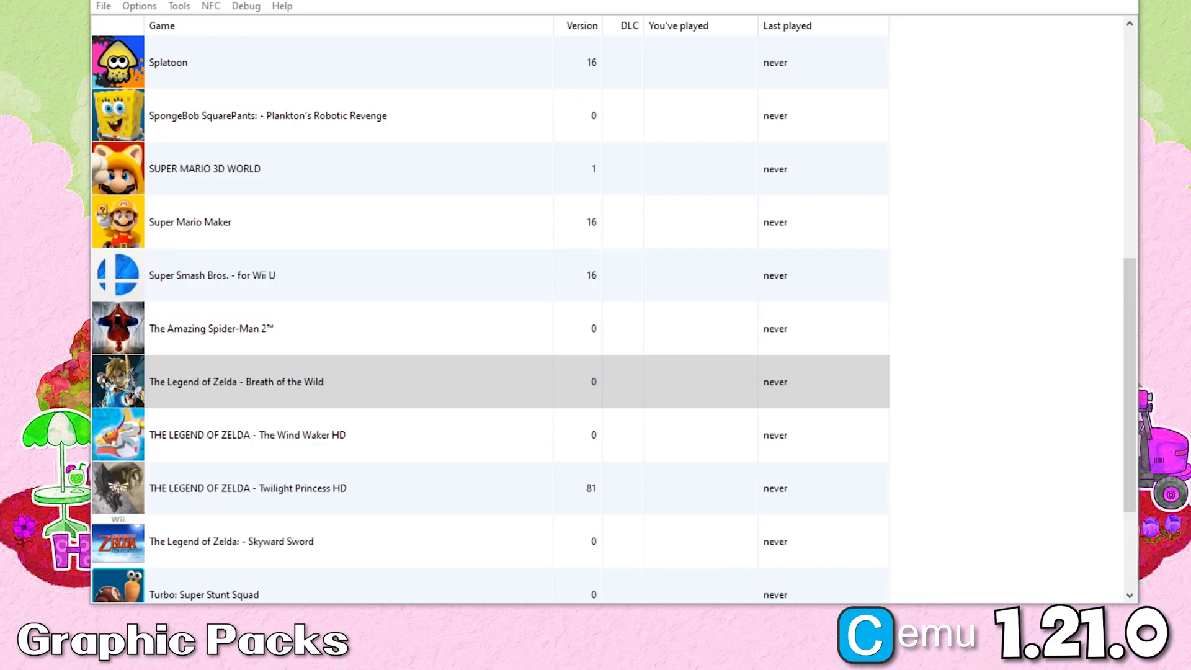
{"action": "mouse_move", "coordinate": [478, 386]}
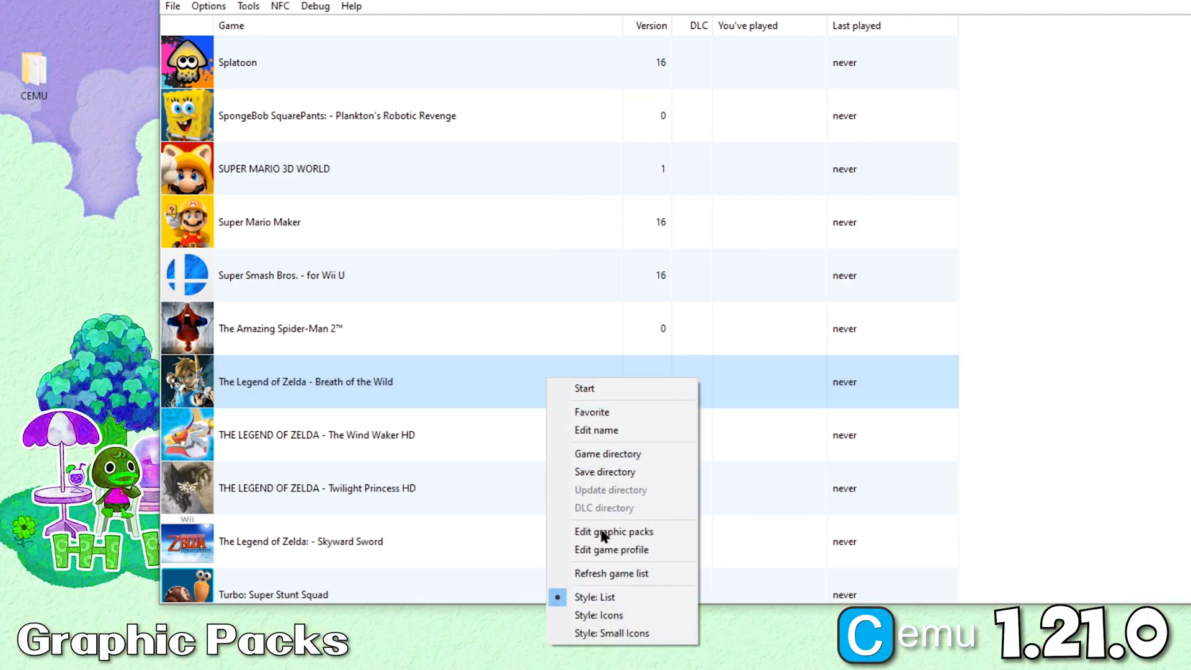
Step: Enable the Clarity, Resolution and Shadow Resolution packs for Breath of the Wild
{"action": "left_click", "coordinate": [612, 531]}
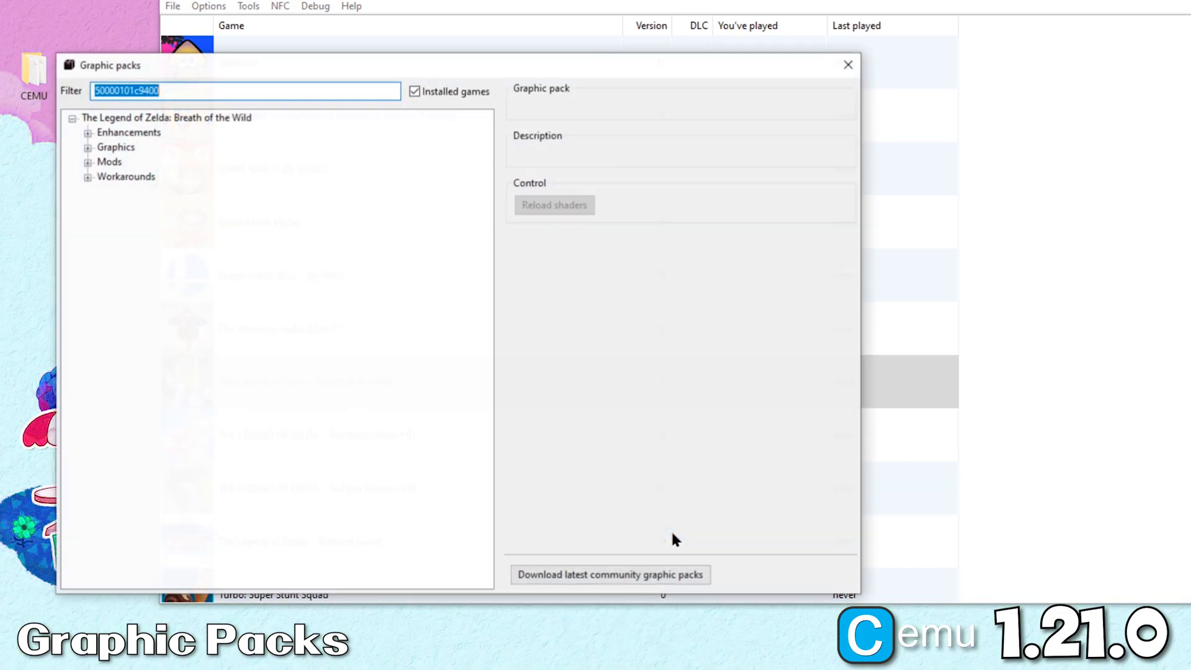
{"action": "left_click", "coordinate": [88, 132]}
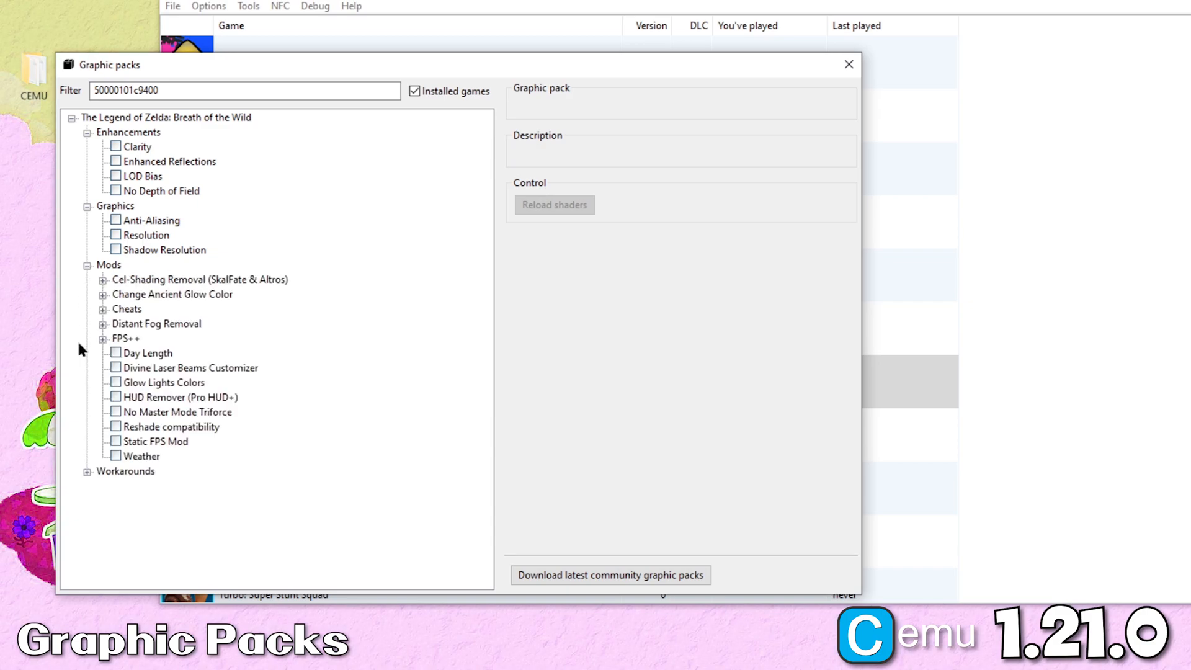
{"action": "left_click", "coordinate": [88, 471]}
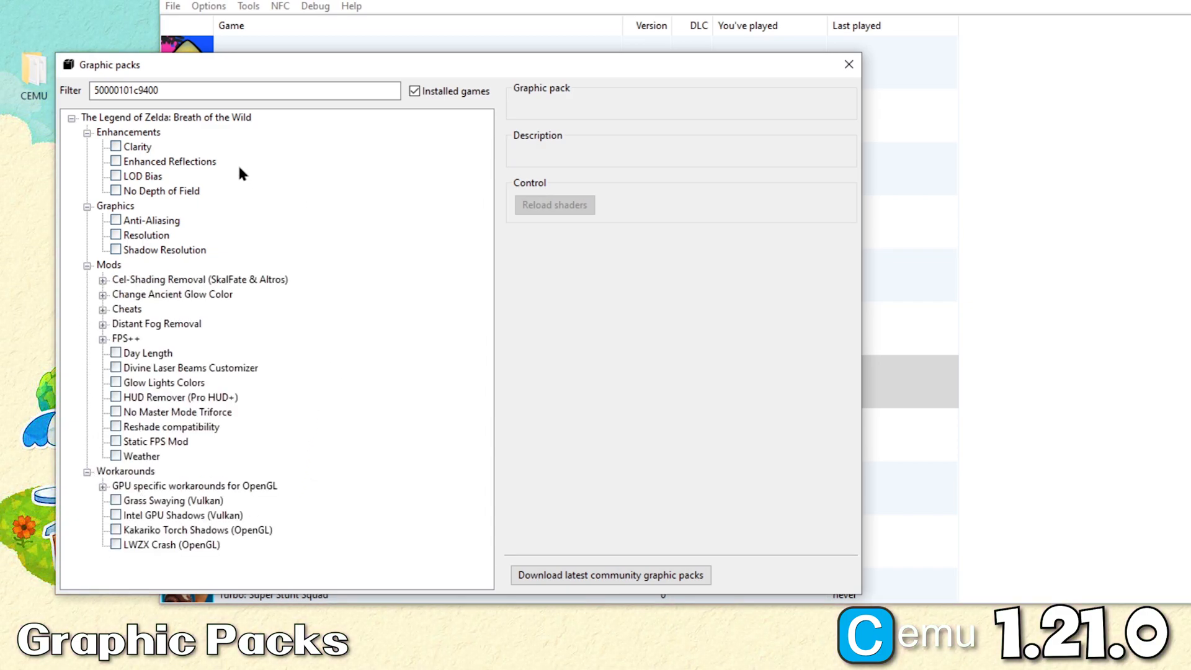
{"action": "left_click", "coordinate": [114, 145]}
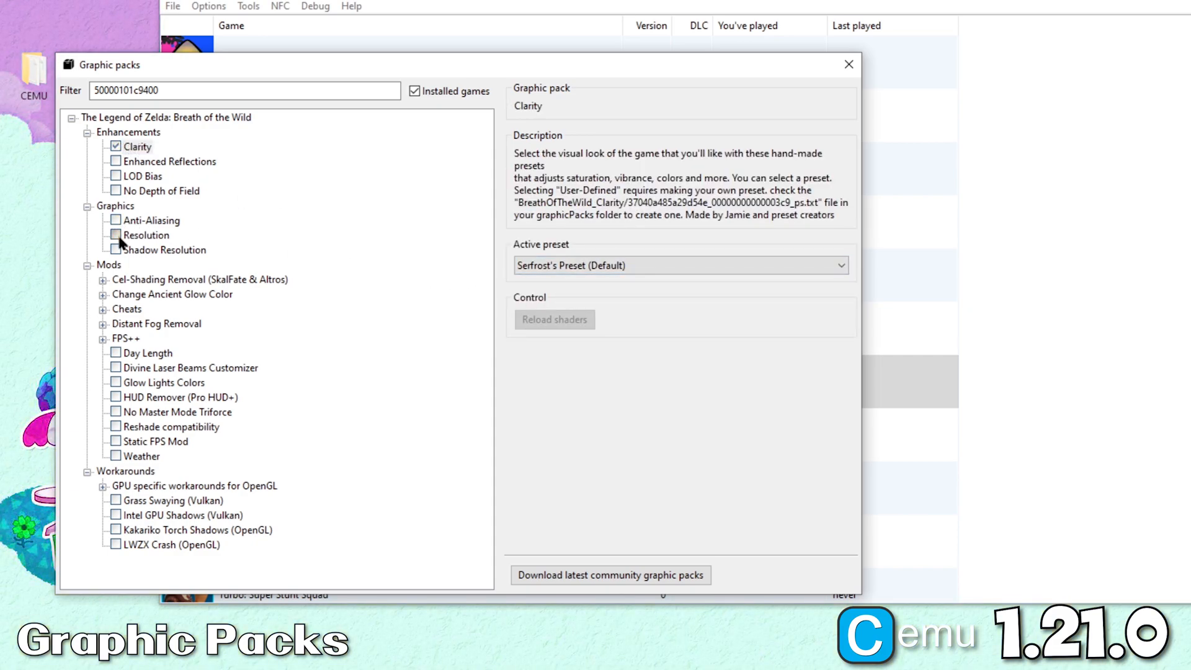
{"action": "left_click", "coordinate": [114, 235]}
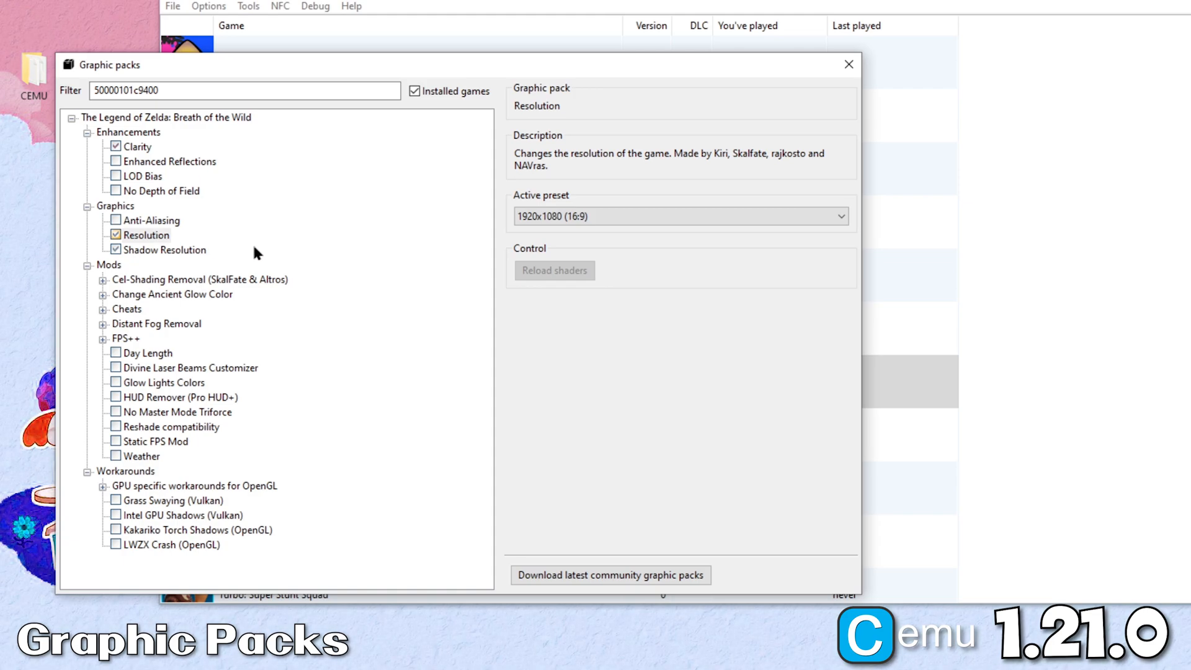
{"action": "left_click", "coordinate": [678, 216]}
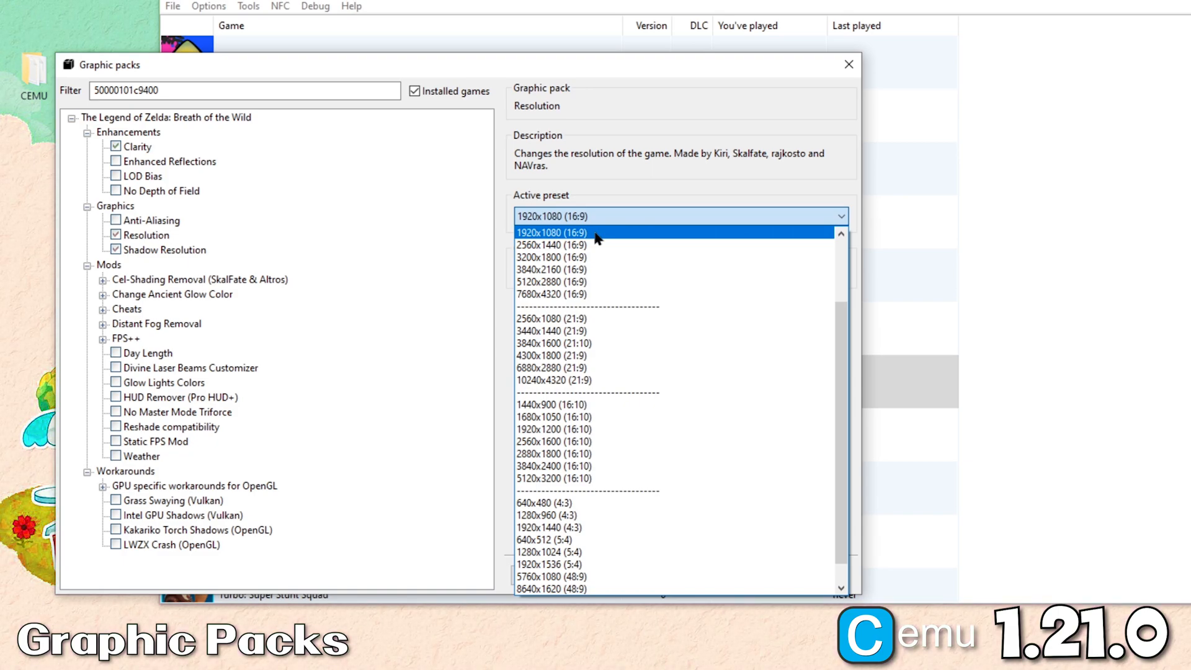
Step: Keep the 1920x1080 (16:9) resolution preset and Medium (100%) shadow quality
{"action": "left_click", "coordinate": [551, 232]}
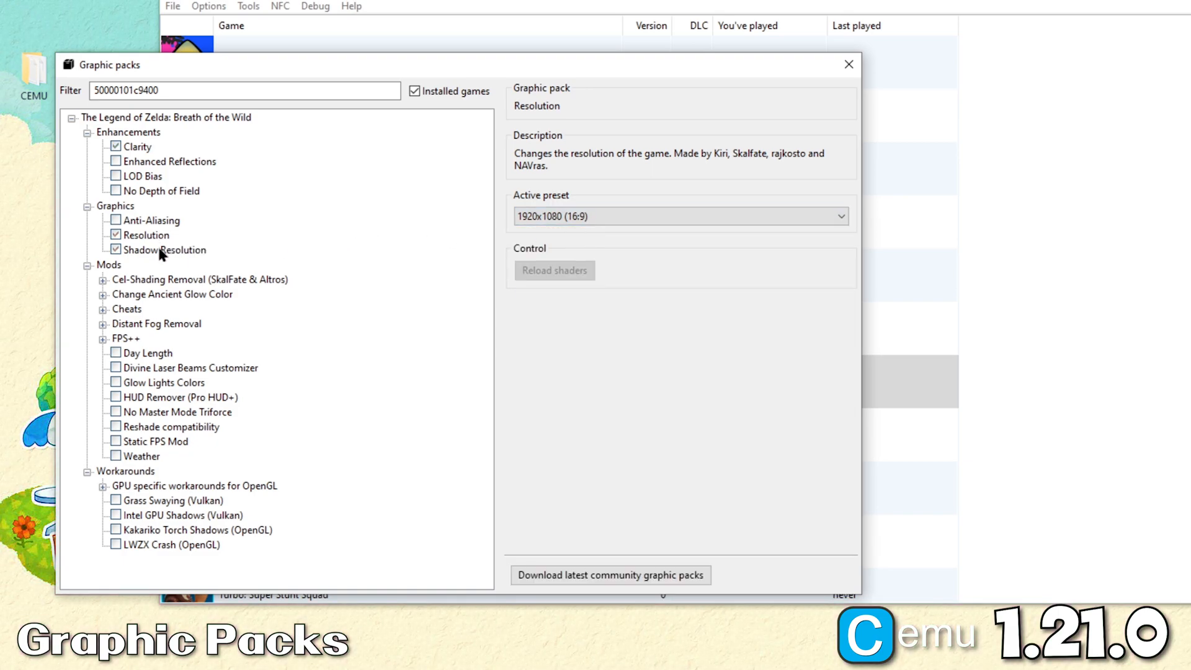
{"action": "left_click", "coordinate": [166, 250]}
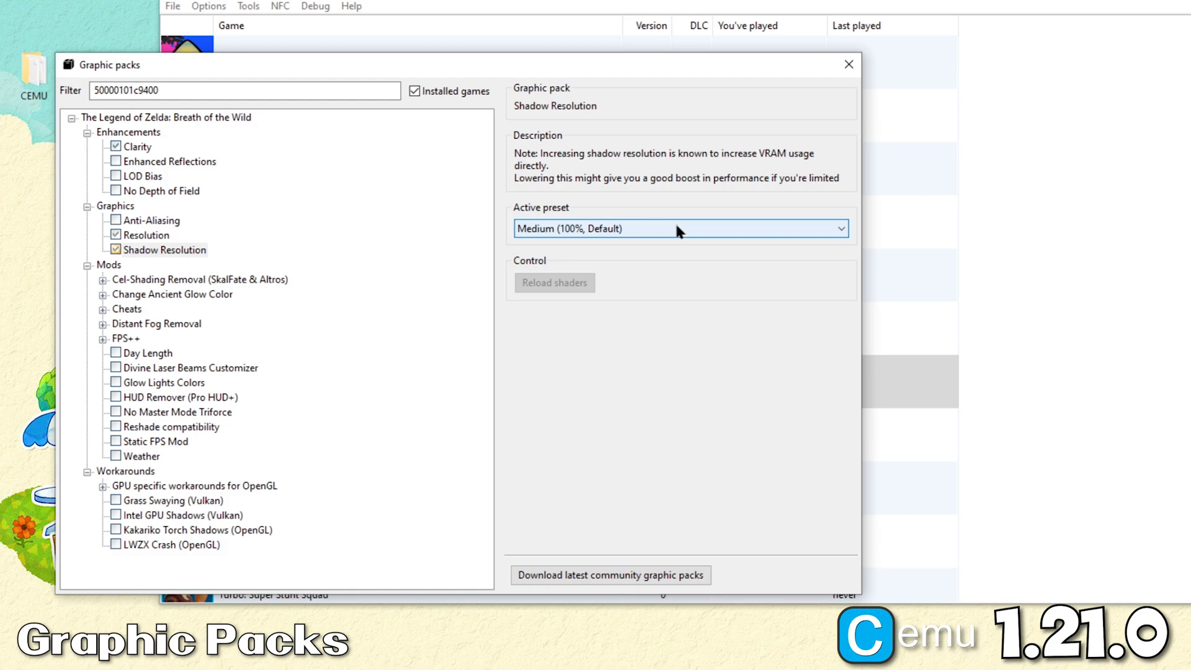
{"action": "left_click", "coordinate": [679, 228]}
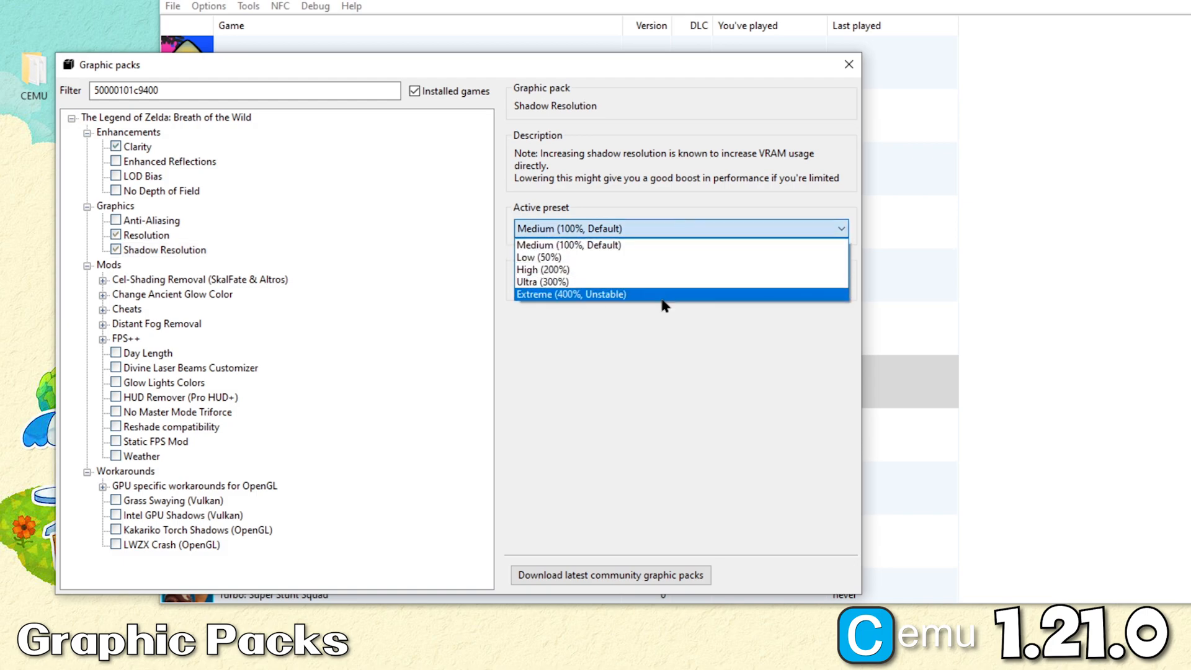
{"action": "mouse_move", "coordinate": [636, 245]}
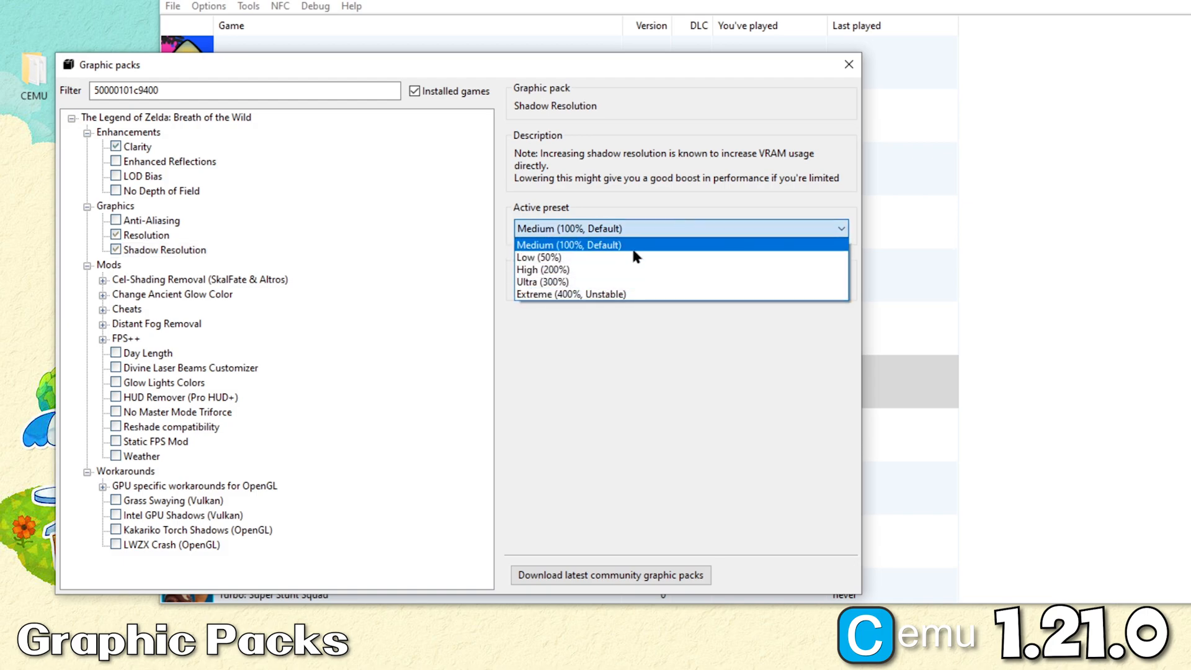
{"action": "left_click", "coordinate": [569, 244]}
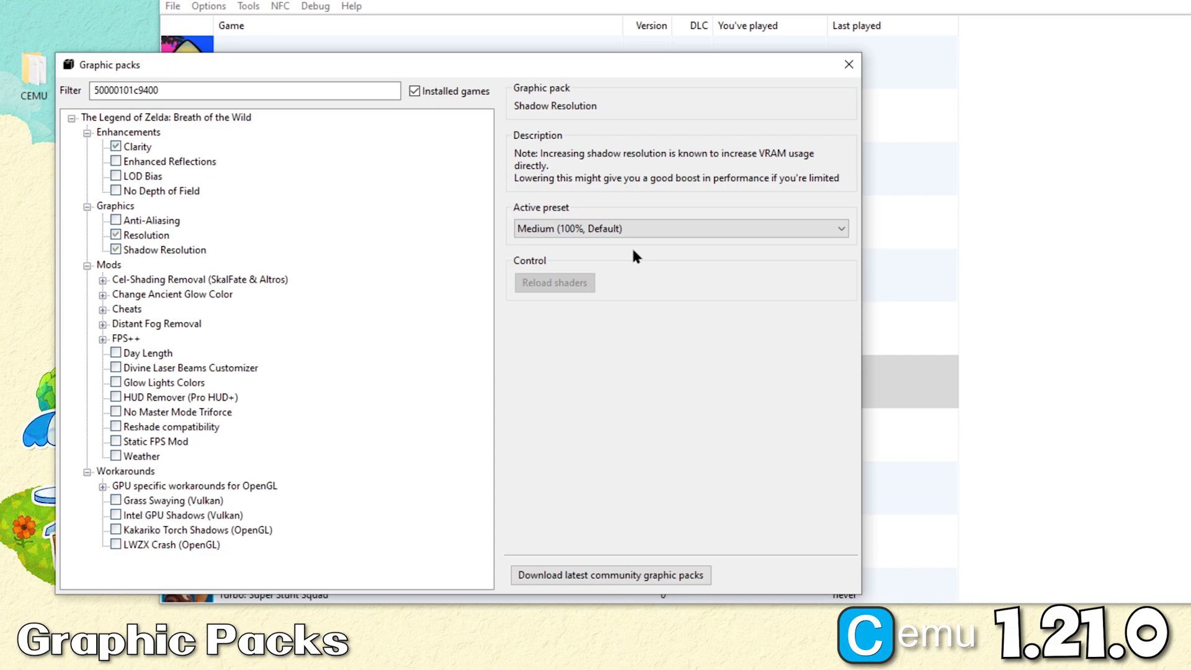
{"action": "mouse_move", "coordinate": [368, 257]}
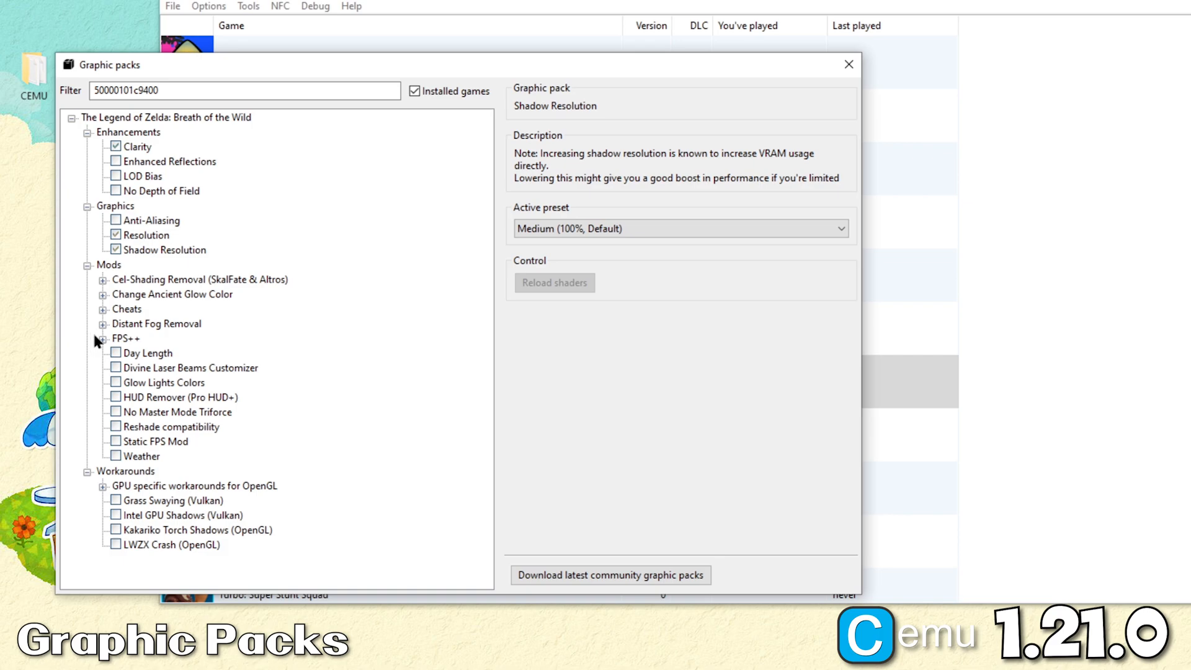
Step: Enable FPS++ Dynamic Gamespeed, Fence Method, NPC Stutter Fix and Set FPS Limit at 60FPS
{"action": "left_click", "coordinate": [105, 338]}
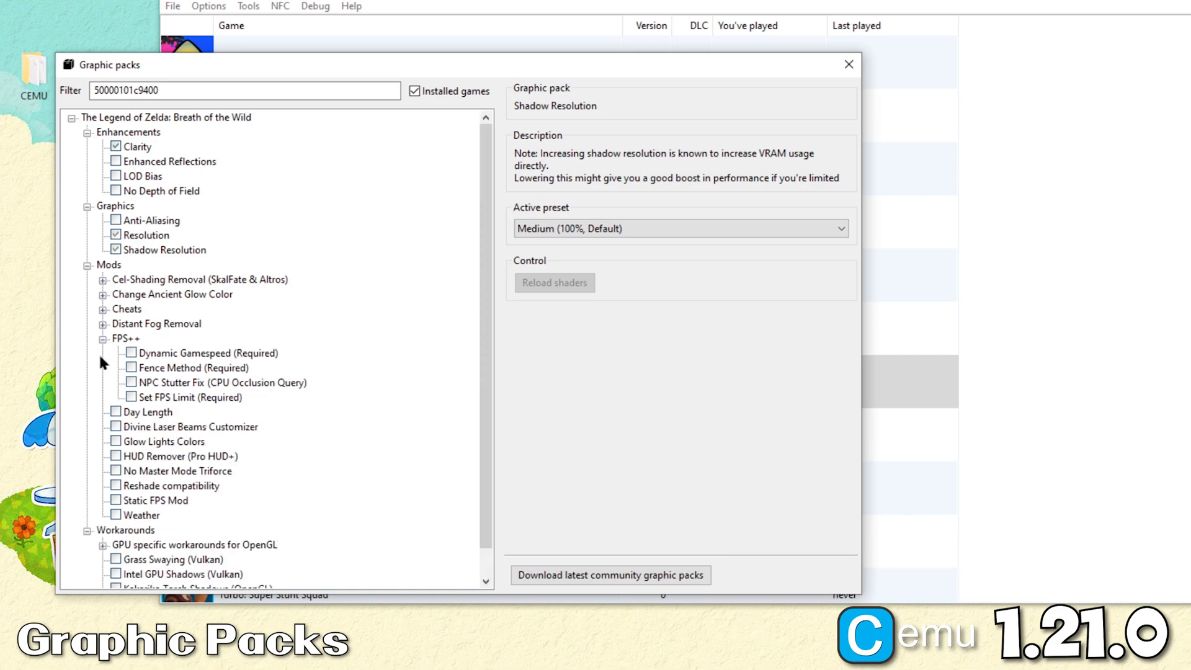
{"action": "left_click", "coordinate": [131, 352]}
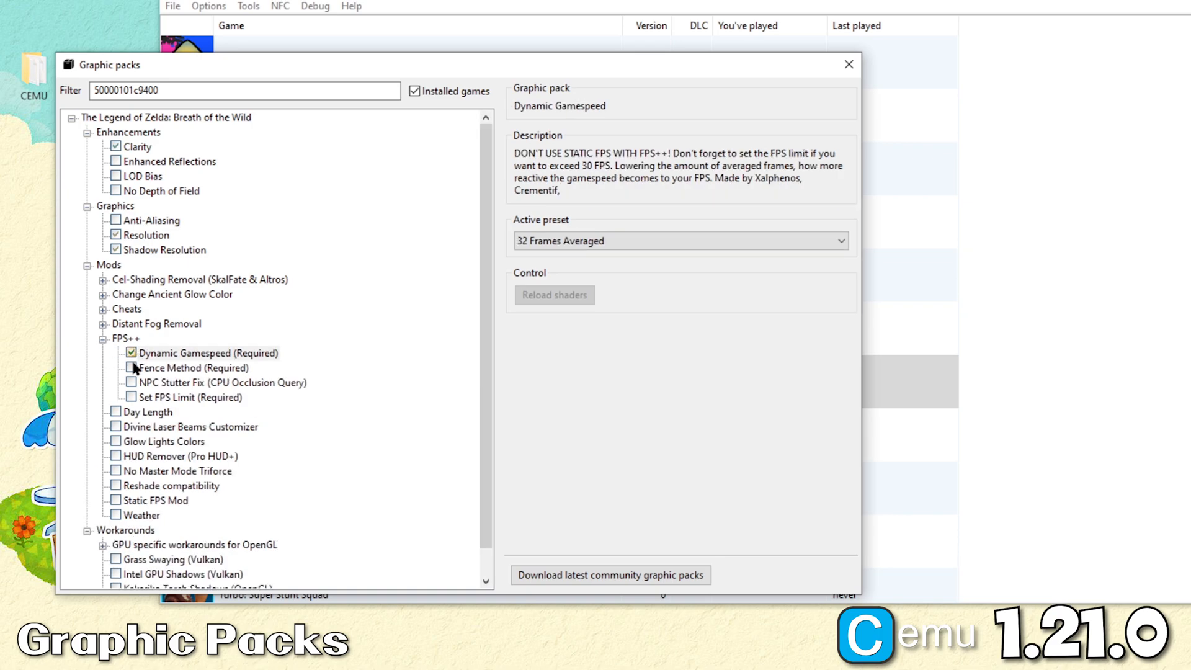
{"action": "left_click", "coordinate": [129, 382]}
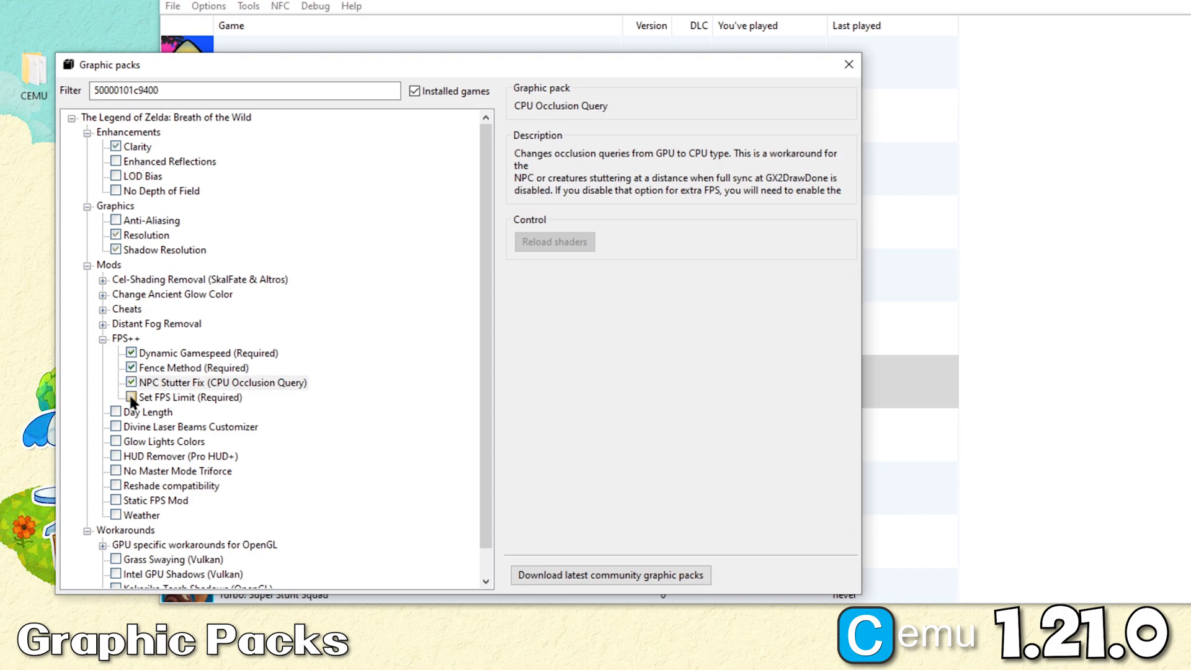
{"action": "left_click", "coordinate": [130, 397]}
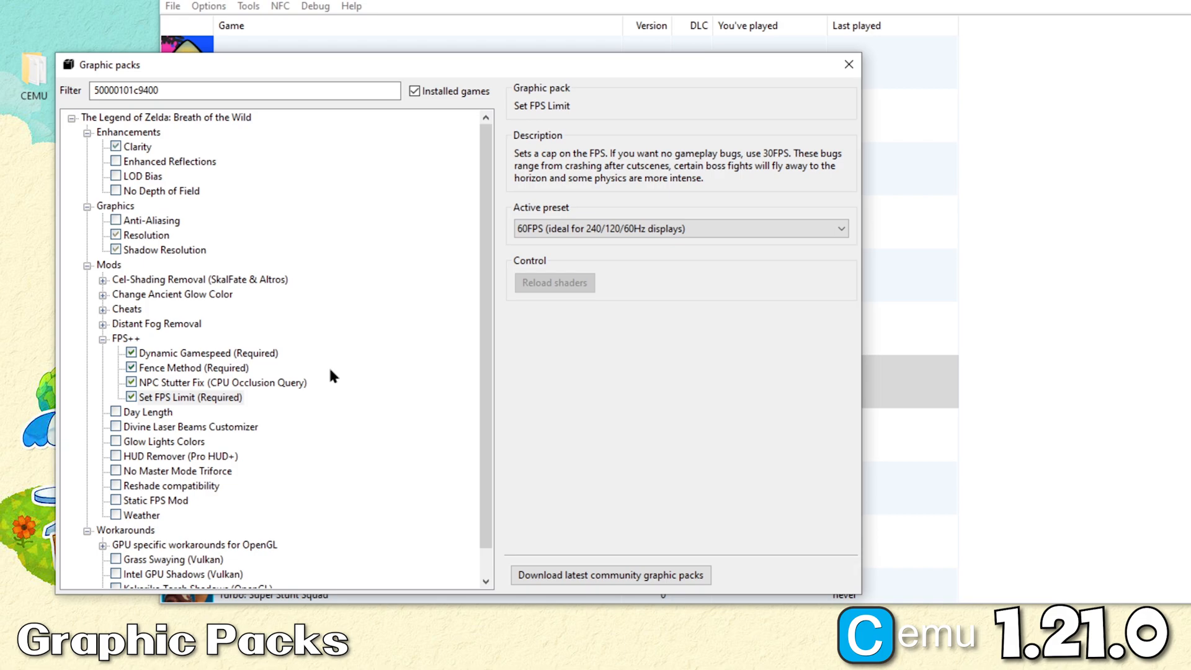
{"action": "mouse_move", "coordinate": [102, 321]}
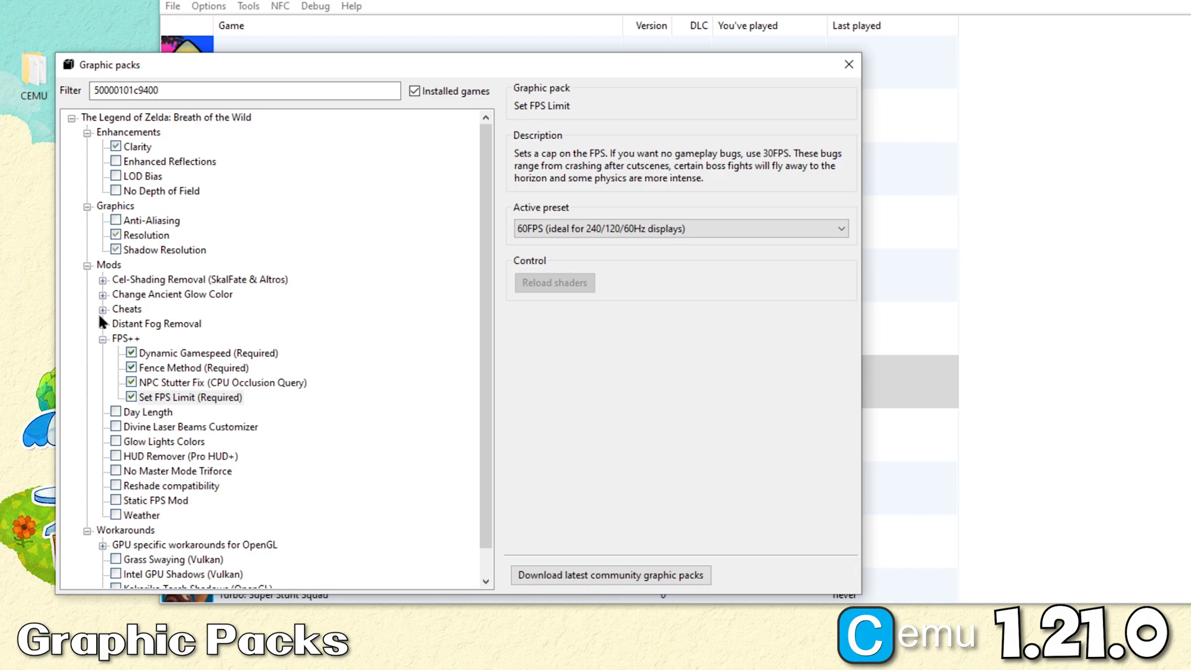
{"action": "left_click", "coordinate": [89, 265]}
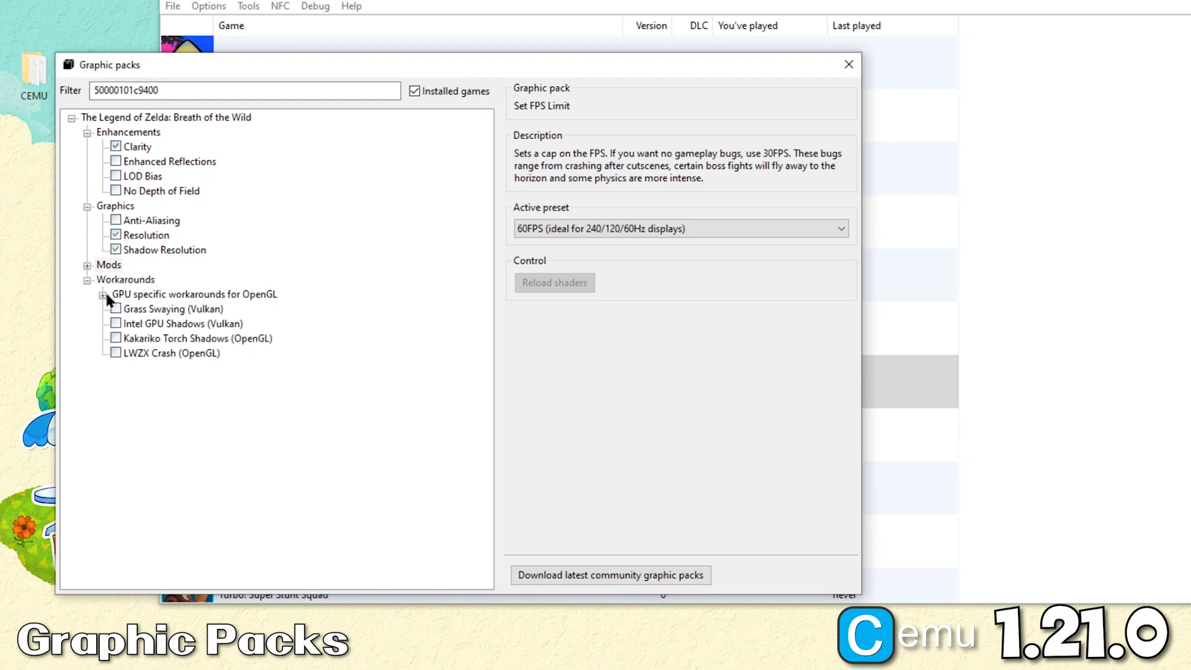
Step: Enable the NVIDIA Explosion Smoke, NVIDIA Stretched Clouds and Kakariko Torch Shadows OpenGL workarounds
{"action": "left_click", "coordinate": [105, 294]}
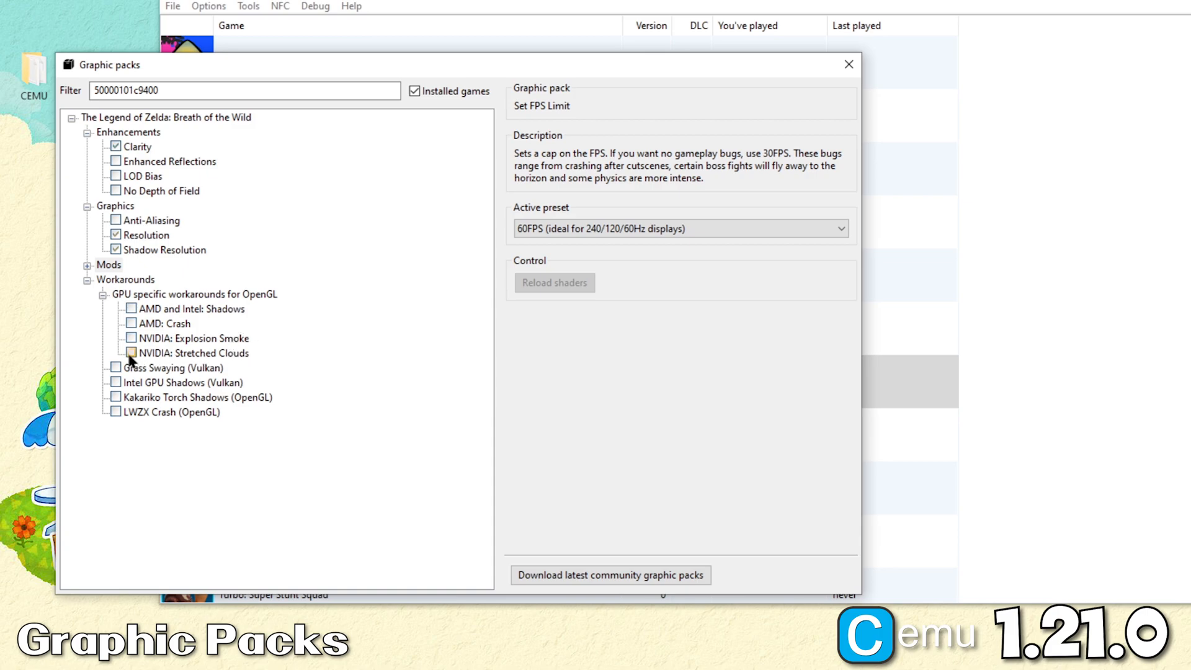
{"action": "left_click", "coordinate": [130, 353]}
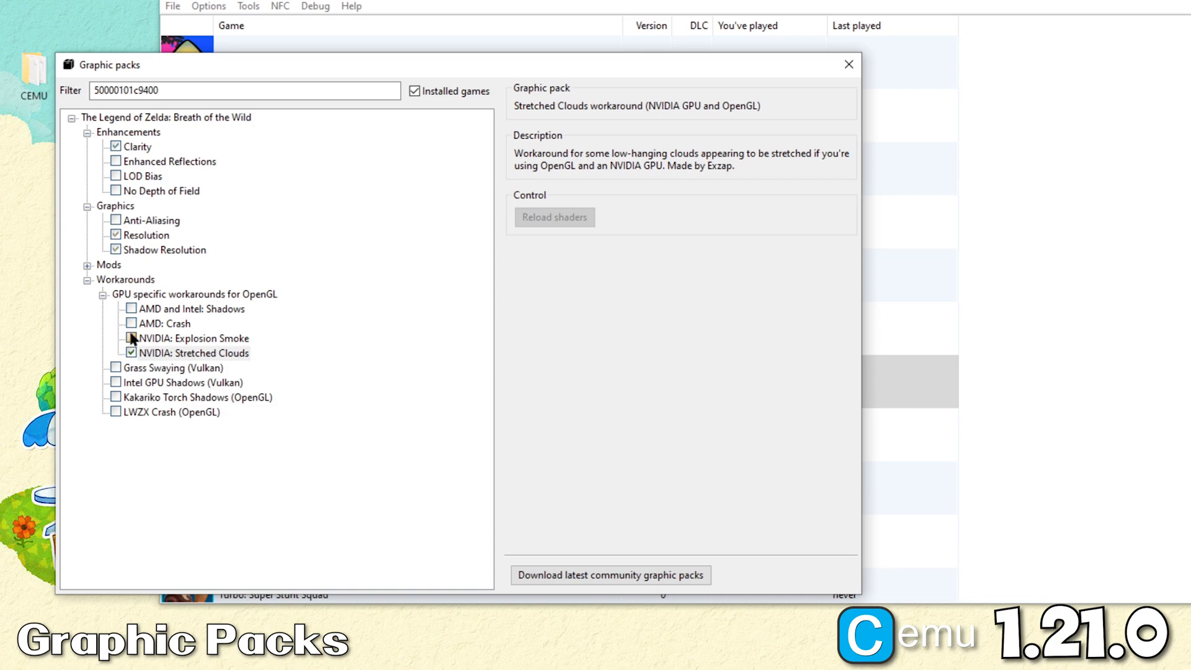
{"action": "left_click", "coordinate": [129, 338]}
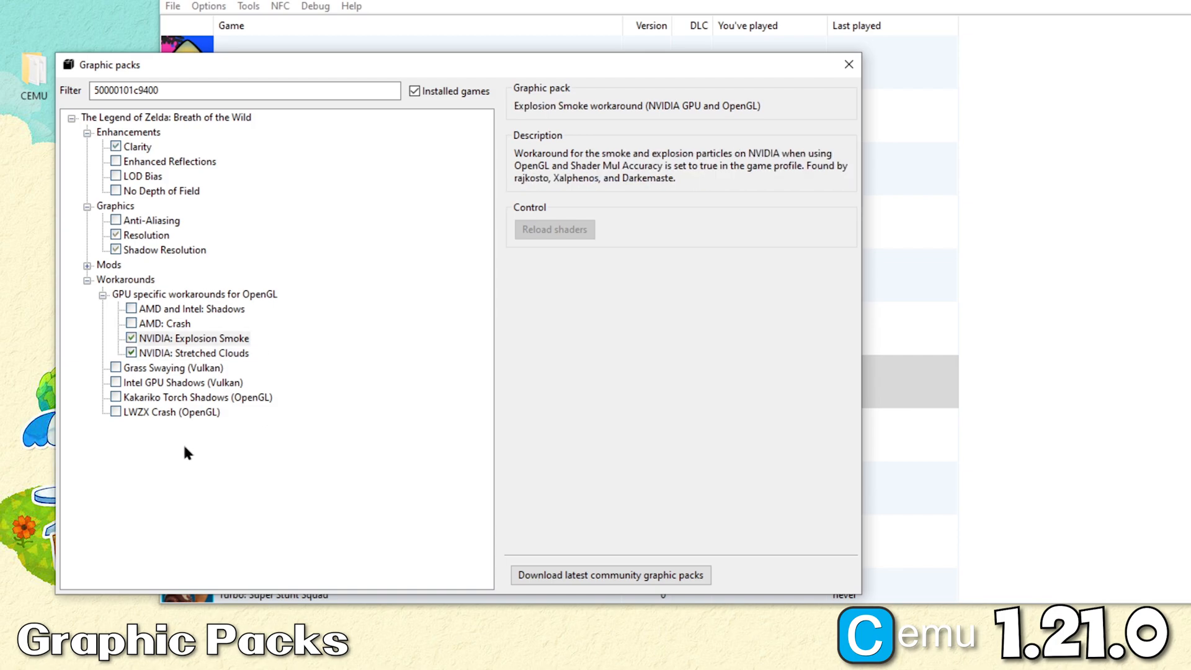
{"action": "mouse_move", "coordinate": [133, 436]}
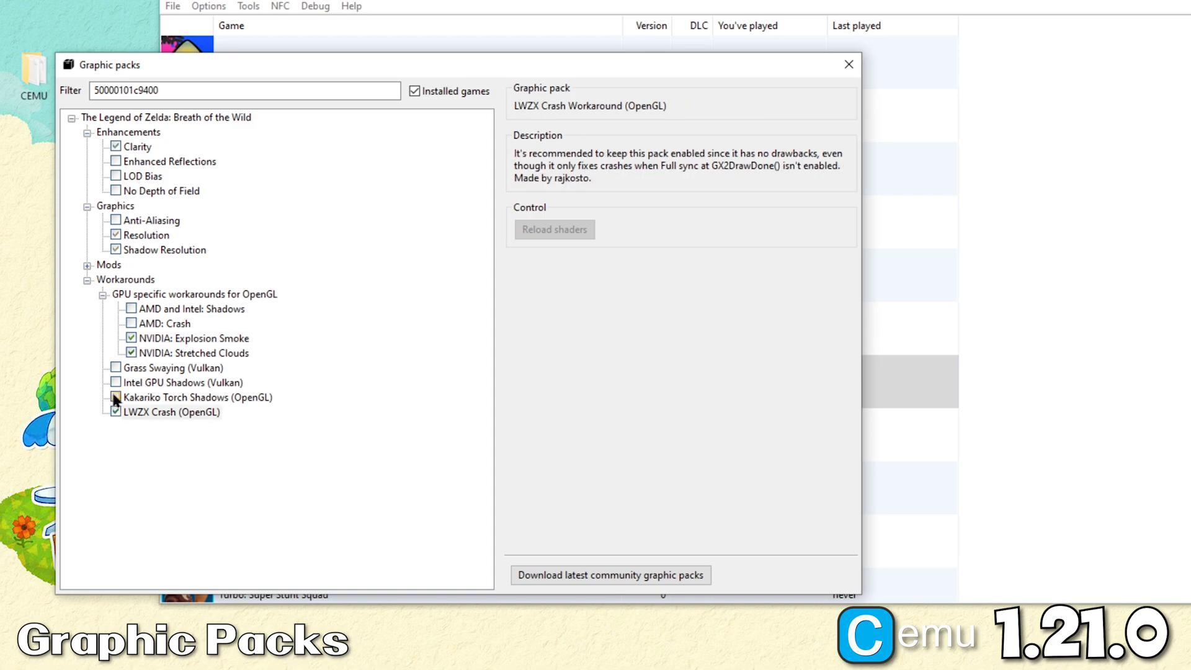
{"action": "left_click", "coordinate": [116, 397]}
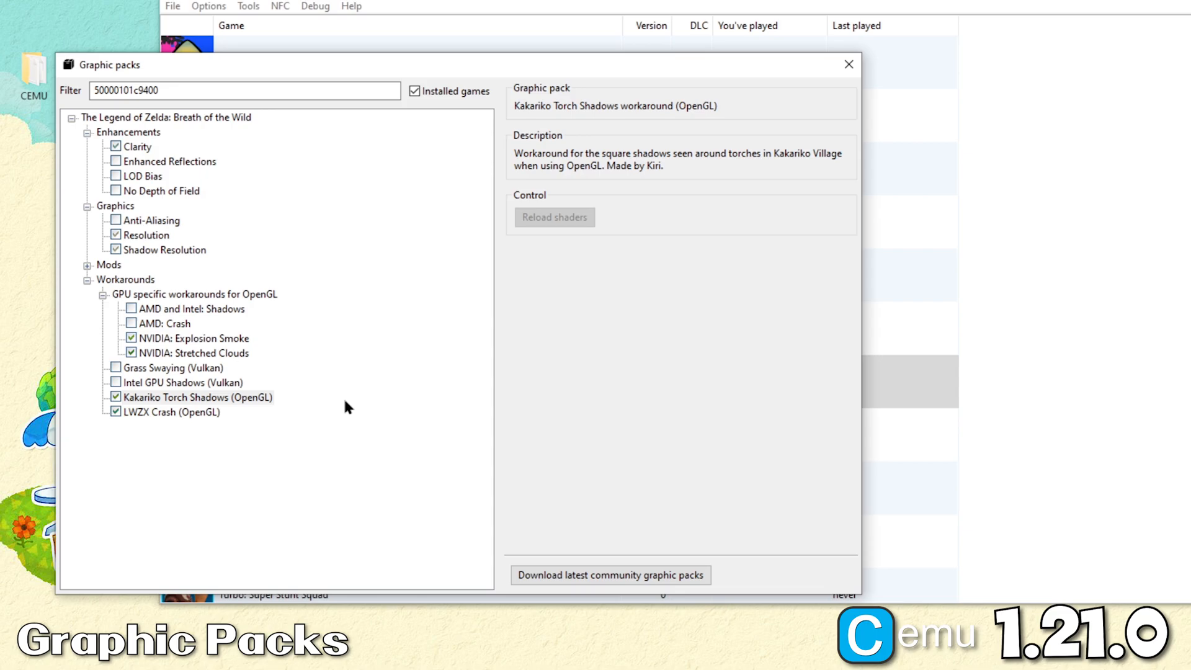
{"action": "left_click", "coordinate": [848, 64]}
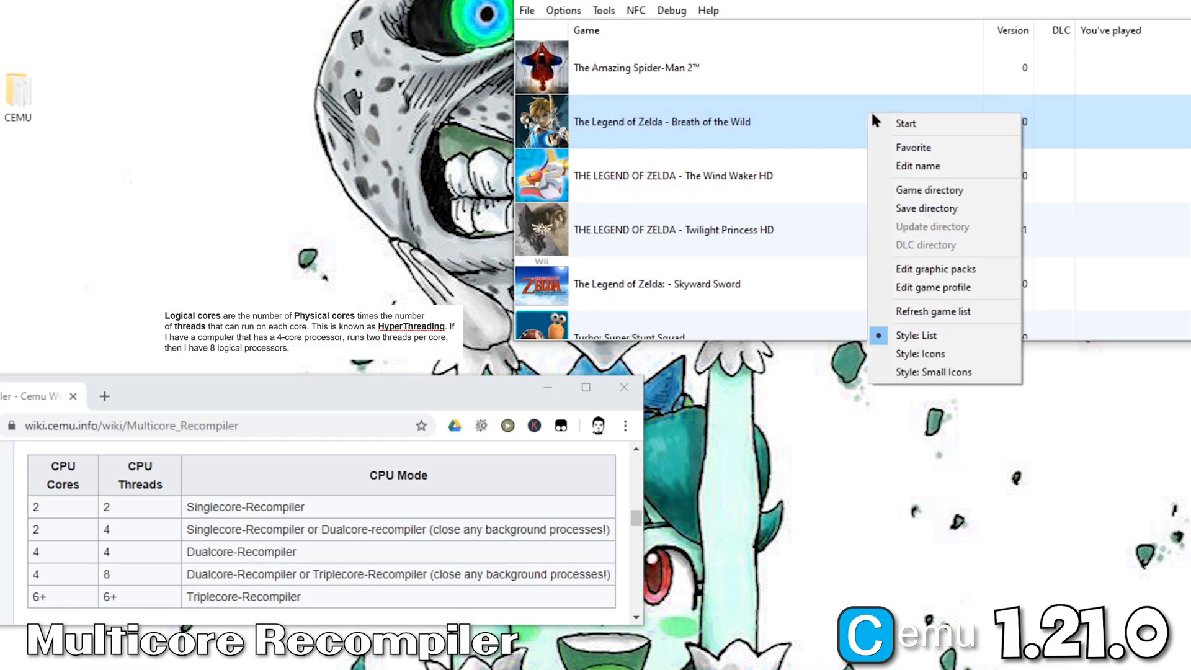
Step: Set Breath of the Wild's game profile CPU mode to Dualcore-Recompiler and bring up Task Manager
{"action": "left_click", "coordinate": [934, 286]}
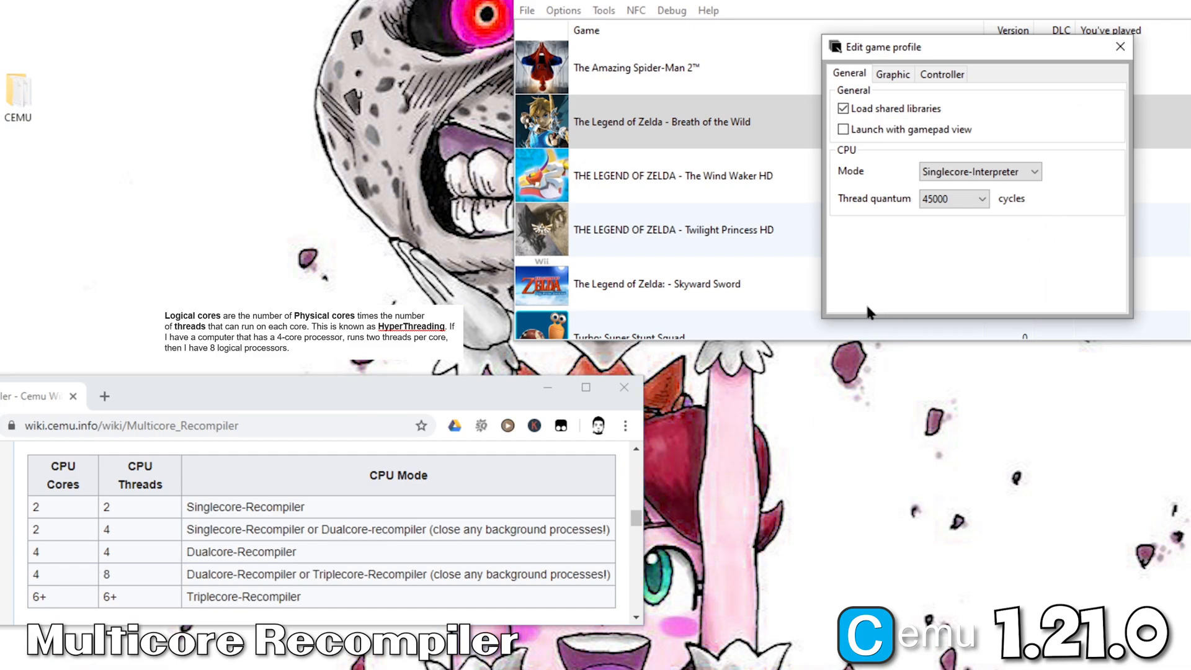
{"action": "left_click", "coordinate": [979, 171]}
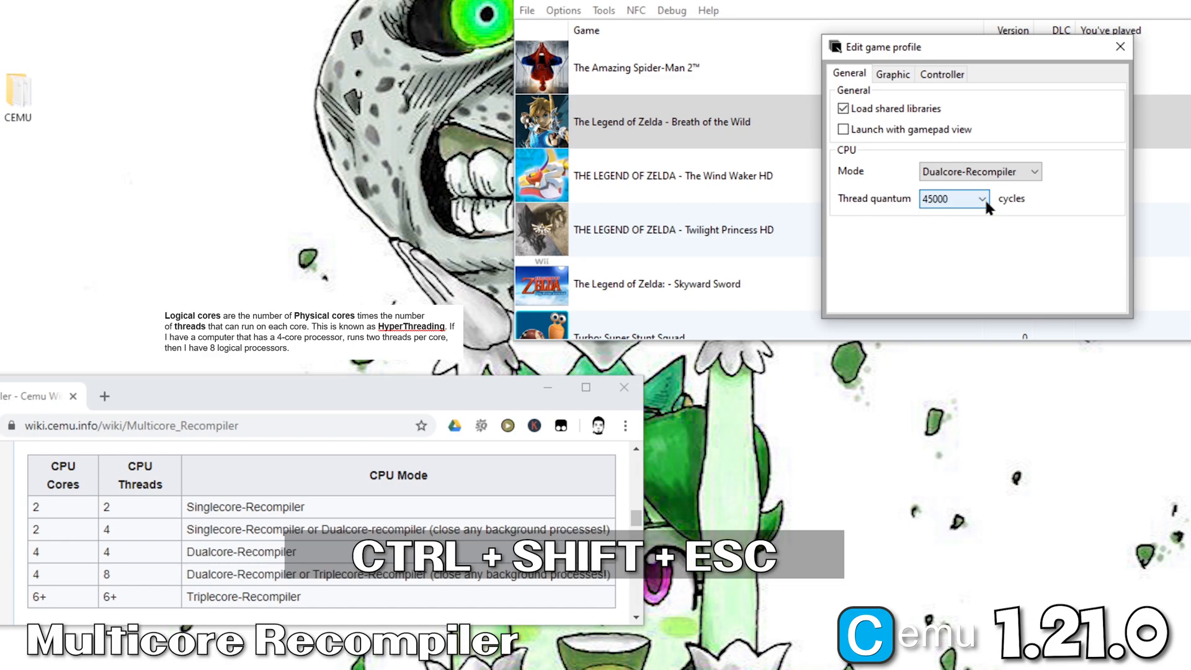
{"action": "key", "text": "ctrl+shift+esc"}
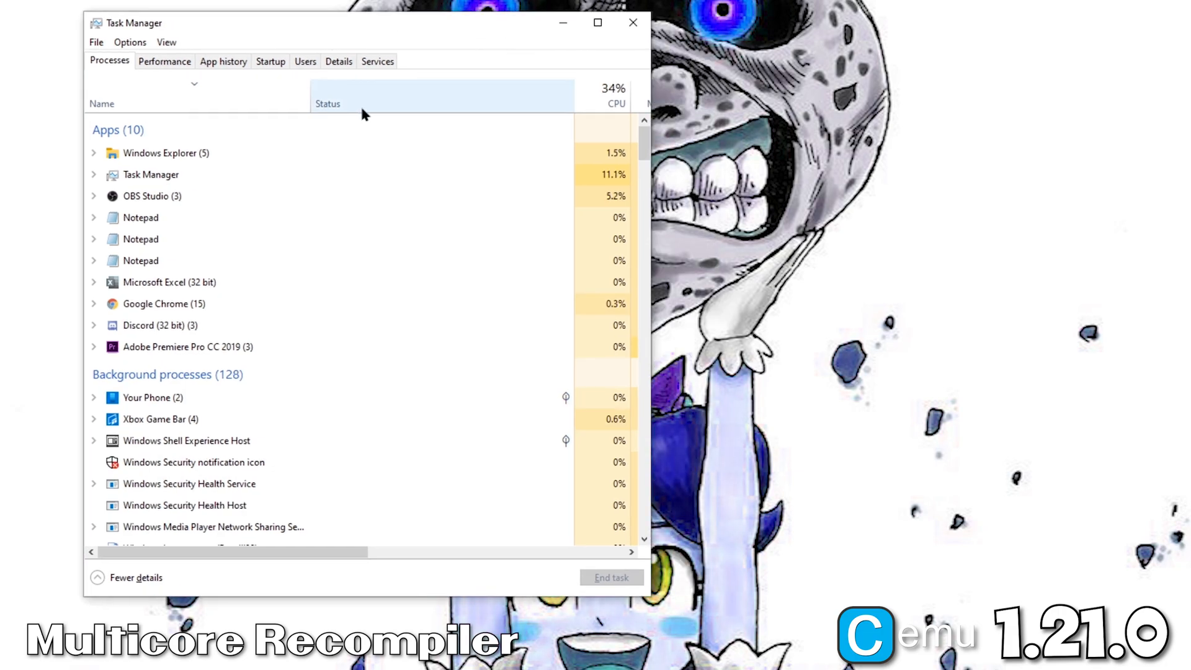
Step: Check CPU usage in Task Manager before returning to the Cemu game library
{"action": "left_click", "coordinate": [164, 61]}
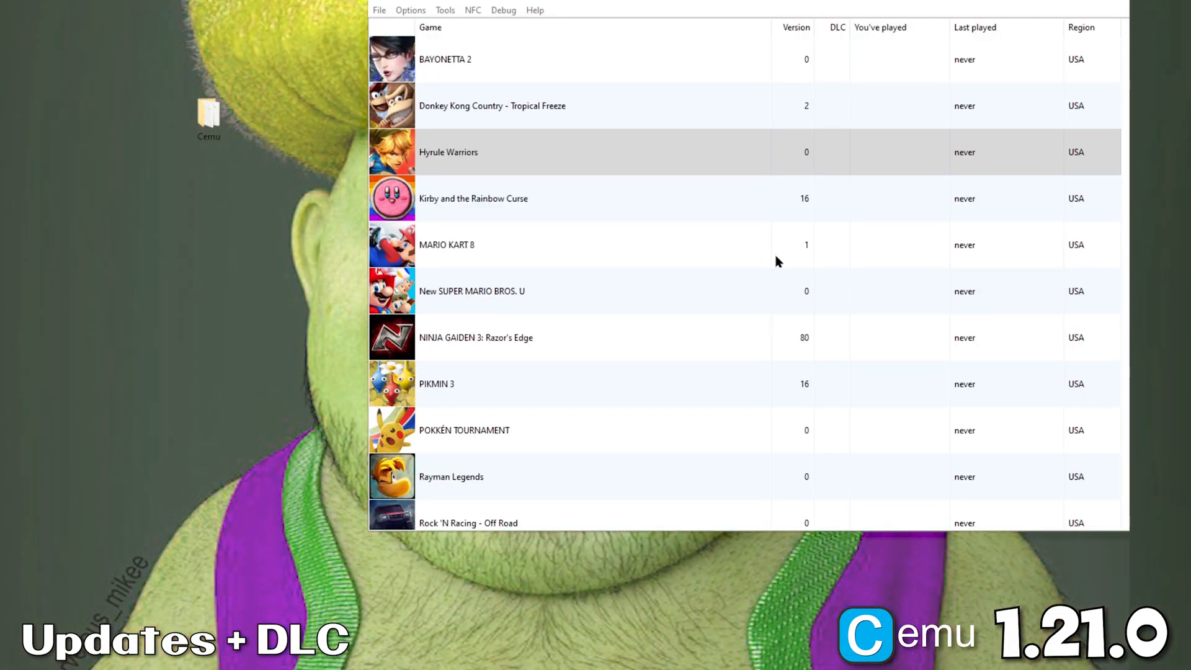
{"action": "mouse_move", "coordinate": [586, 252]}
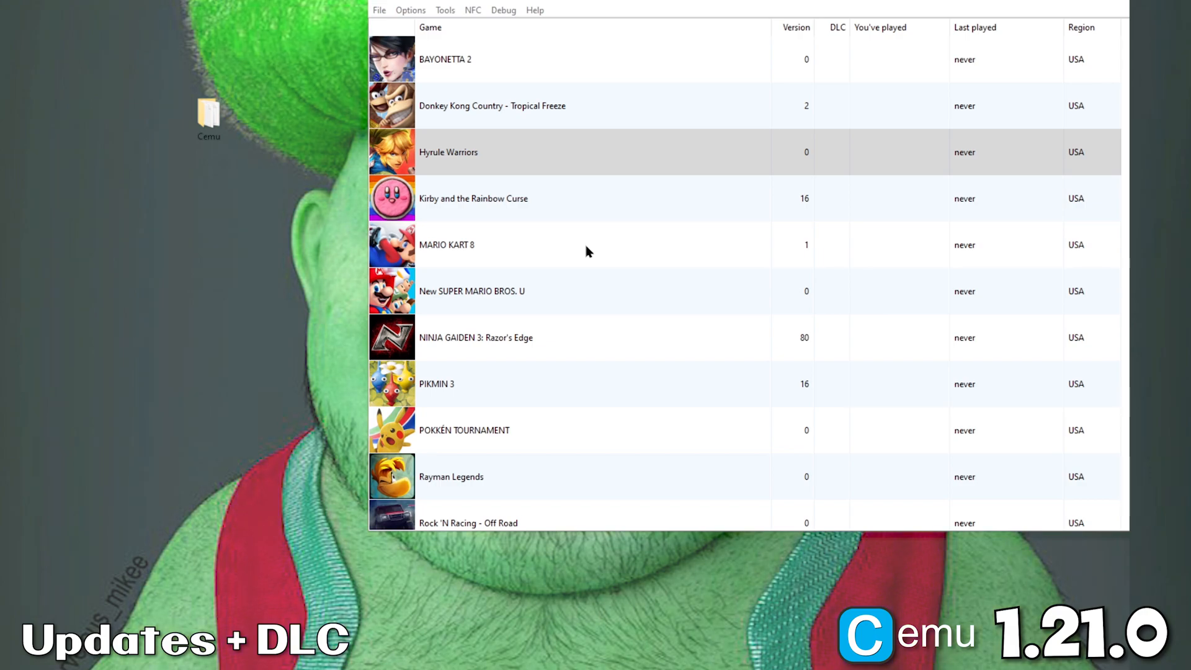
{"action": "mouse_move", "coordinate": [572, 231]}
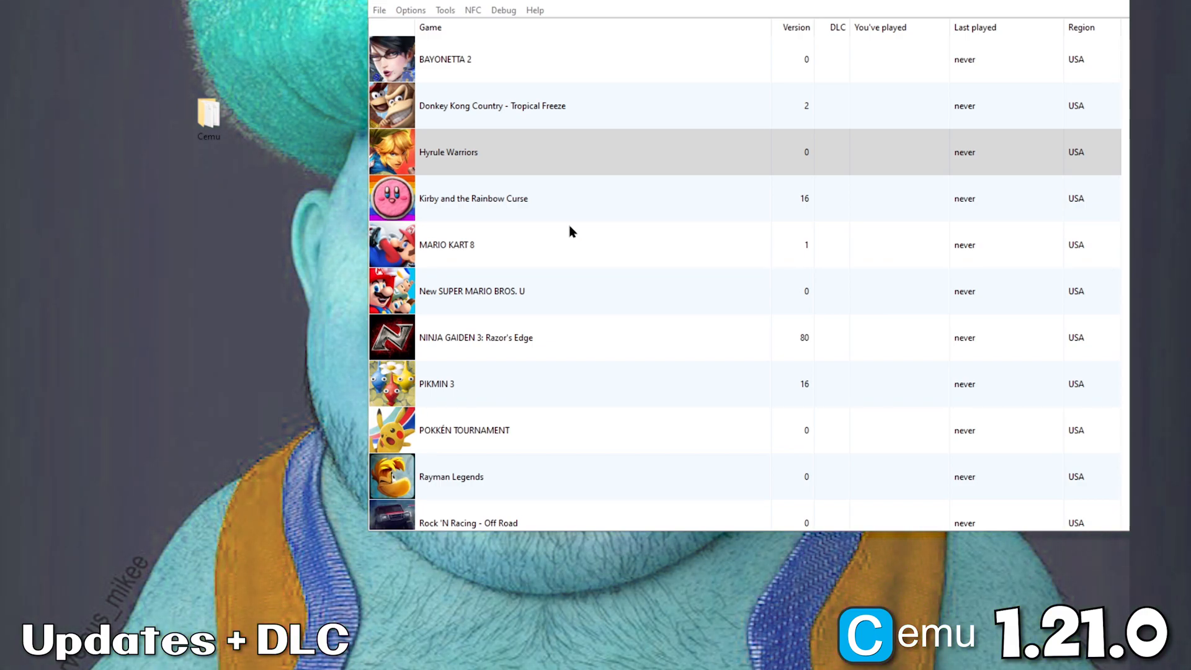
Step: Install the Hyrule Warriors v208 update from its meta.xml so the game lists version 208
{"action": "left_click", "coordinate": [379, 9]}
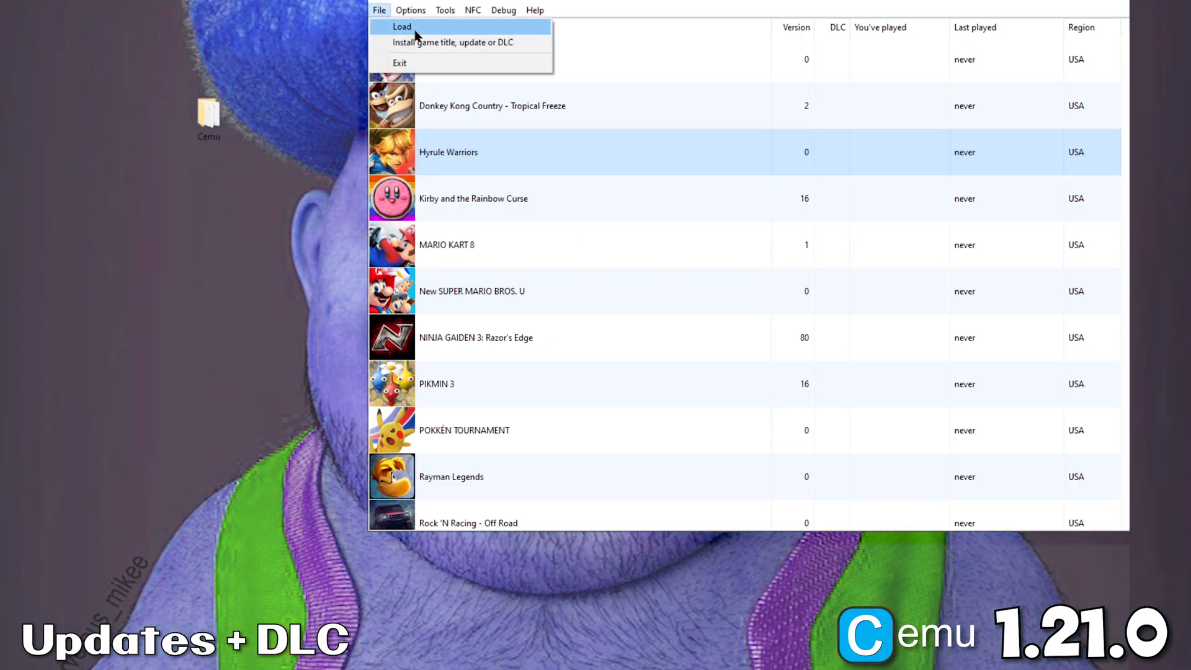
{"action": "left_click", "coordinate": [454, 41]}
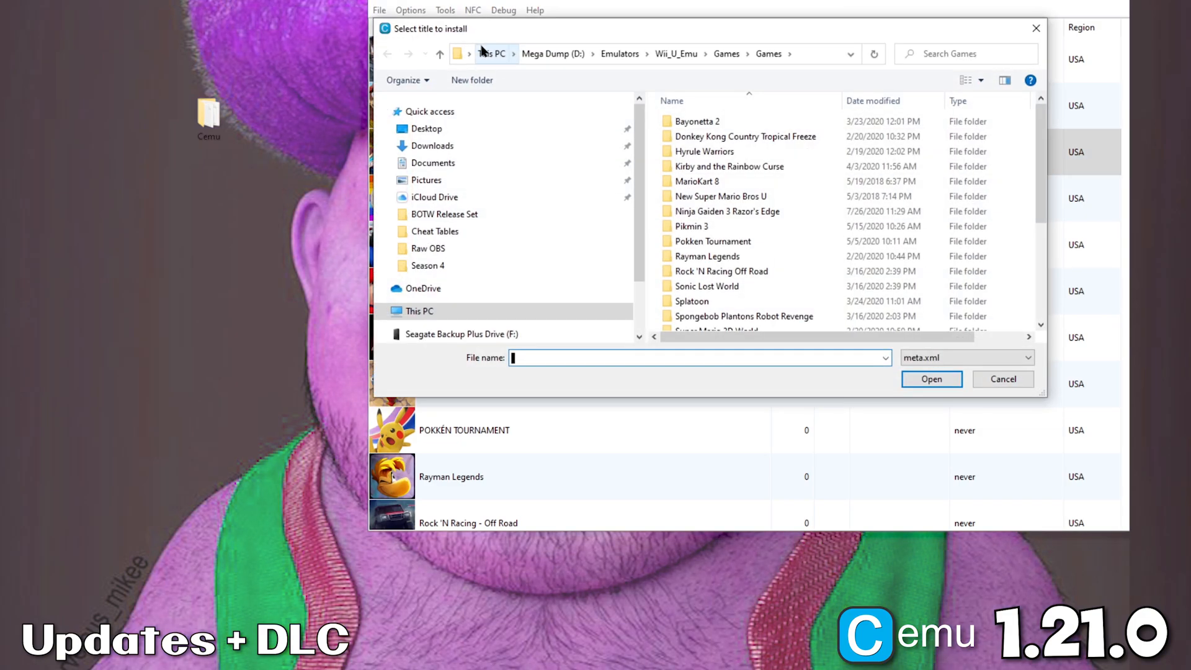
{"action": "left_click", "coordinate": [725, 54]}
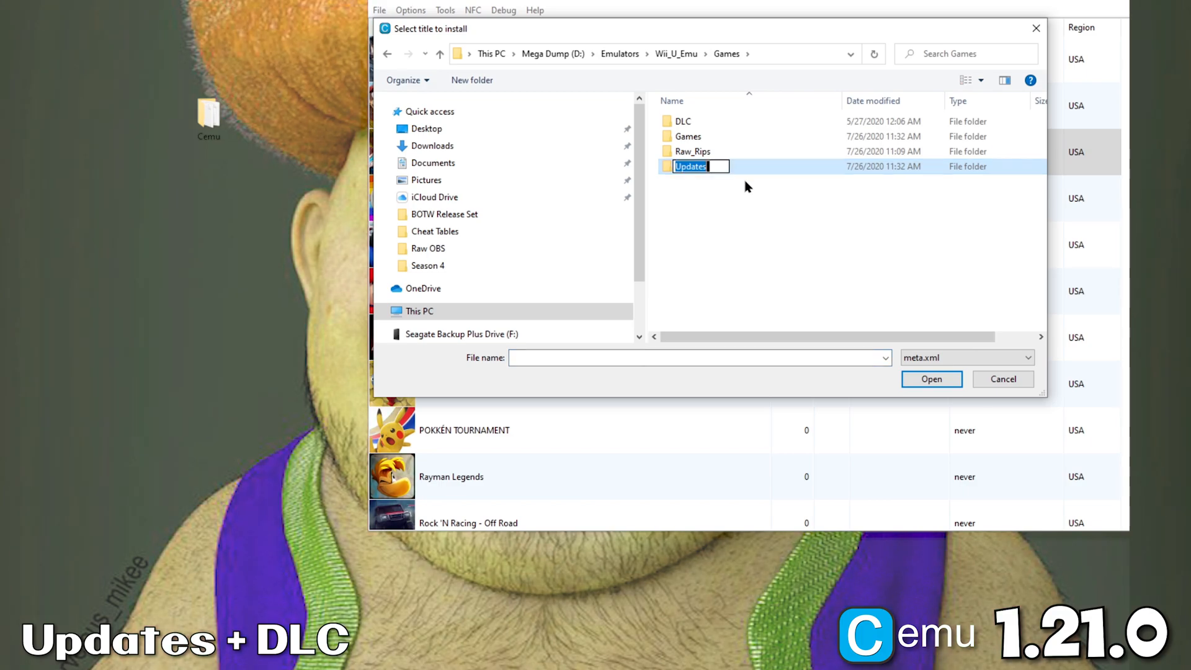
{"action": "double_click", "coordinate": [690, 166]}
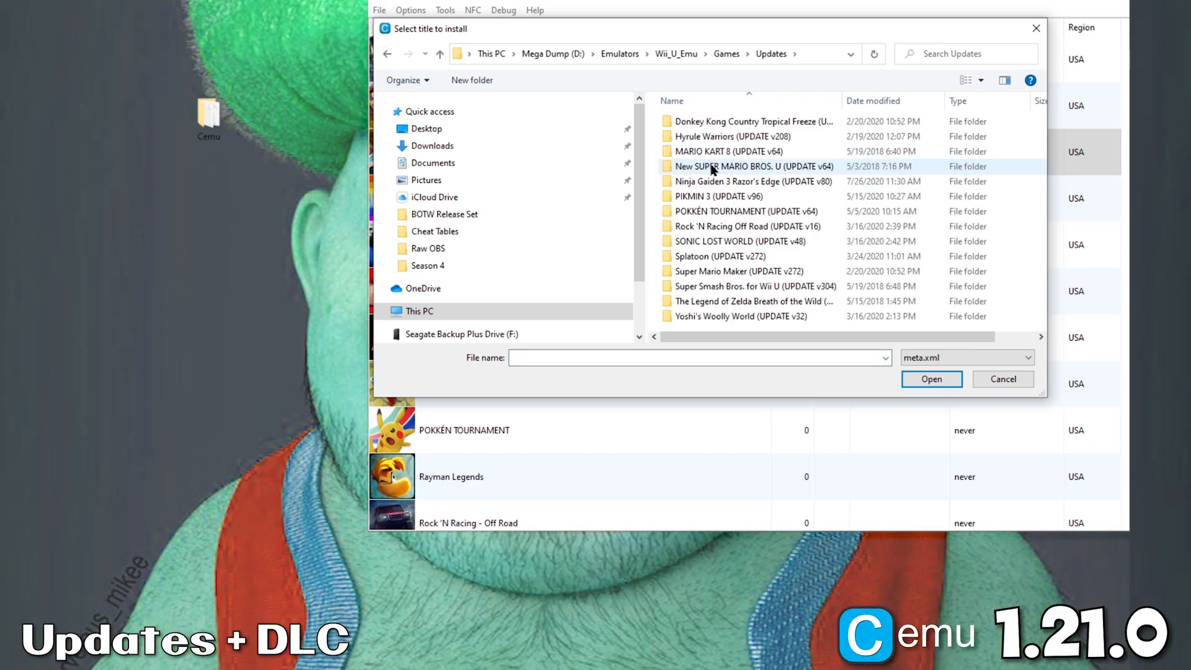
{"action": "left_click", "coordinate": [731, 136]}
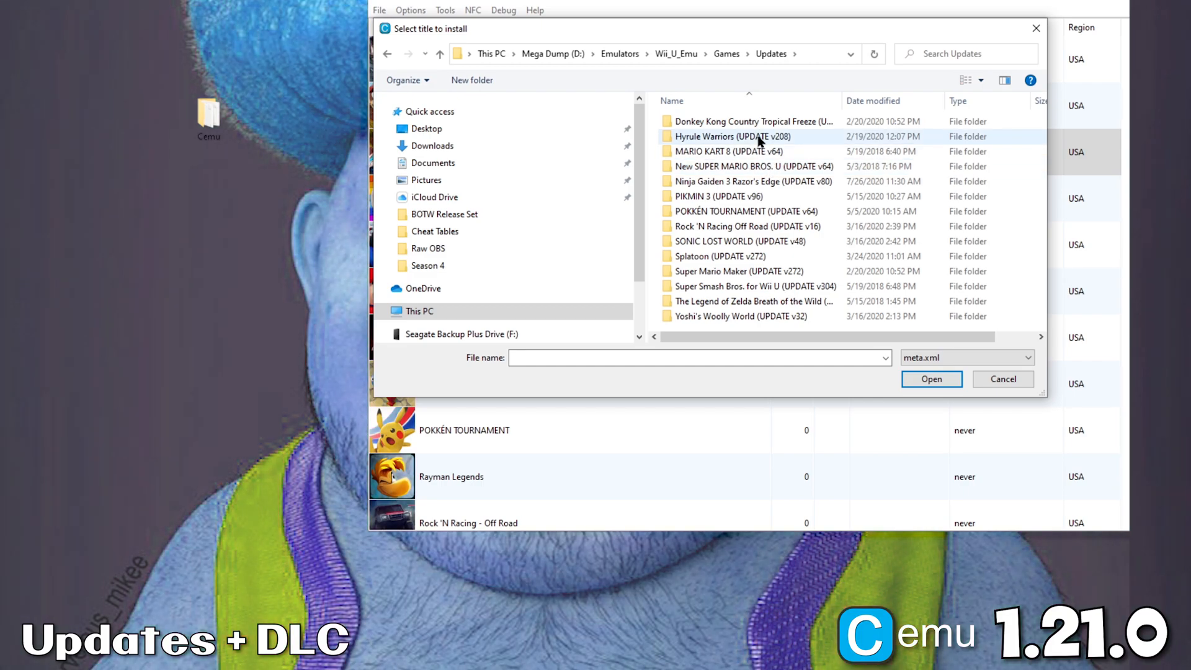
{"action": "double_click", "coordinate": [731, 136]}
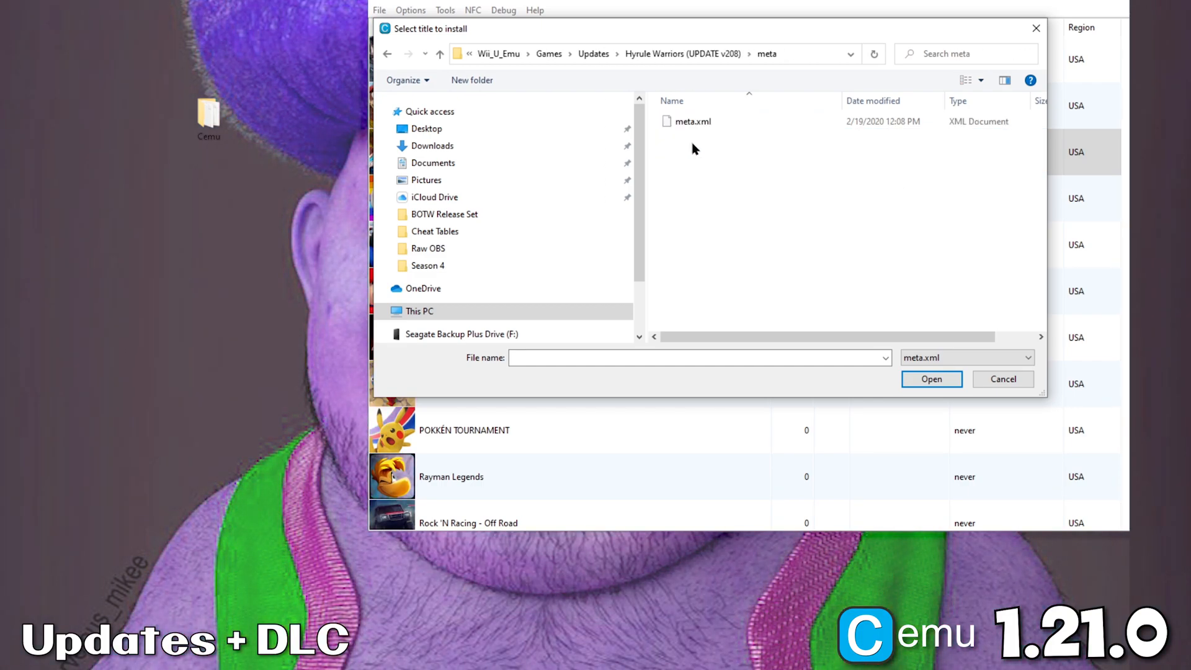
{"action": "left_click", "coordinate": [931, 379]}
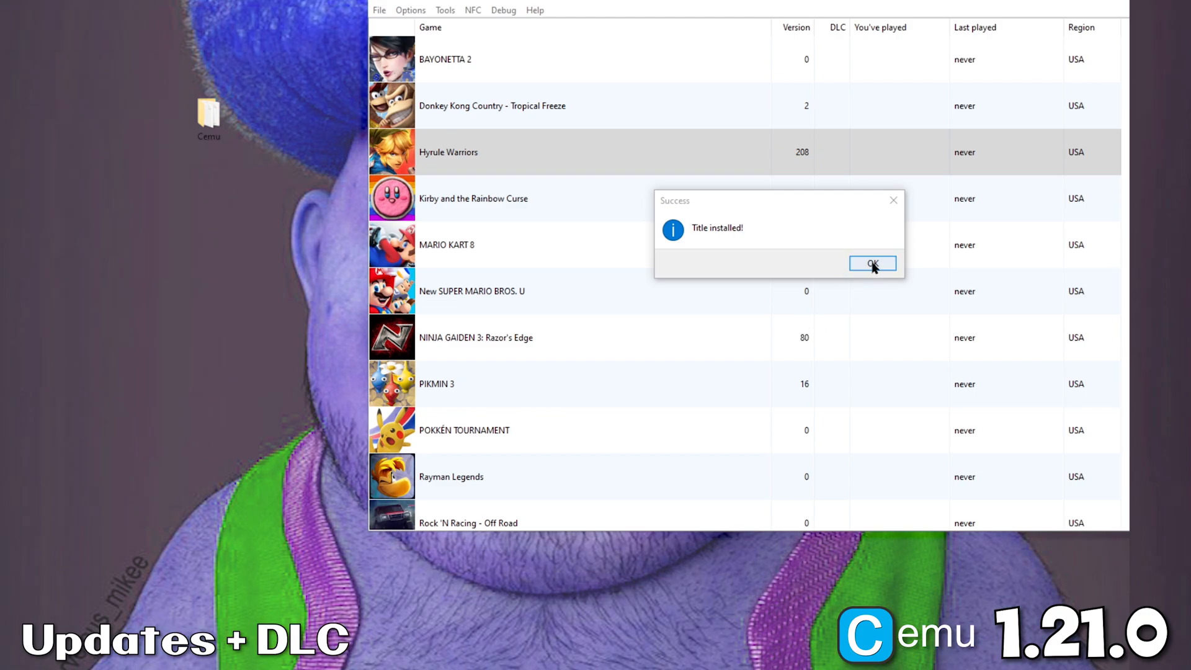
{"action": "left_click", "coordinate": [872, 263]}
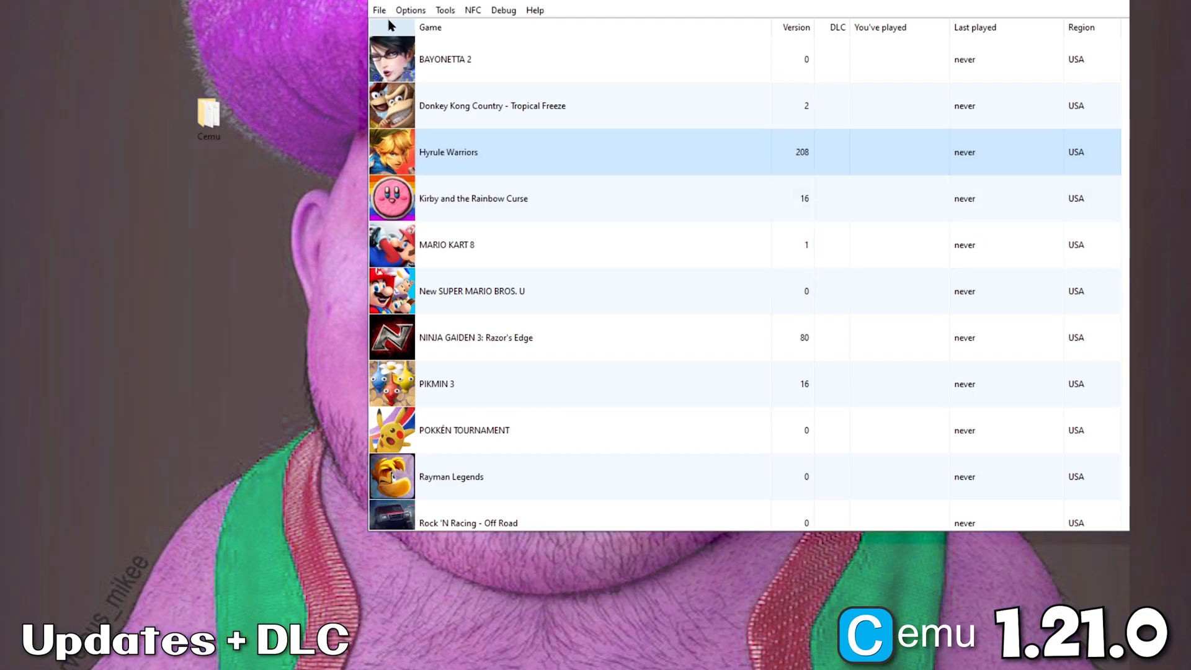
Step: Start another install of a game title, update or DLC from Cemu's File menu
{"action": "left_click", "coordinate": [379, 10]}
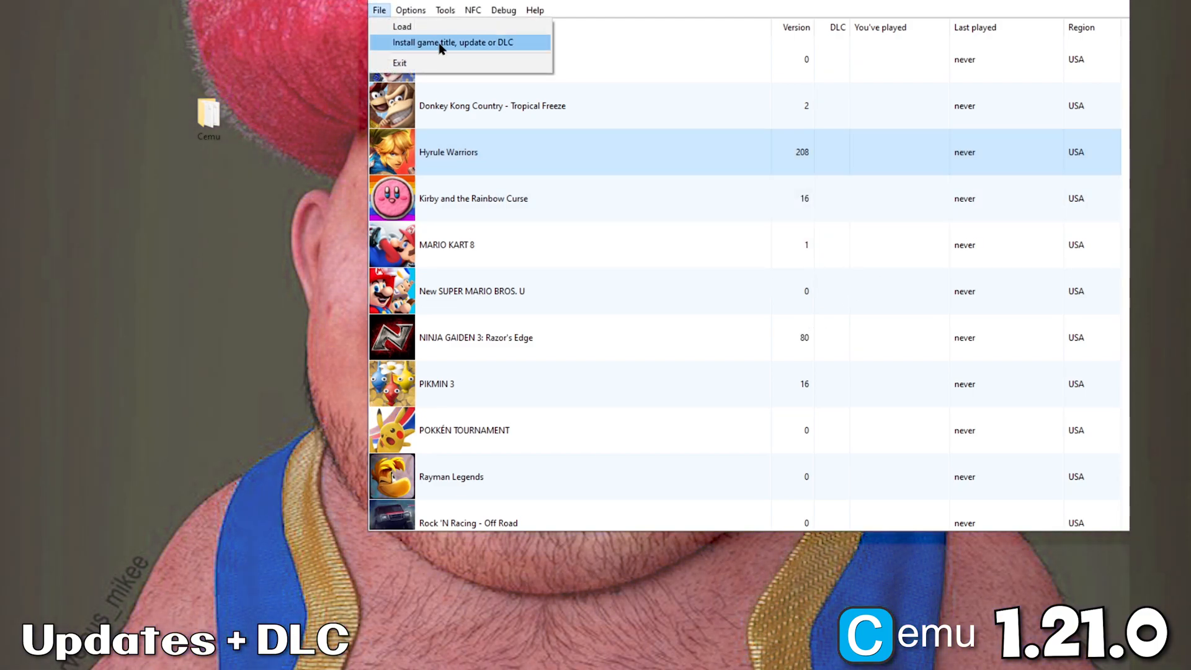
{"action": "left_click", "coordinate": [450, 41]}
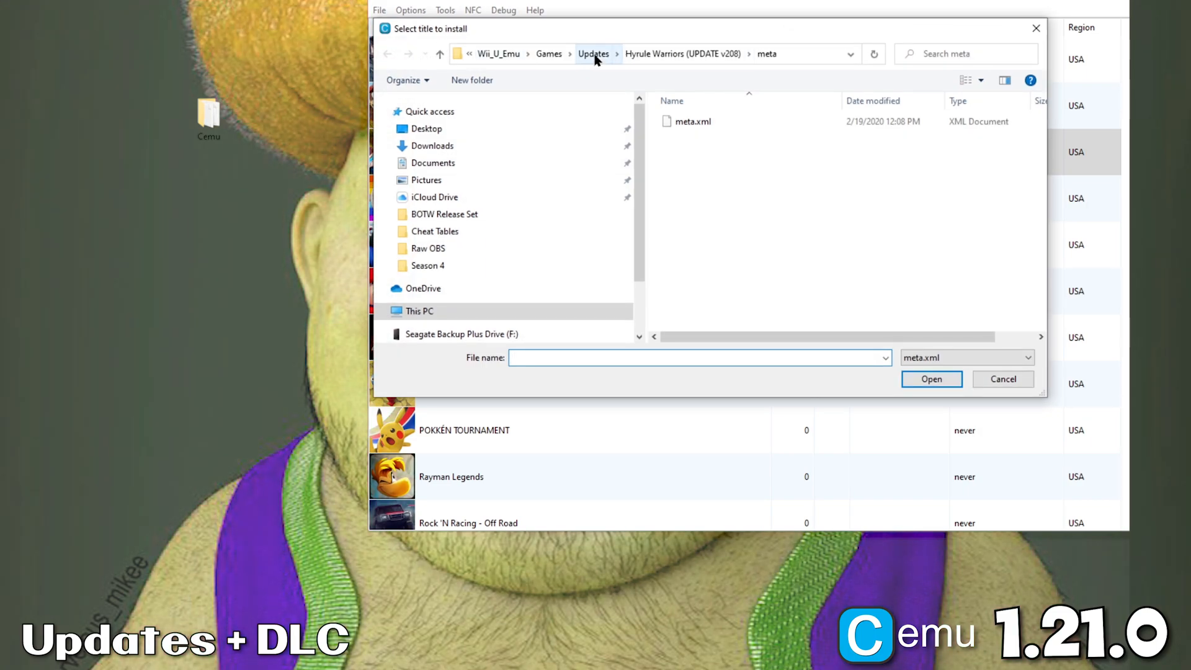